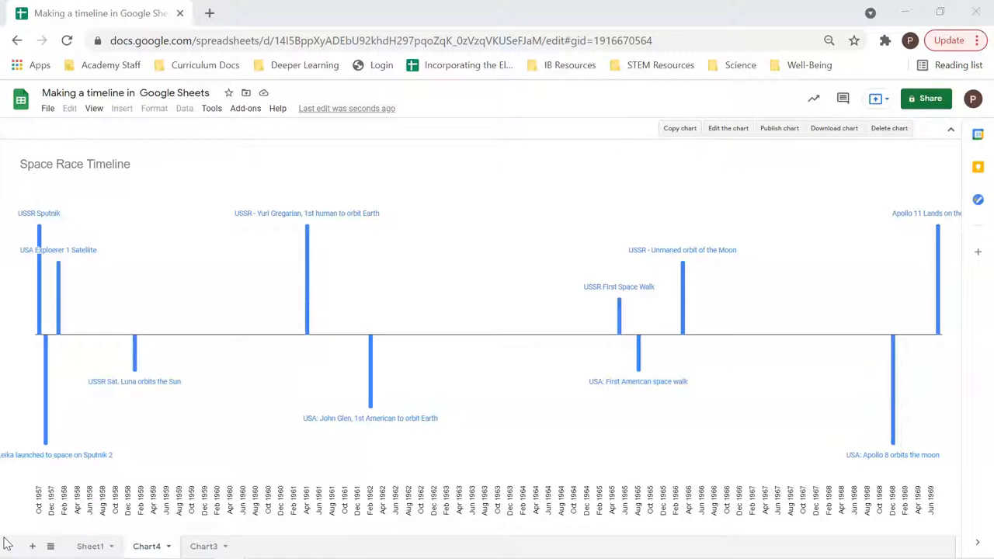
- Switch from the Chart4 sheet to Sheet1 to view the monthly and yearly data tables
left_click(90, 546)
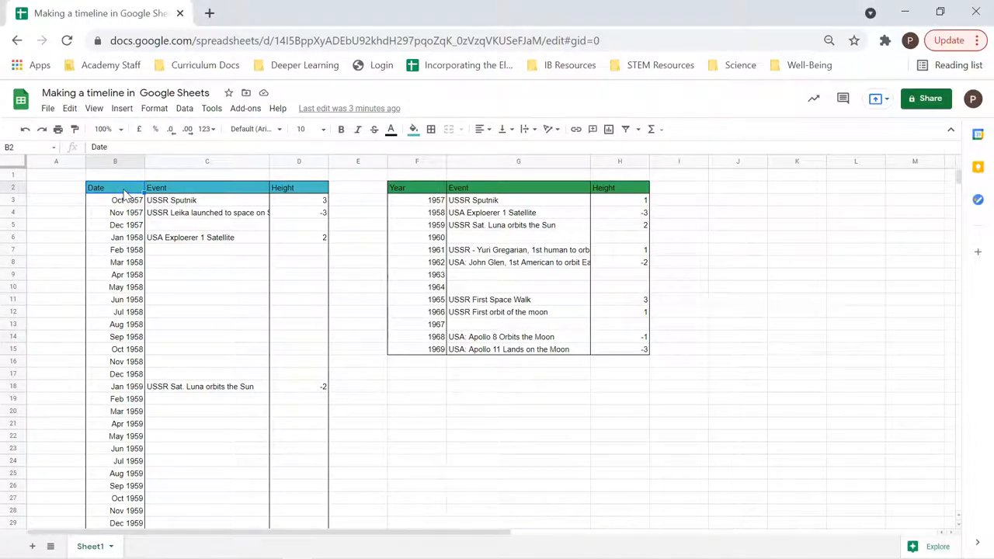
left_click(115, 212)
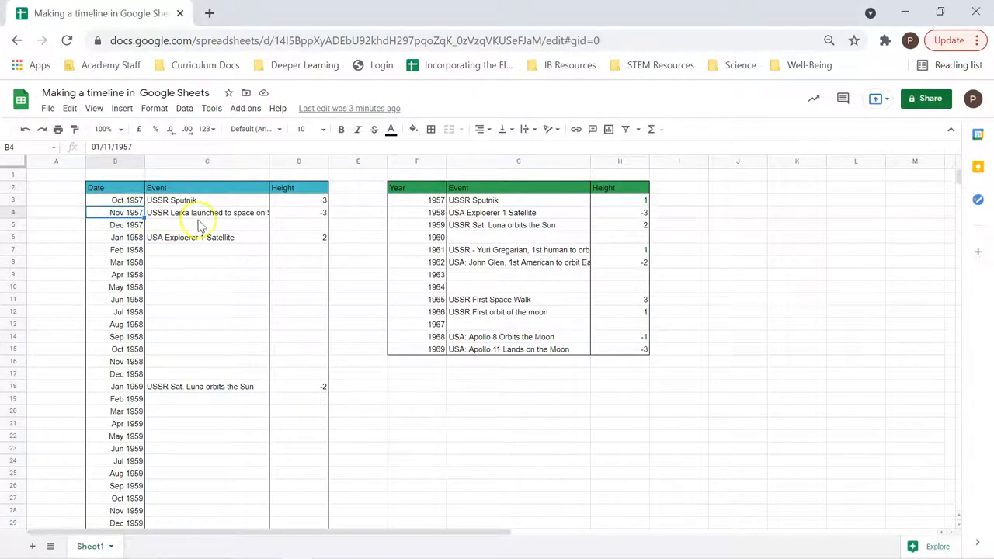
left_click(417, 199)
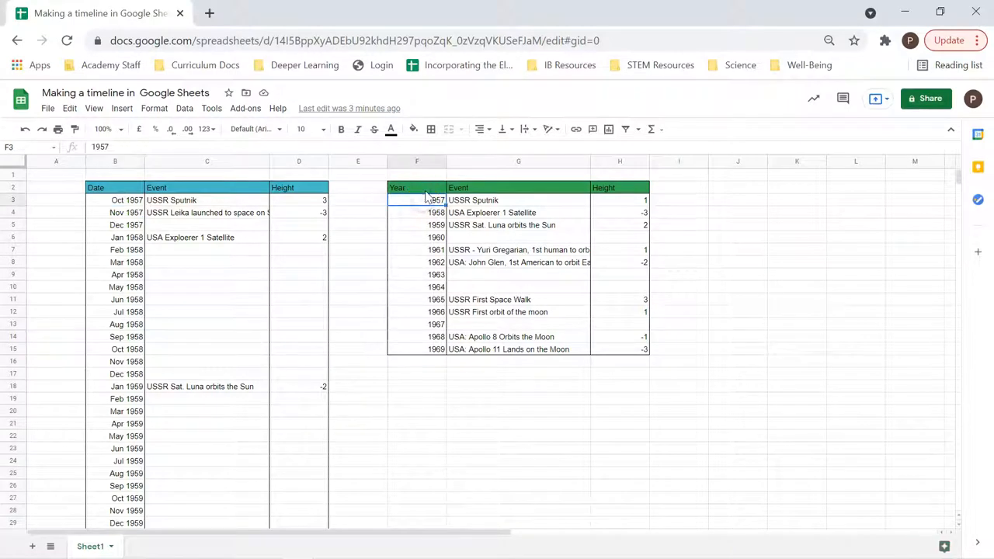
left_click(417, 187)
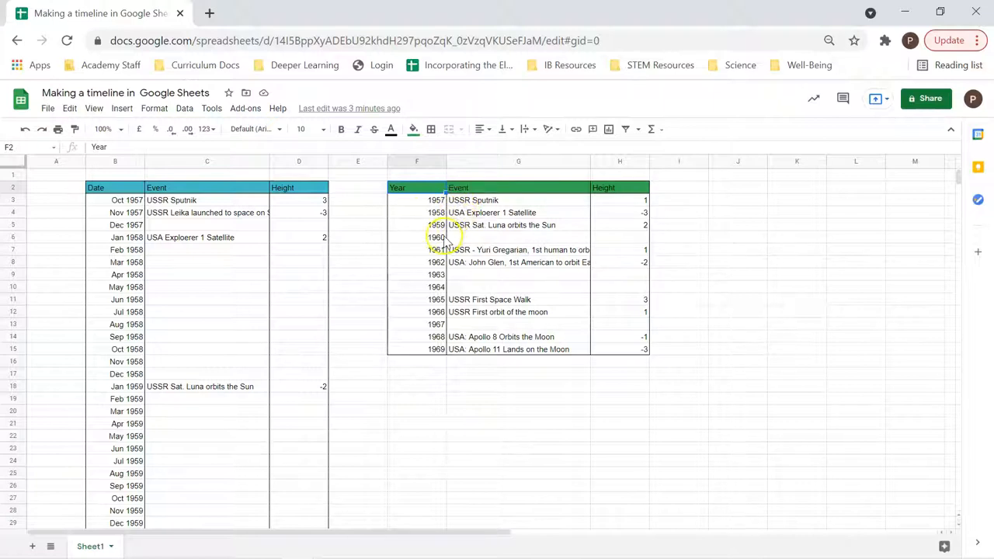
left_click(513, 224)
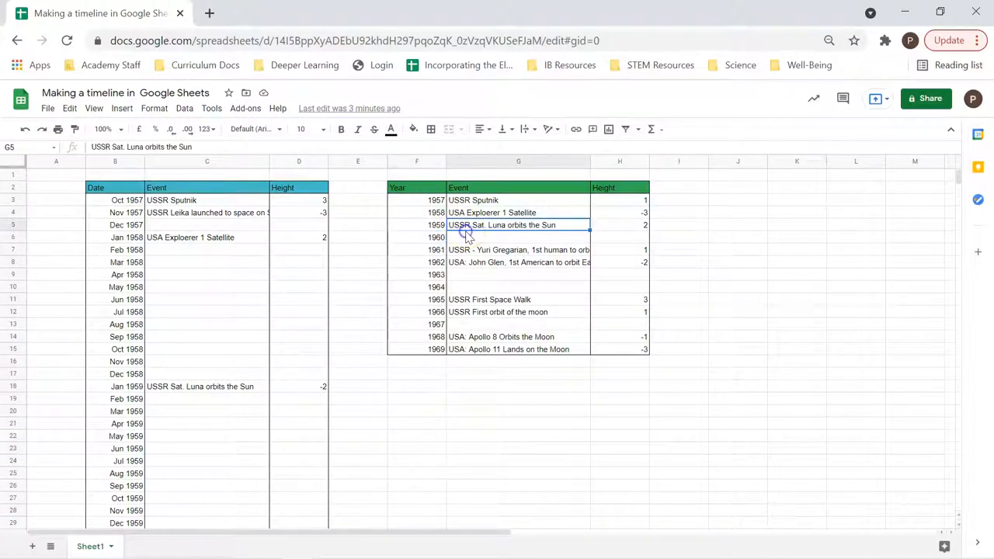
left_click(518, 236)
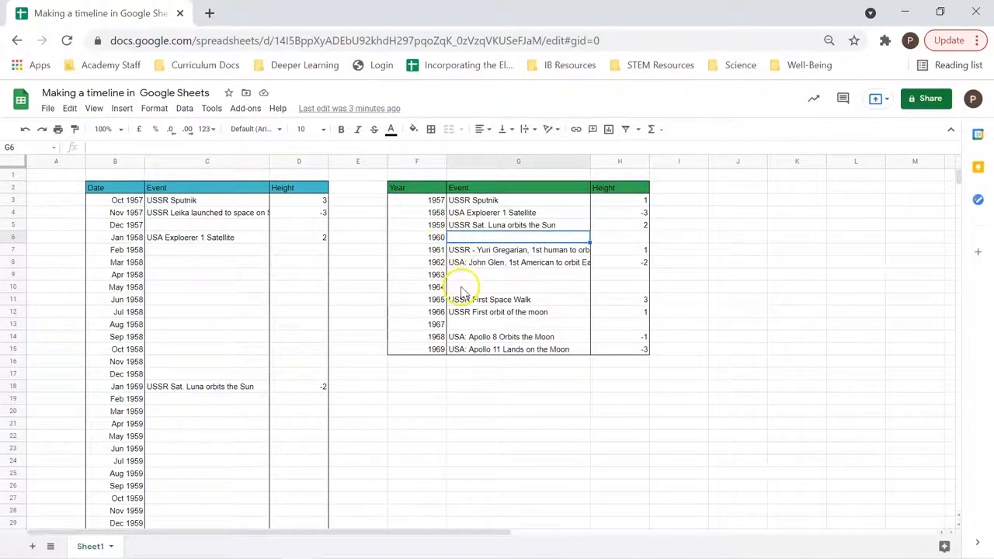
mouse_move(470, 326)
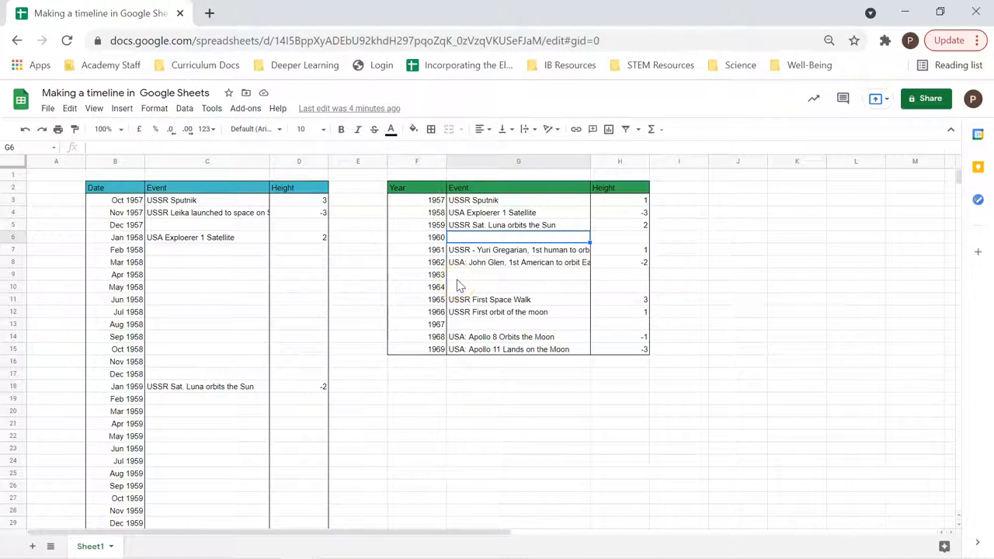
mouse_move(458, 278)
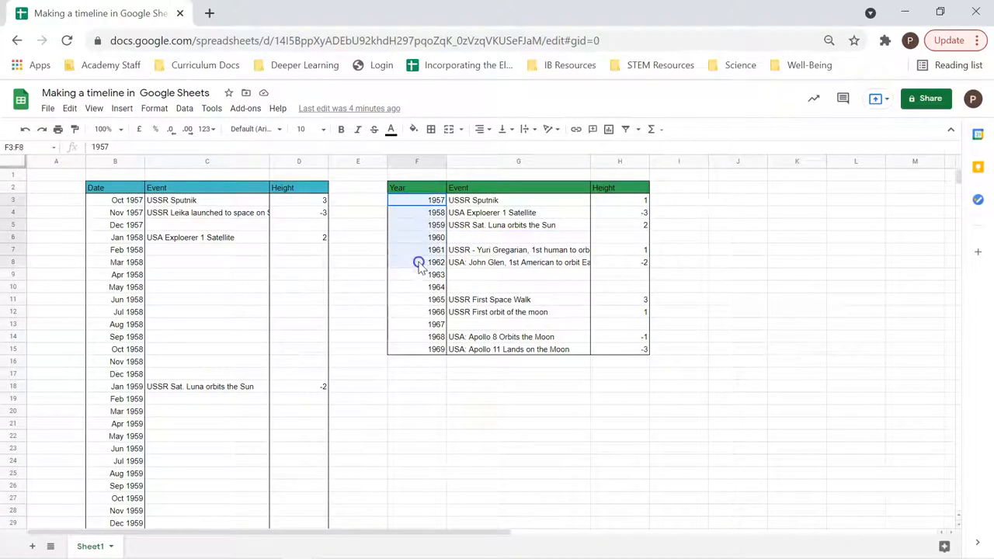
left_click_drag(418, 262, 418, 349)
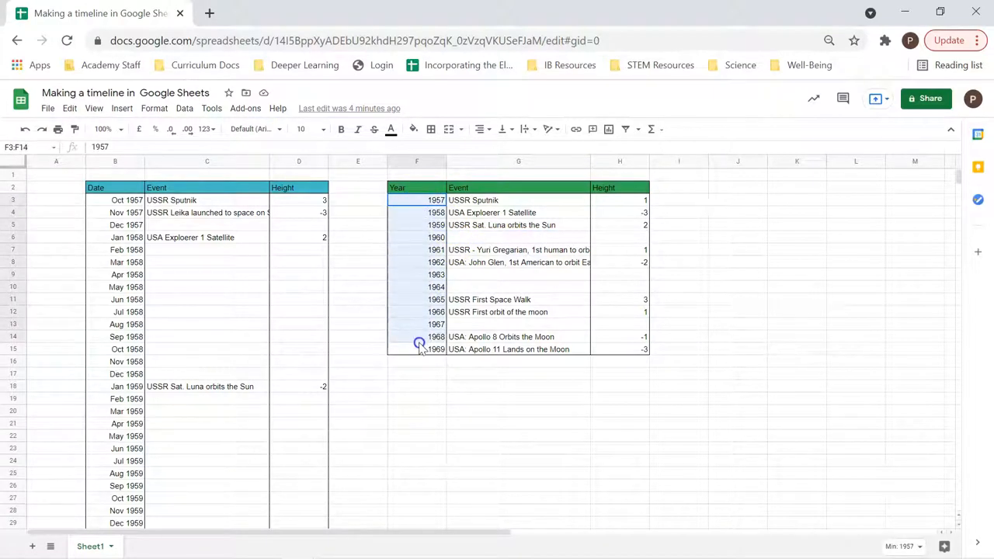
left_click(115, 200)
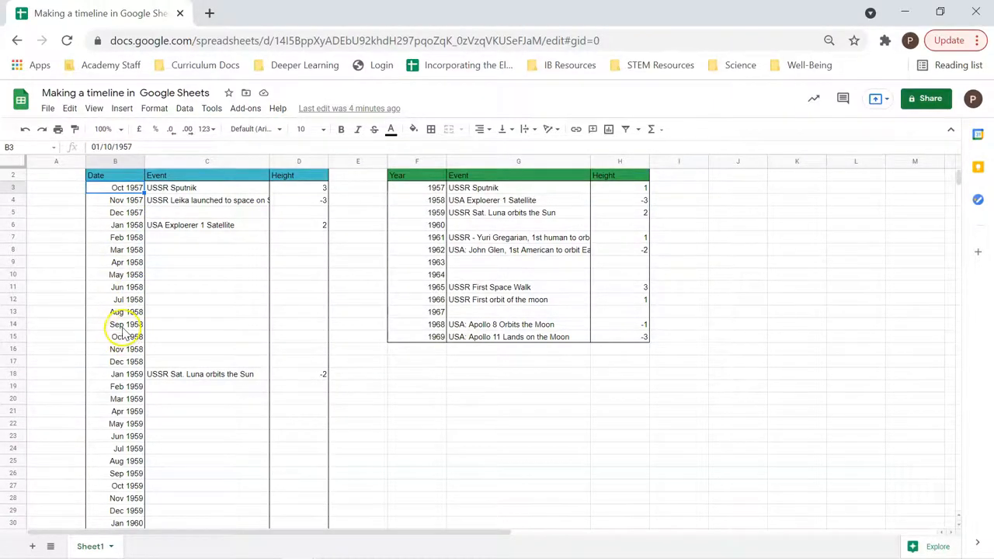
mouse_move(120, 324)
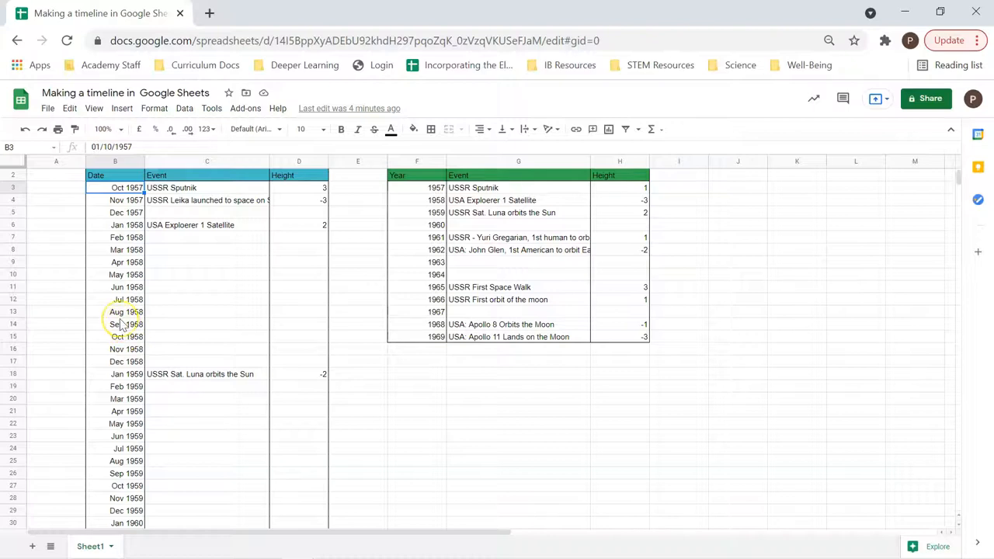
scroll("up", 3)
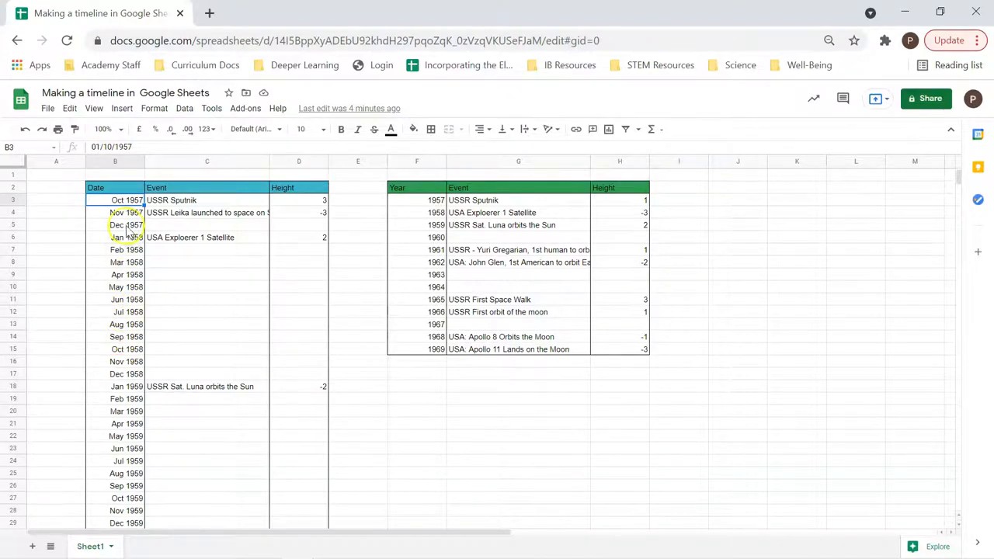
left_click(737, 199)
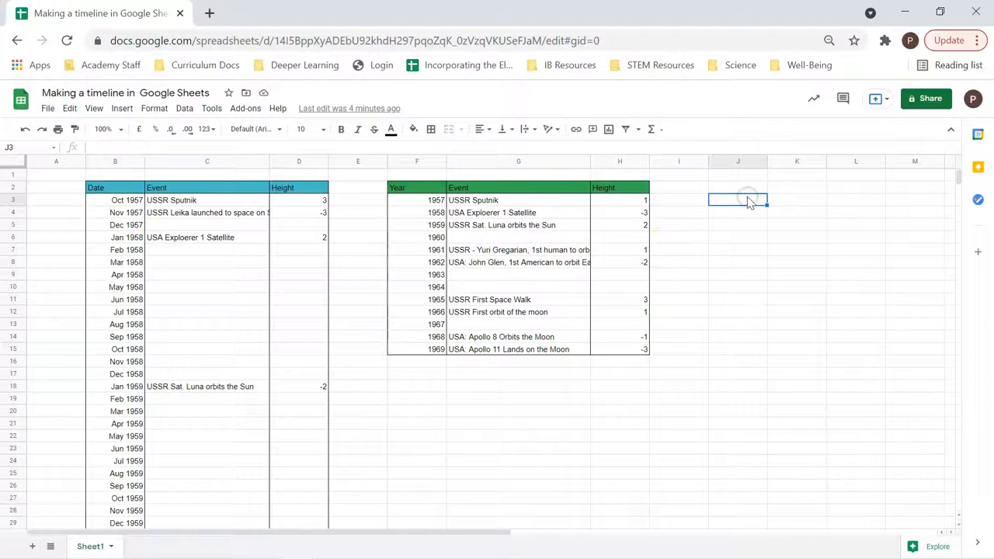
- Enter Oct 1957 in J3, then delete the repeated copies from a trial drag
type("Oct 1957")
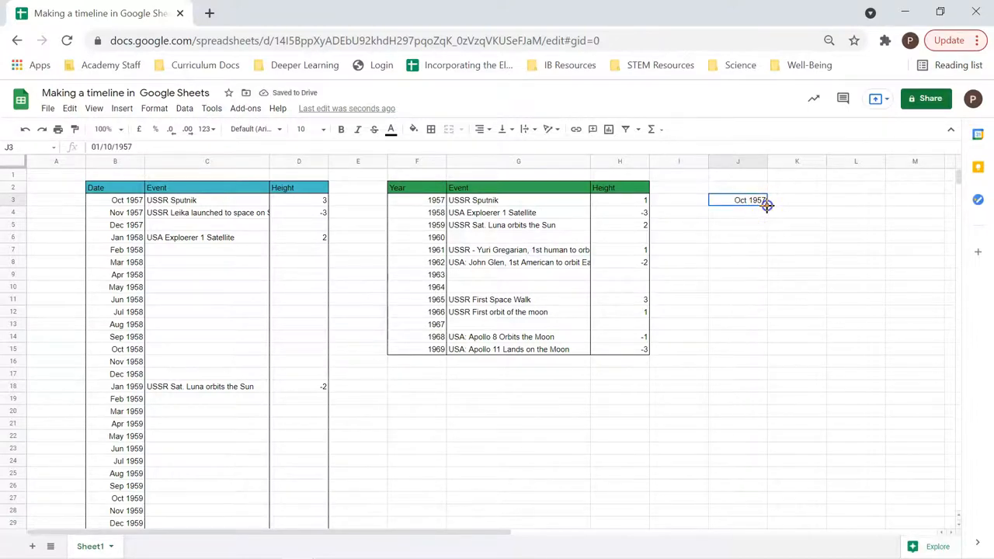
left_click_drag(766, 206, 749, 324)
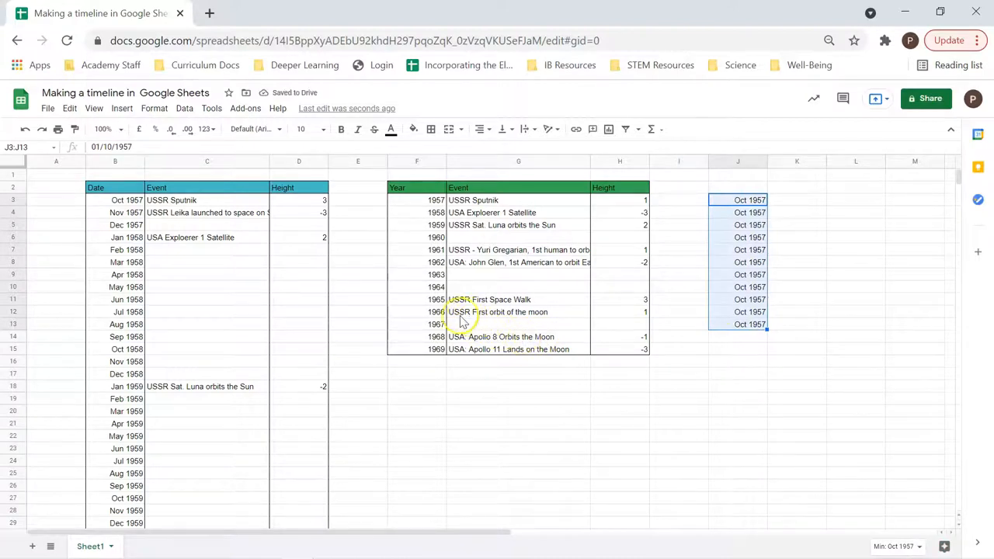
key("Delete")
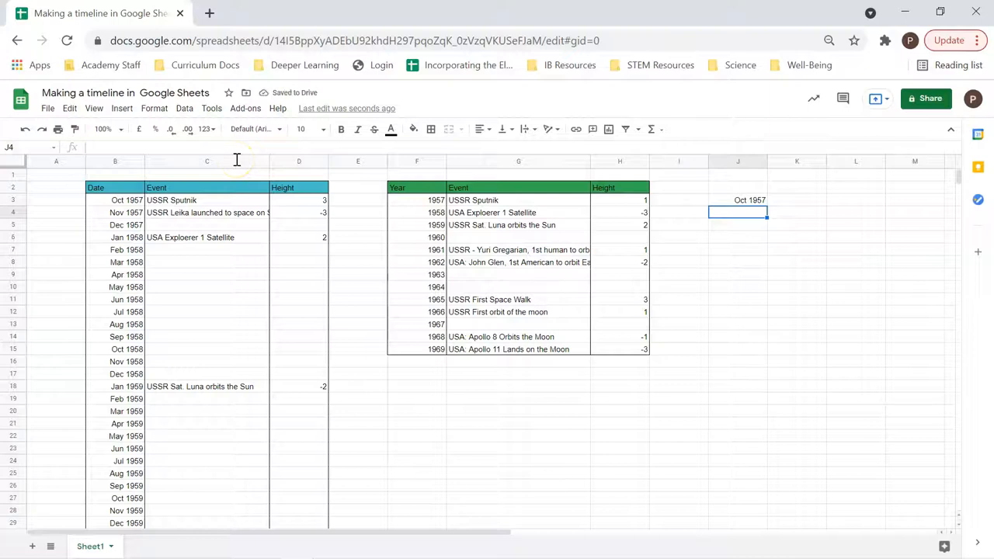
- Enter Nov 1957 in J4 and extend the monthly series down to J20 (Mar 1959)
type("N")
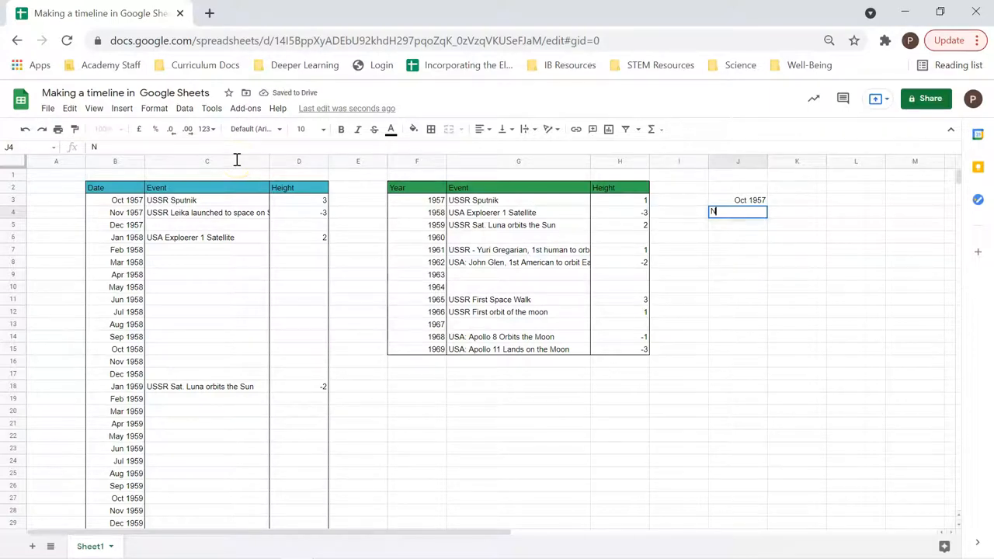
type("Nov 19")
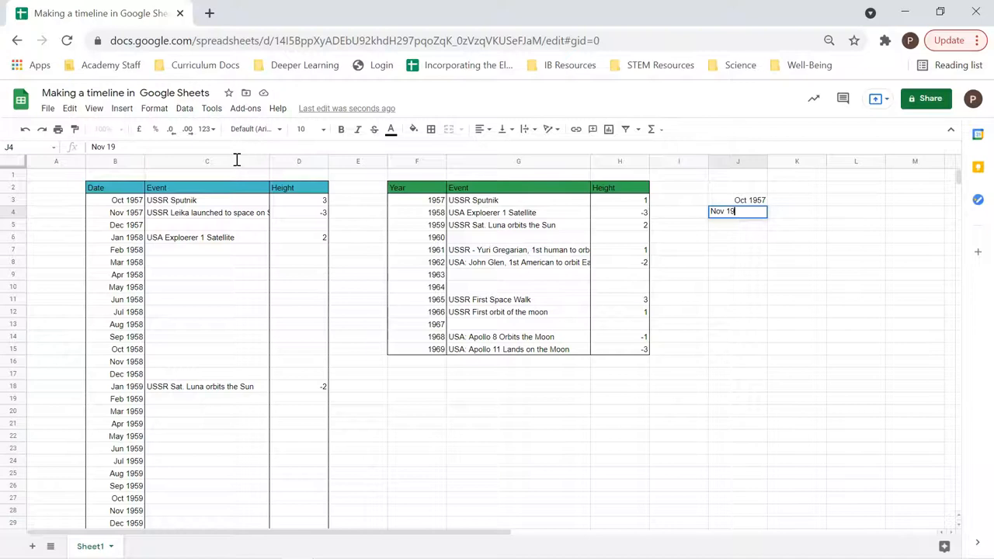
type("57")
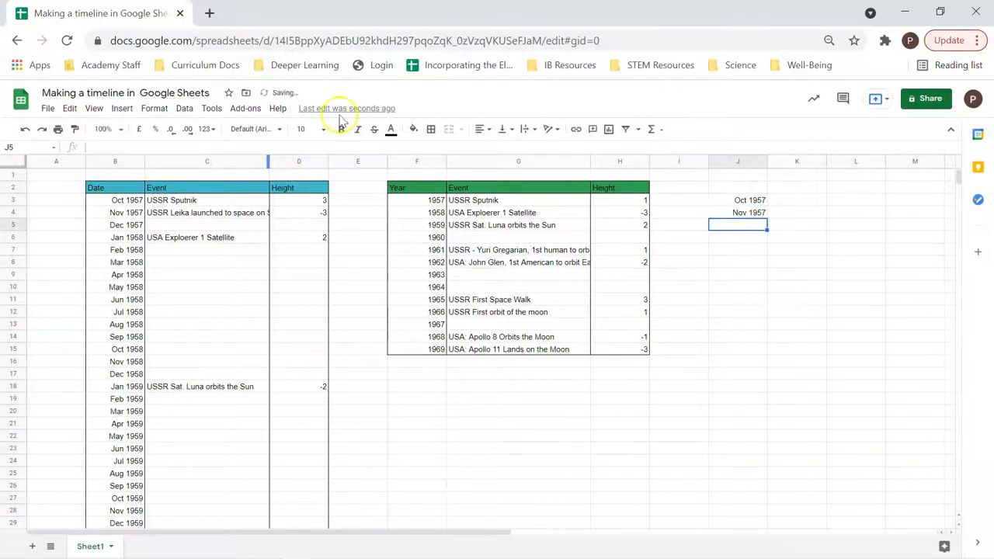
left_click_drag(749, 200, 749, 212)
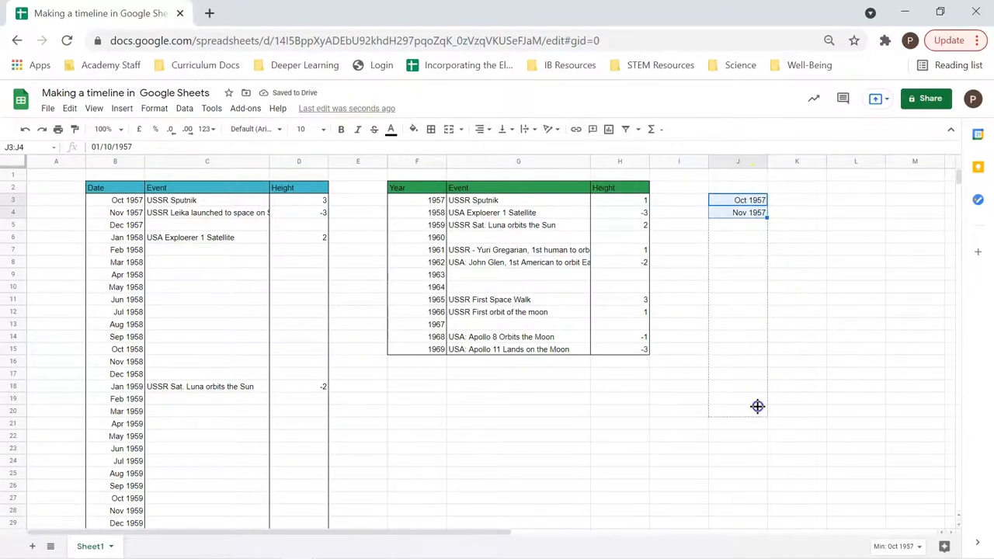
left_click_drag(767, 216, 767, 410)
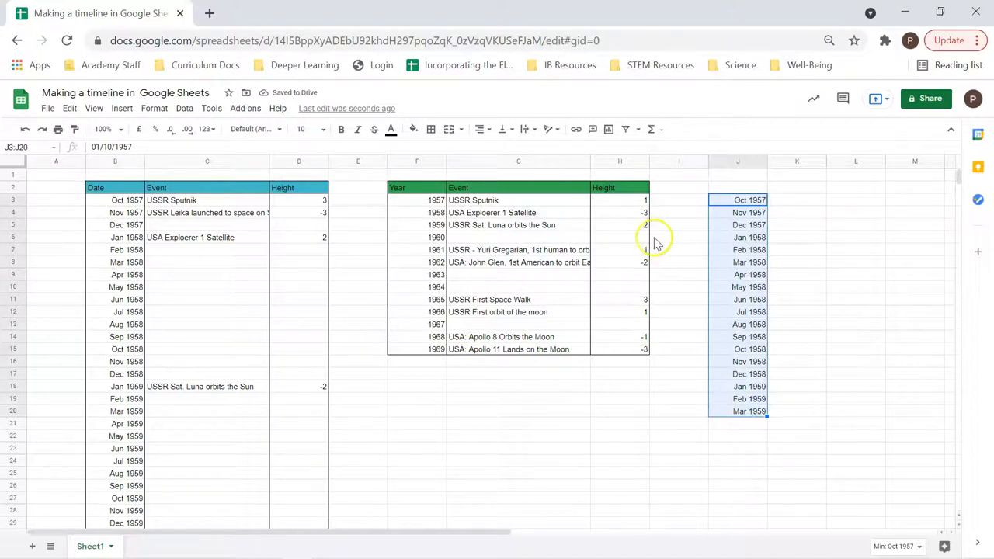
- Clear the J3:J20 months, then scroll the Date/Event/Height table through 1968 and back
left_click(206, 288)
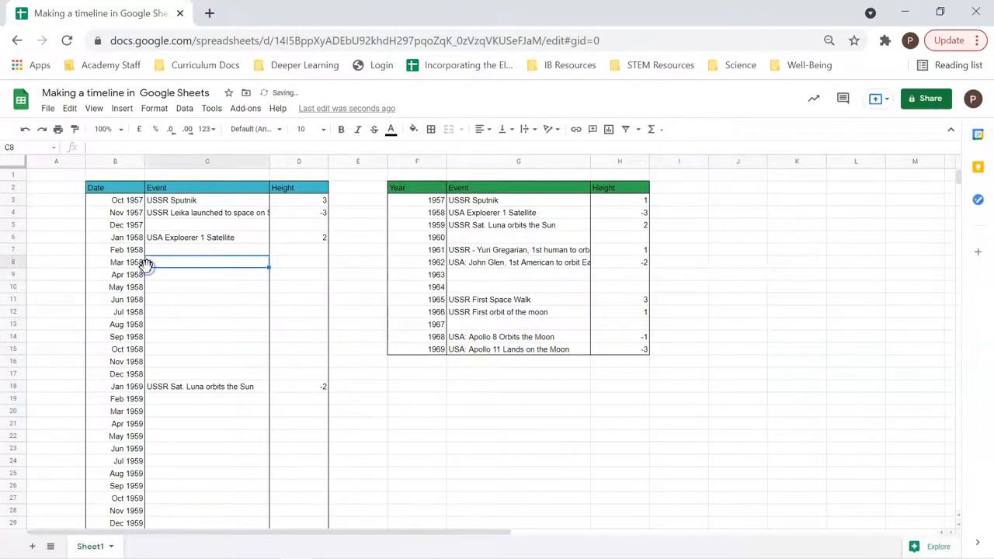
left_click(206, 460)
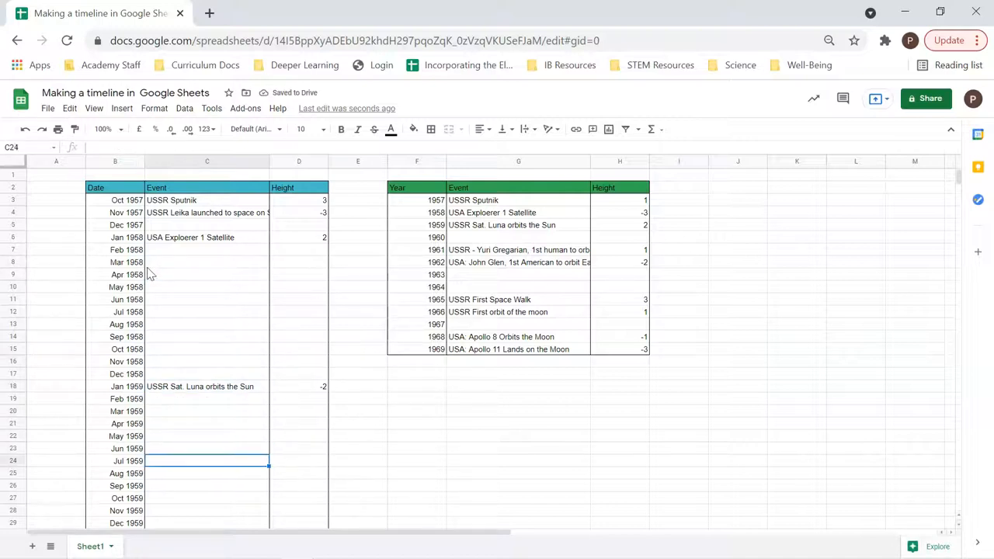
scroll("down", 3)
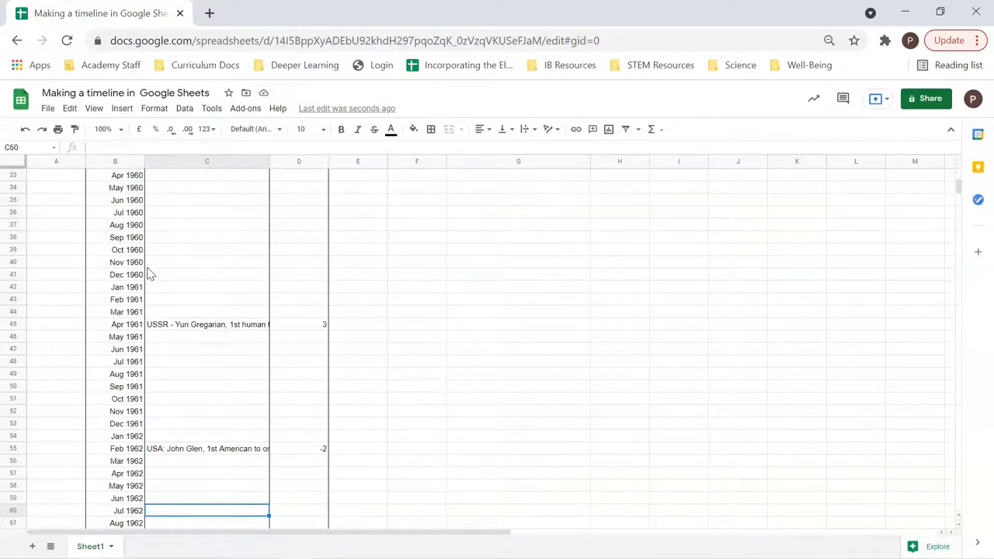
scroll("down", 3)
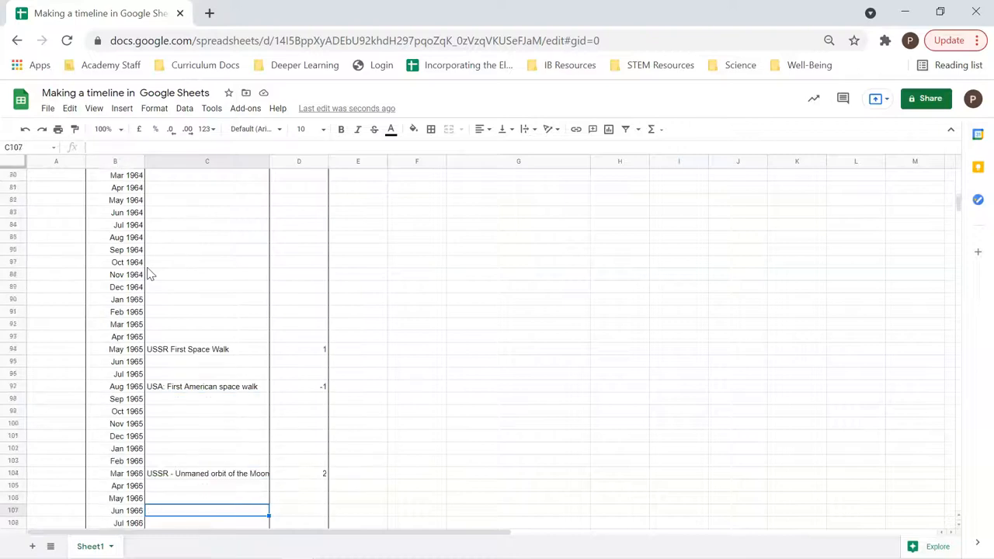
scroll("down", 3)
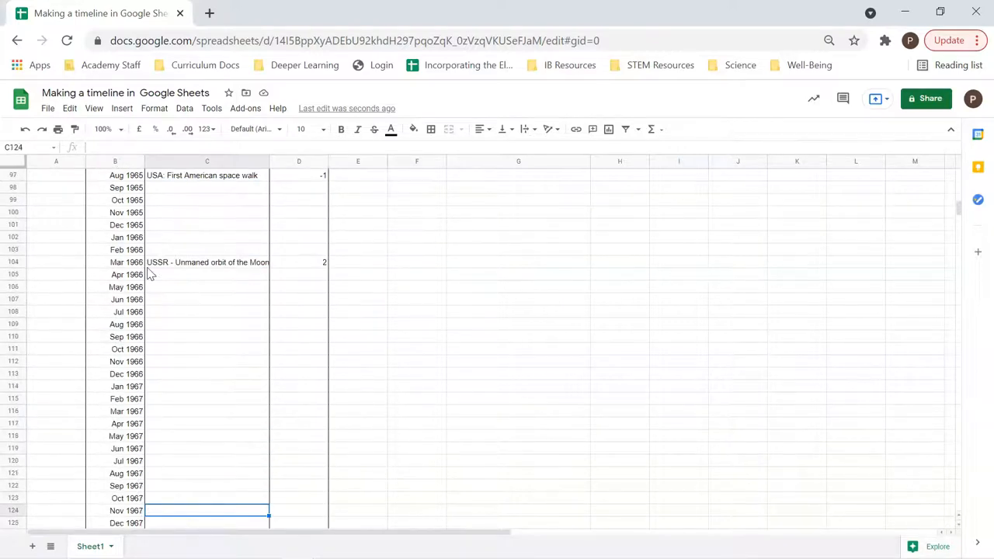
scroll("down", 3)
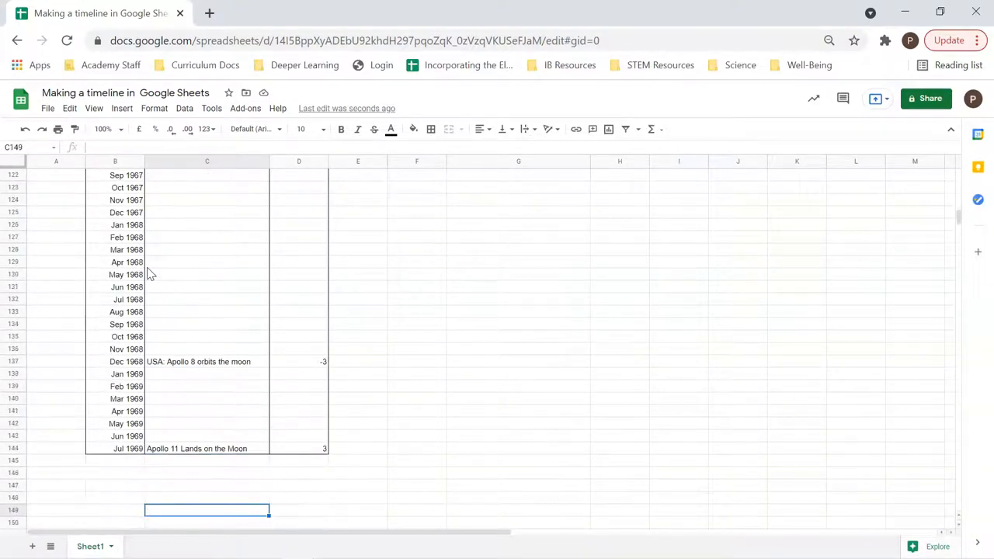
left_click(206, 249)
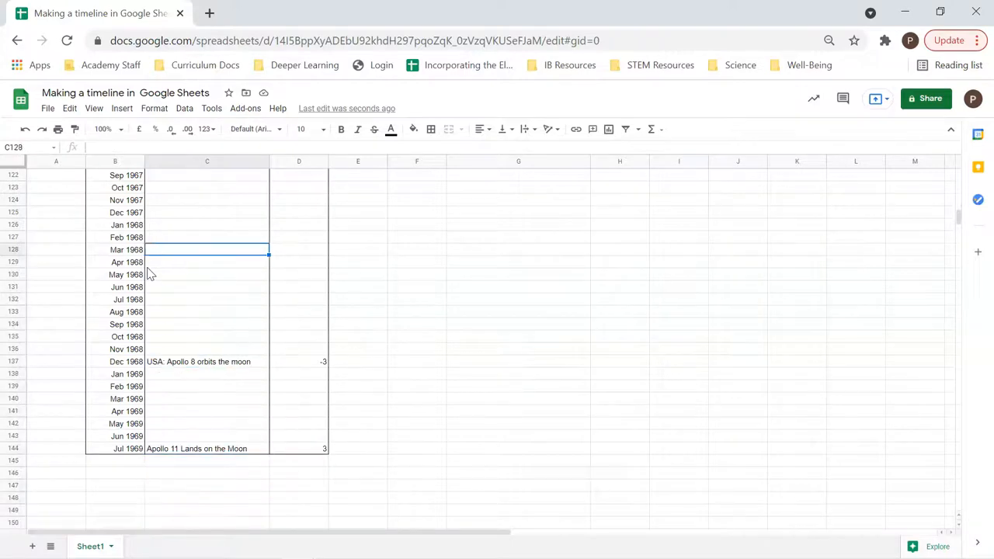
scroll("up", 3)
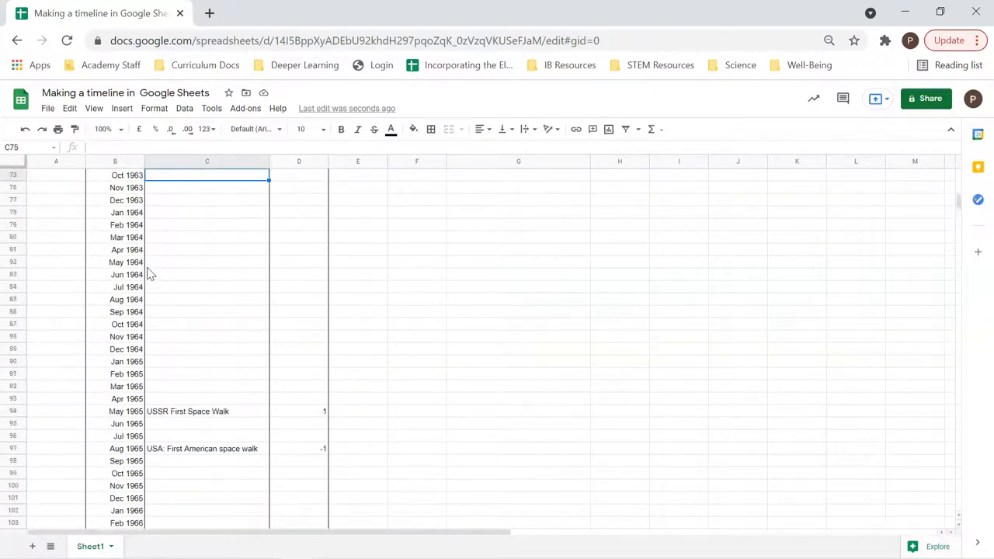
scroll("up", 3)
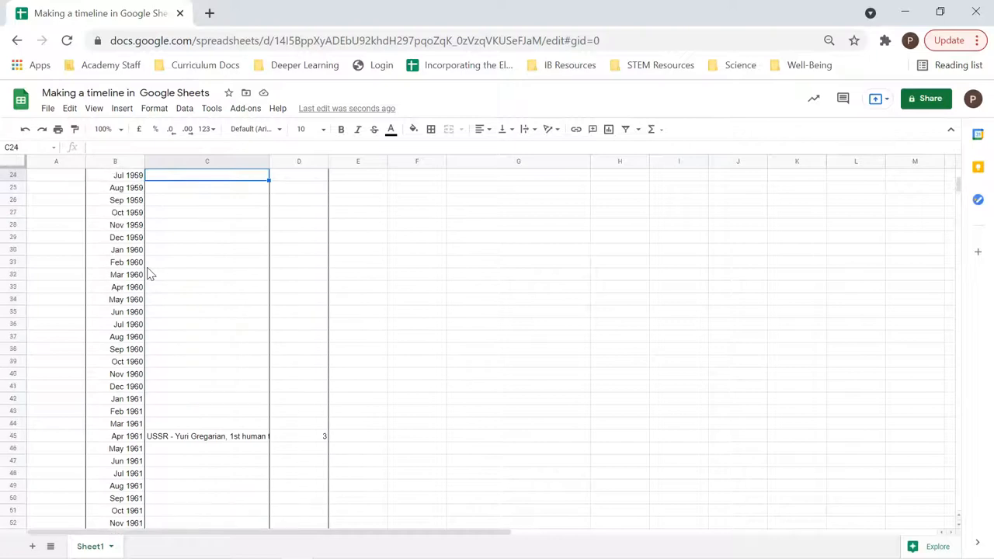
scroll("up", 3)
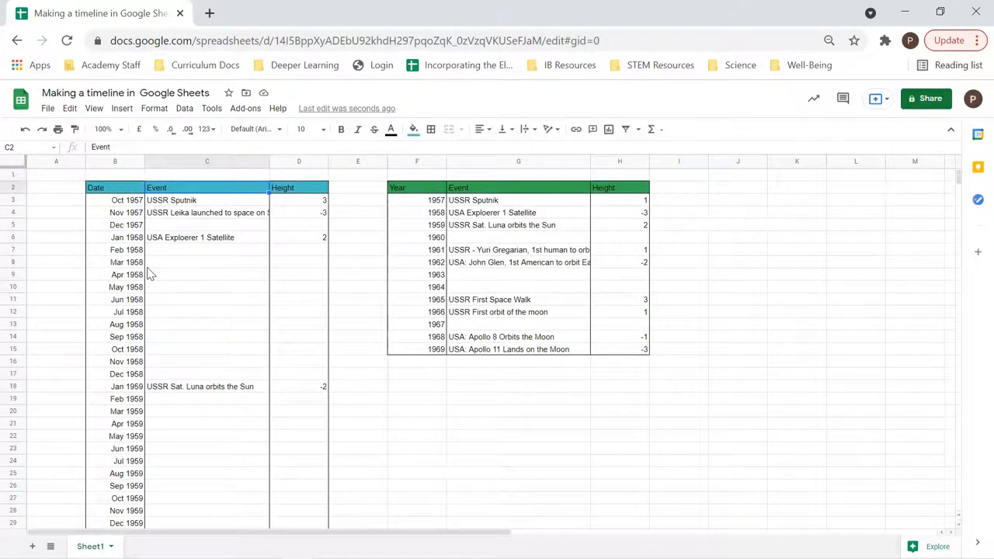
left_click(115, 187)
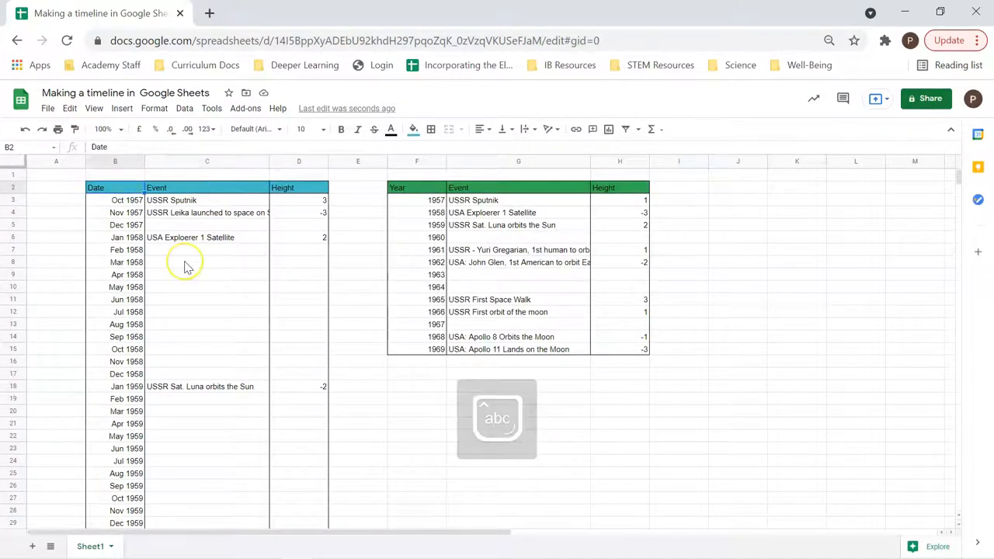
mouse_move(309, 160)
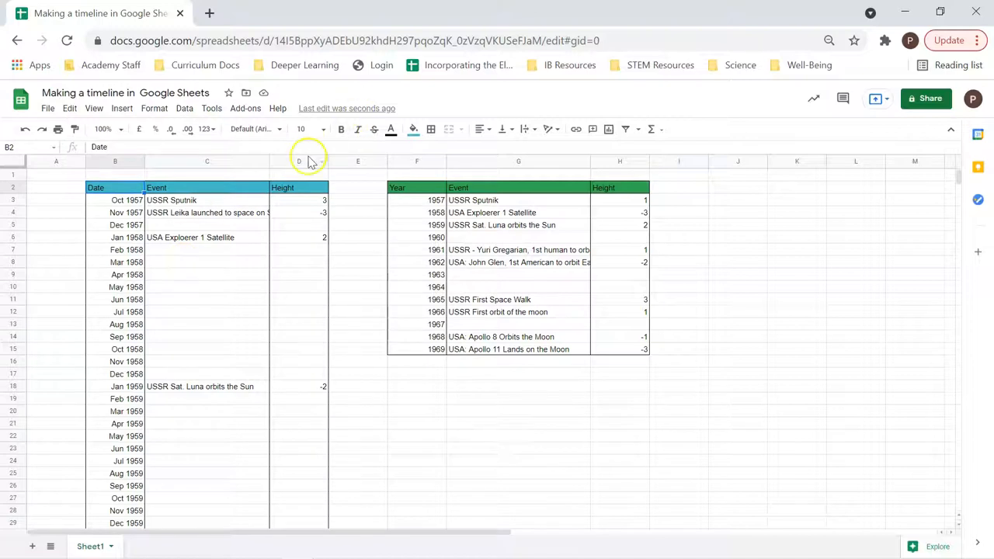
mouse_move(225, 206)
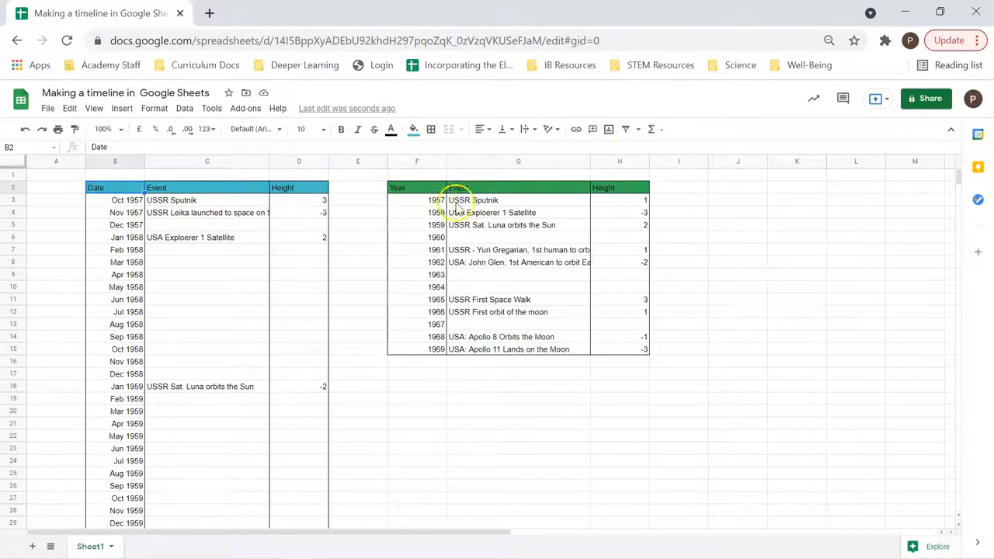
left_click(207, 200)
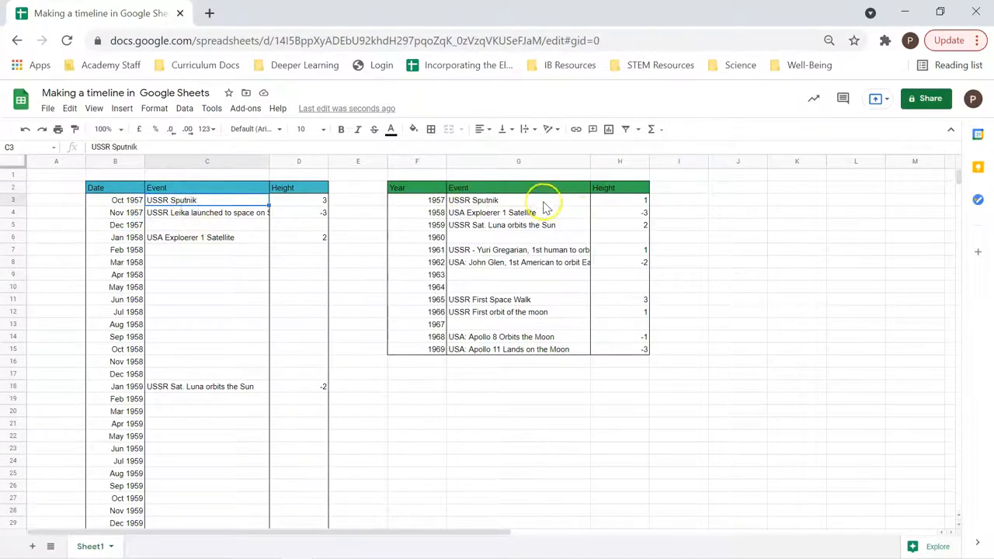
left_click(298, 200)
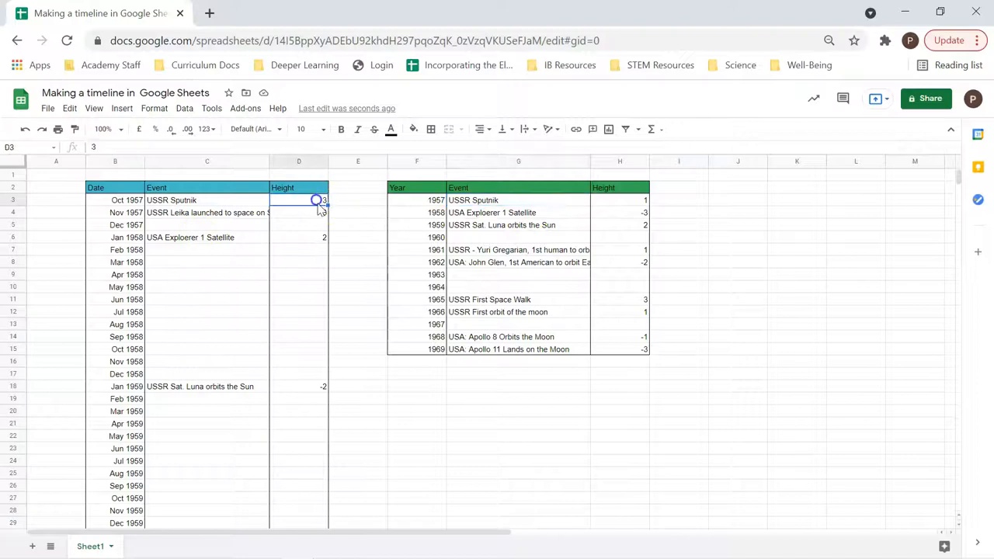
left_click(619, 200)
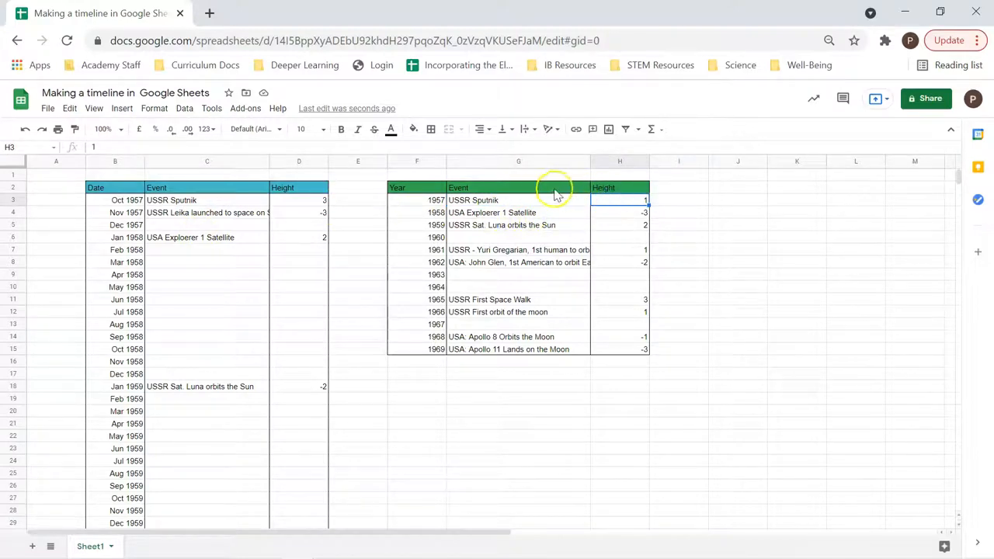
mouse_move(505, 200)
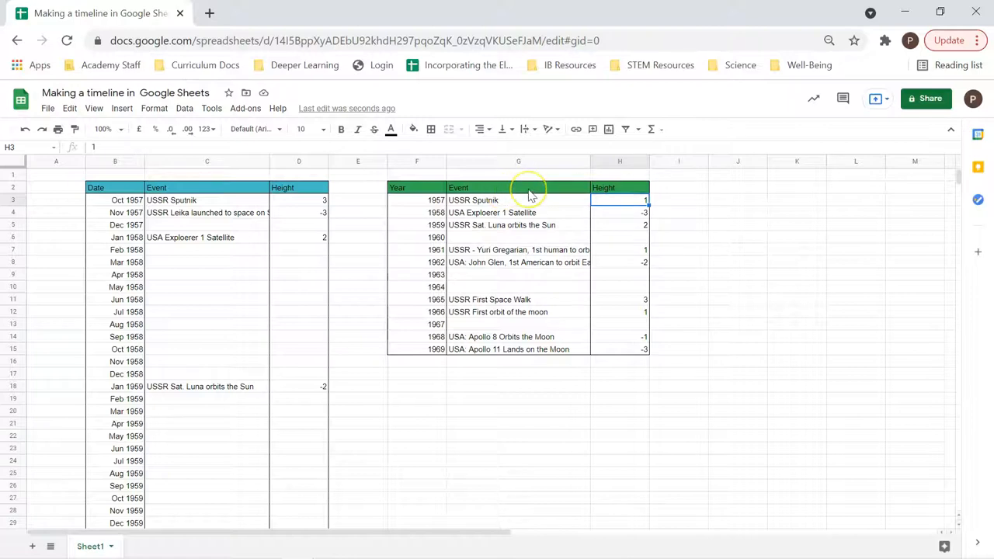
mouse_move(512, 192)
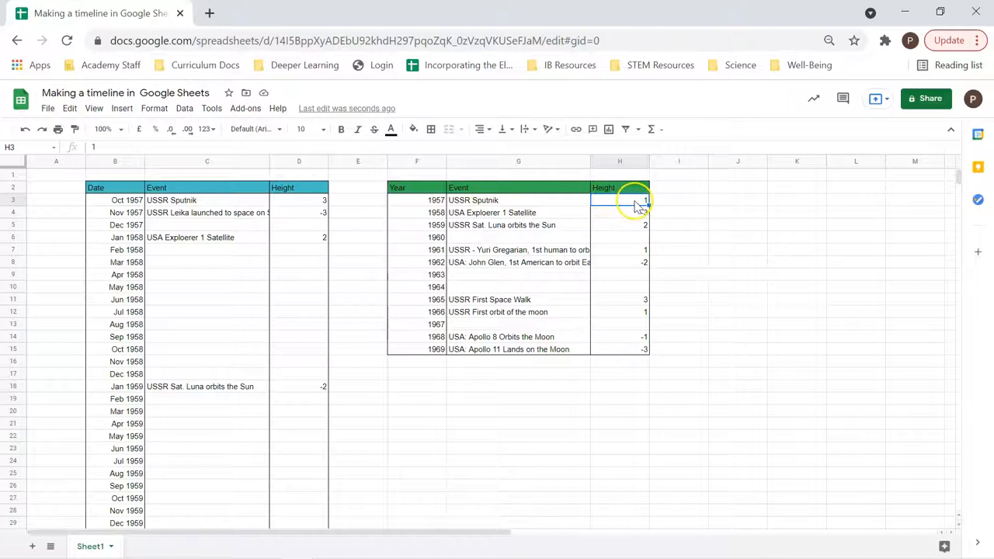
left_click(619, 212)
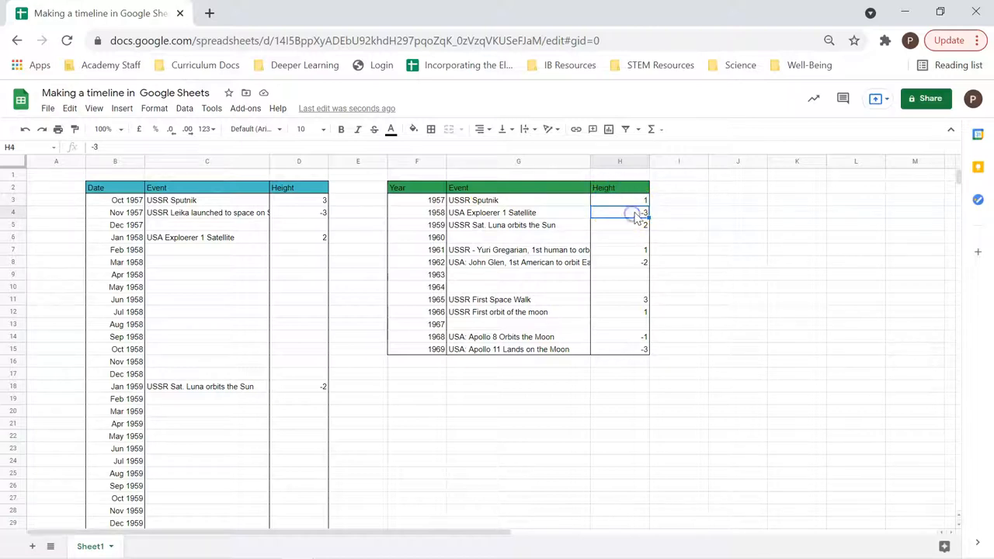
left_click(619, 225)
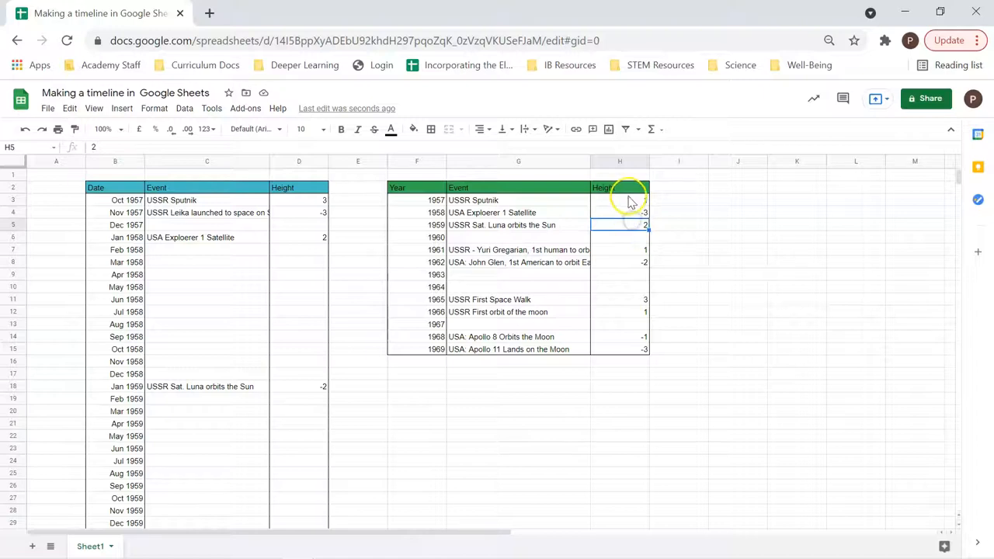
left_click(619, 261)
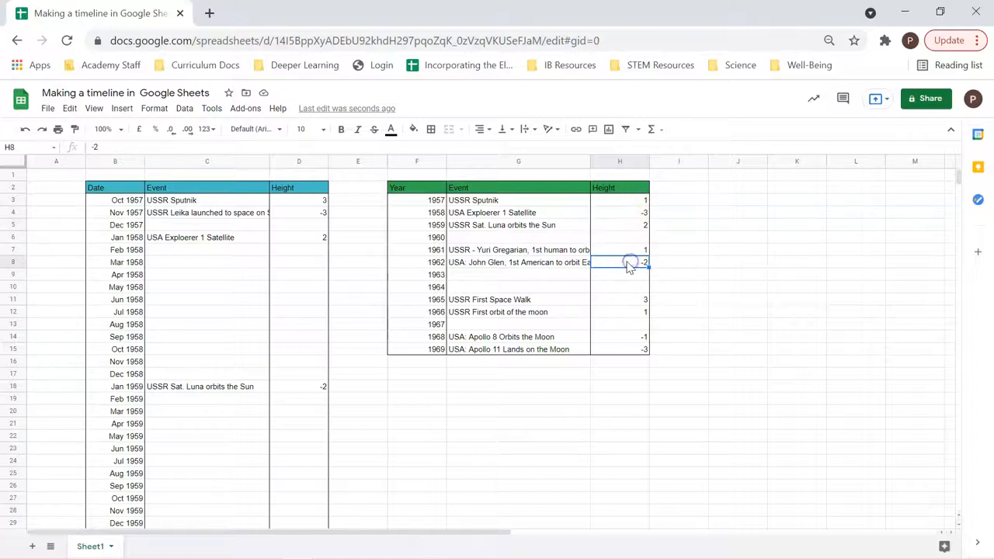
left_click(619, 298)
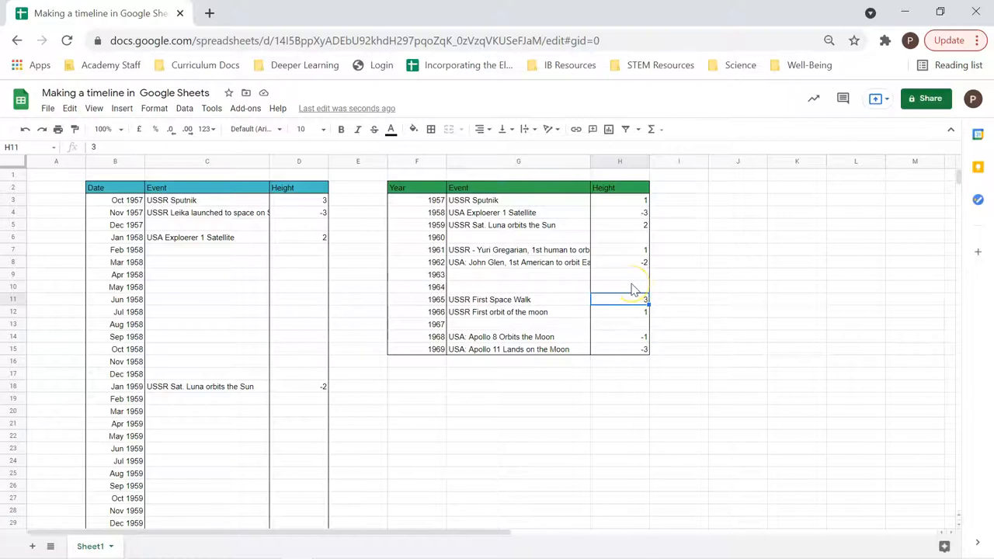
mouse_move(655, 278)
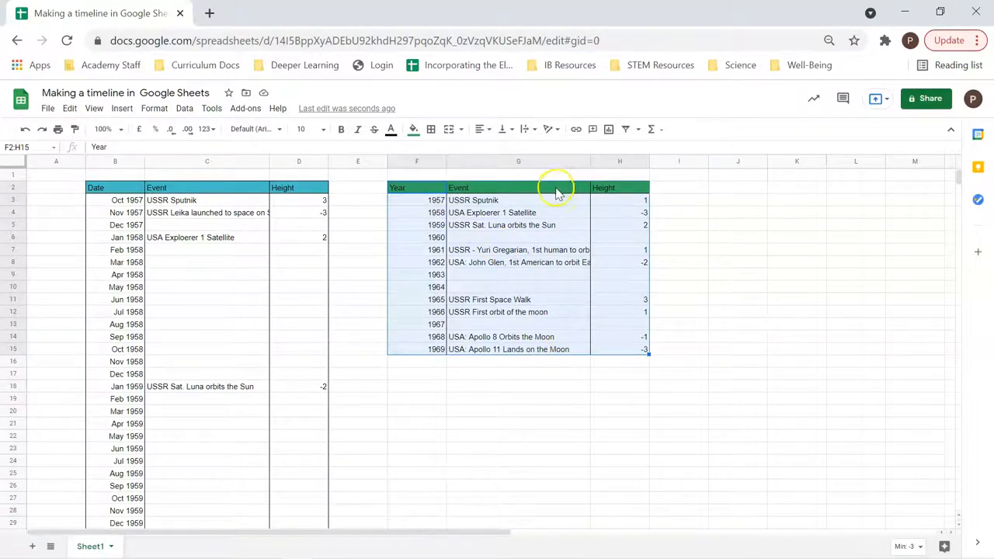
mouse_move(153, 108)
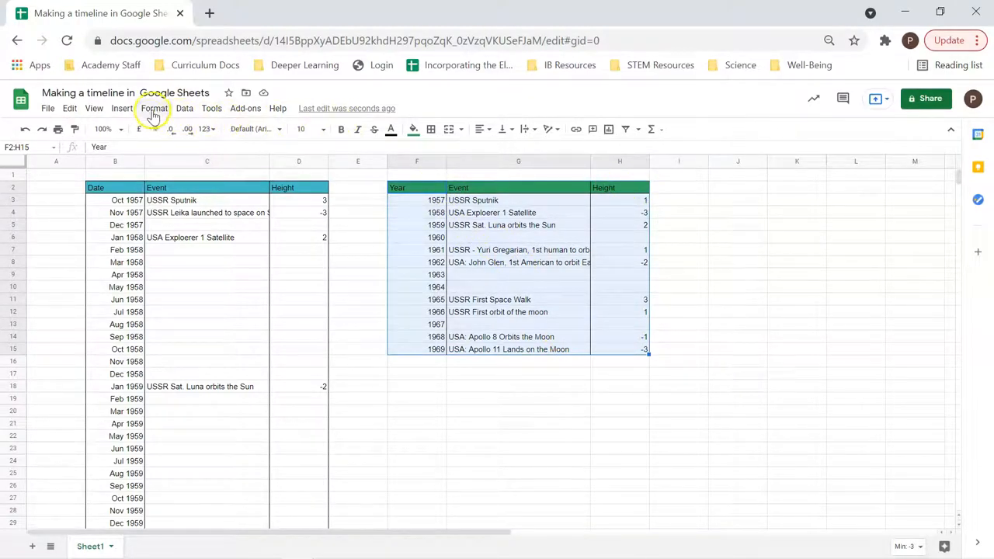
- Insert a column chart from the yearly Year/Event/Height table F2:H15
left_click(121, 108)
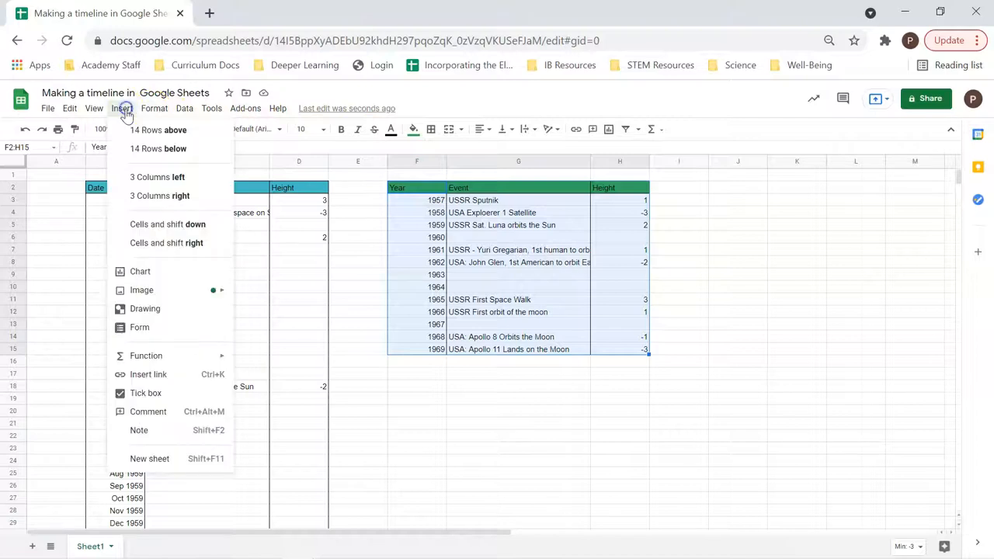
mouse_move(140, 271)
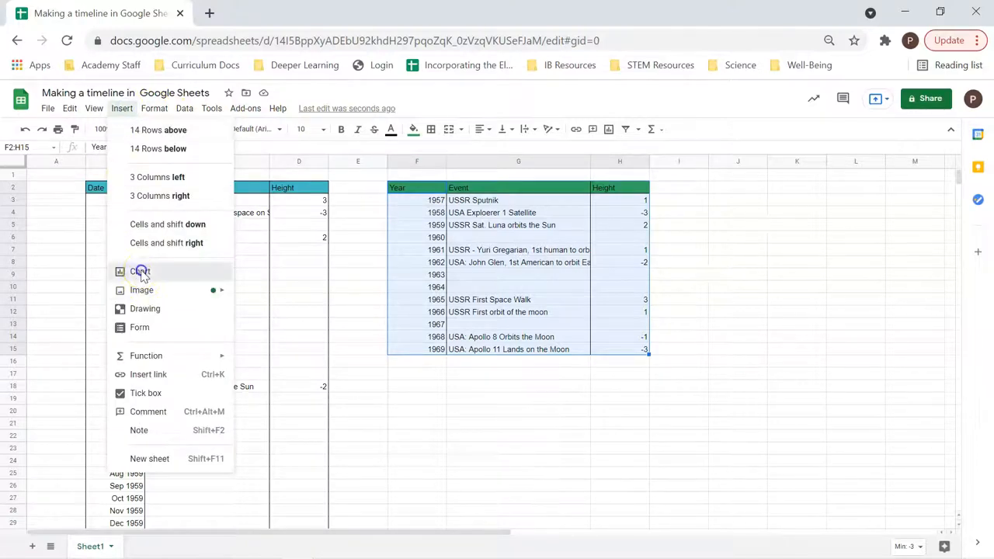
left_click(140, 270)
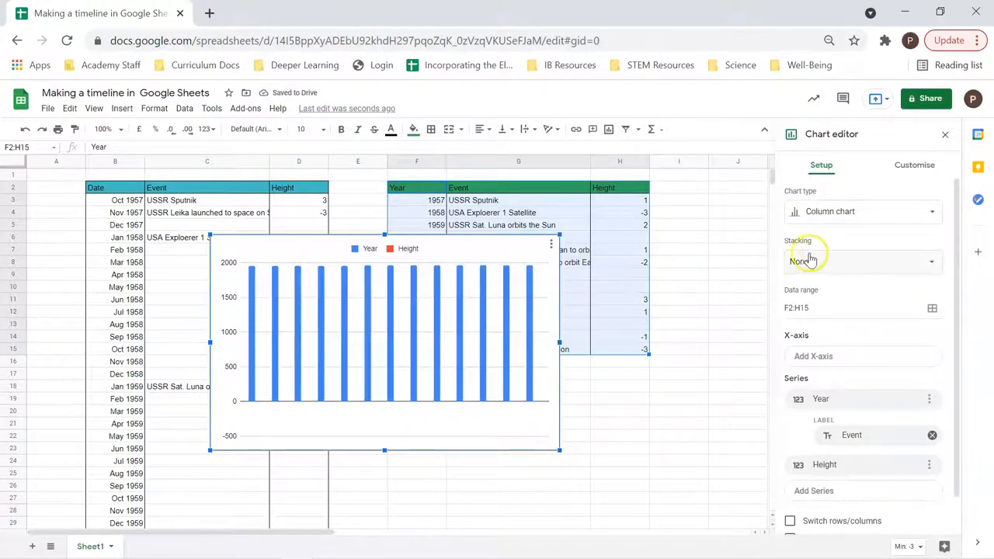
mouse_move(870, 334)
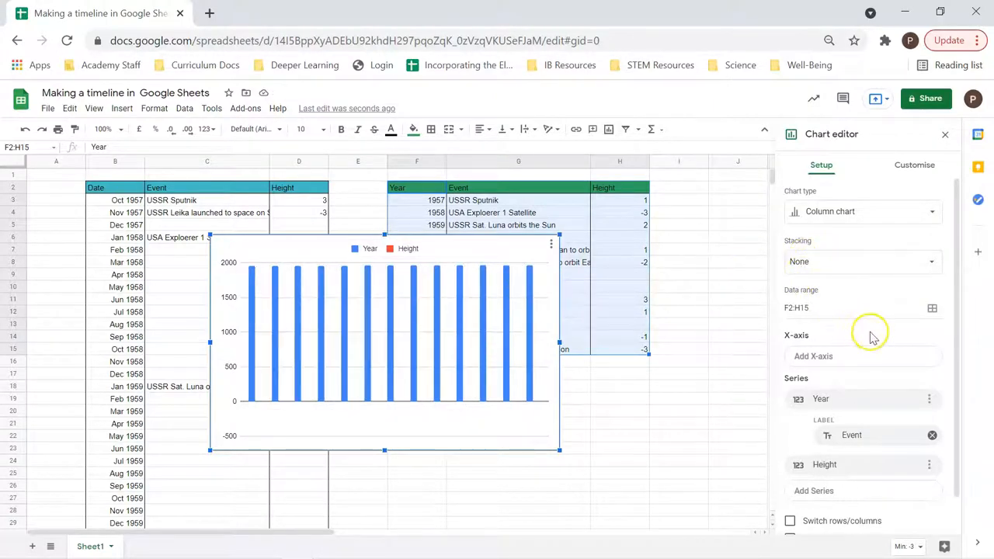
mouse_move(867, 357)
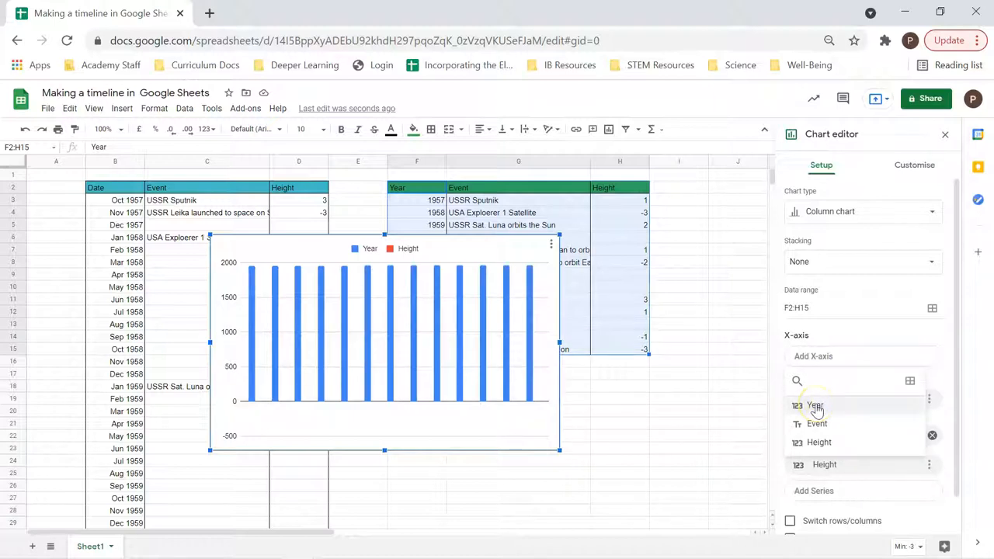
- Set Year as the chart's X-axis so it shows 1957 to 1969
left_click(815, 405)
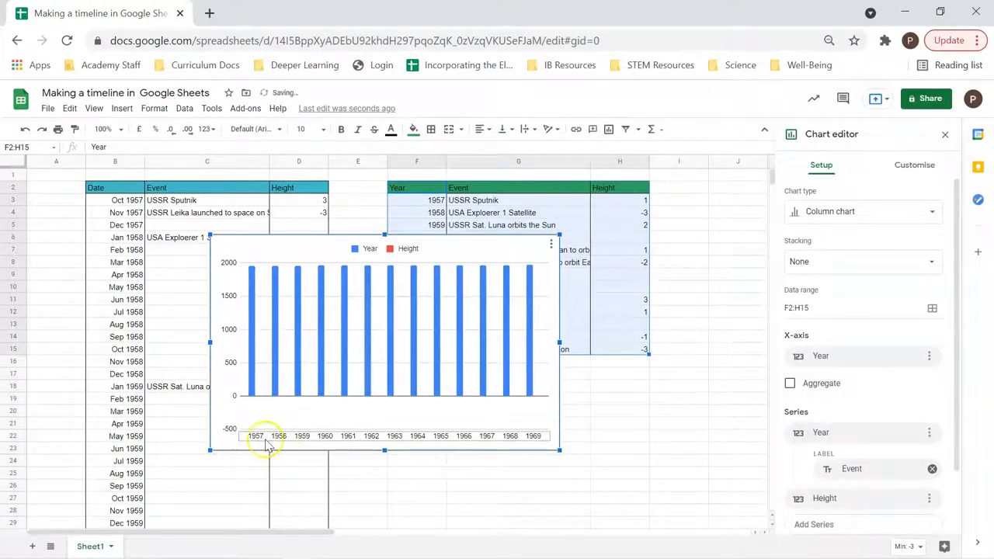
mouse_move(545, 406)
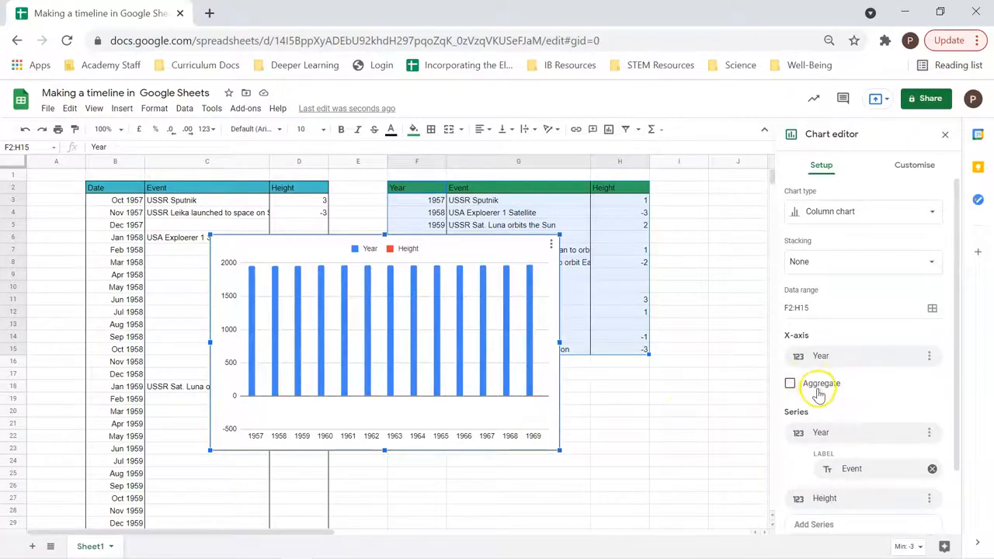
mouse_move(854, 430)
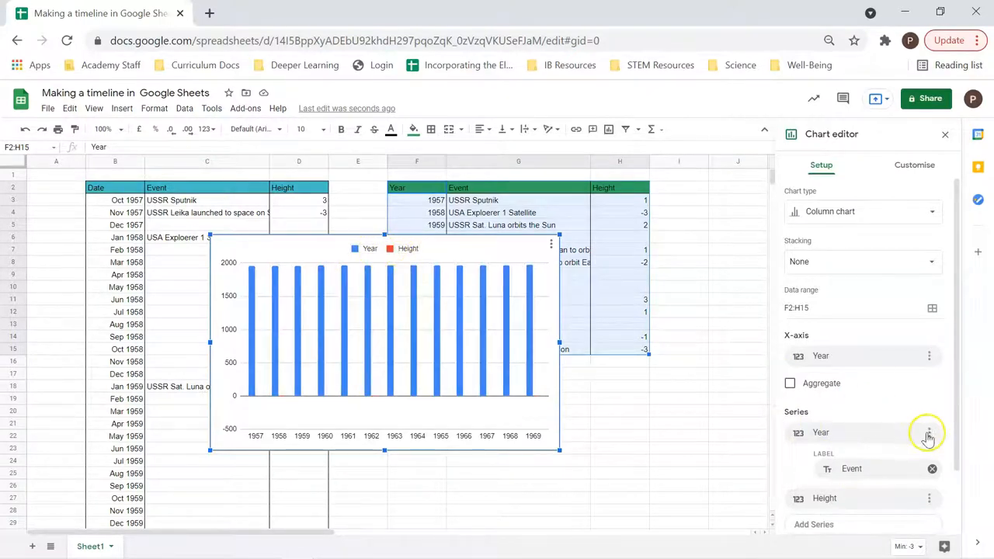
- Remove the Year series and the Event labels, leaving only Height bars
left_click(928, 433)
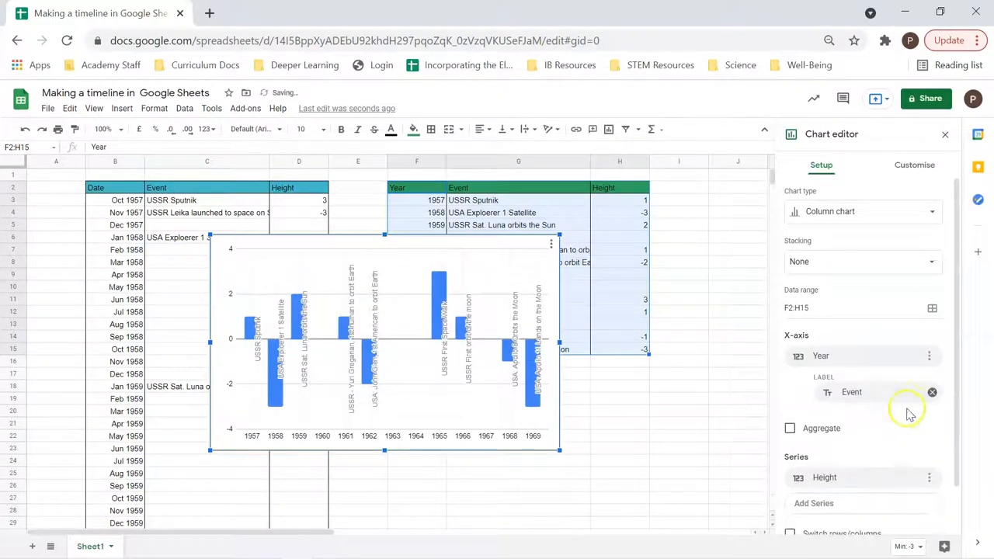
left_click(932, 392)
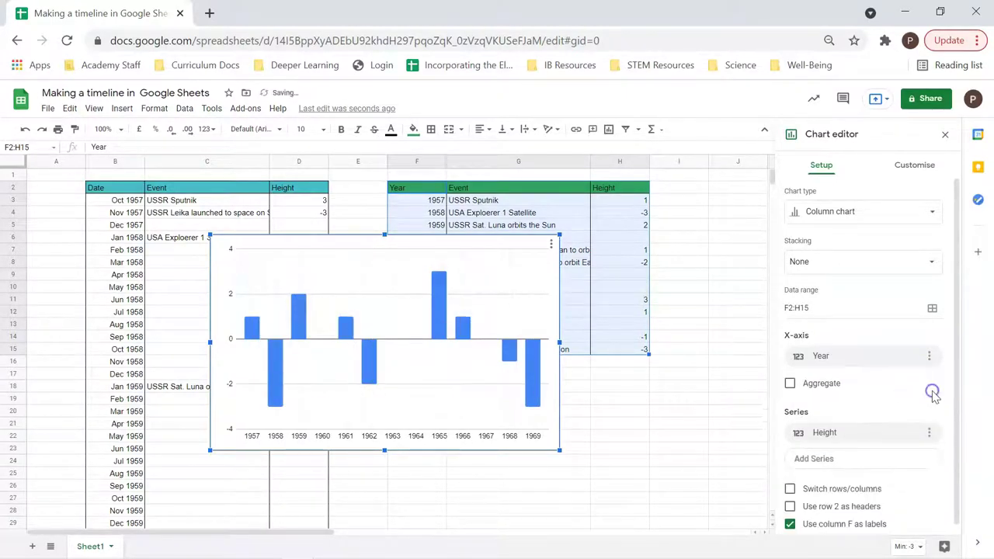
mouse_move(764, 443)
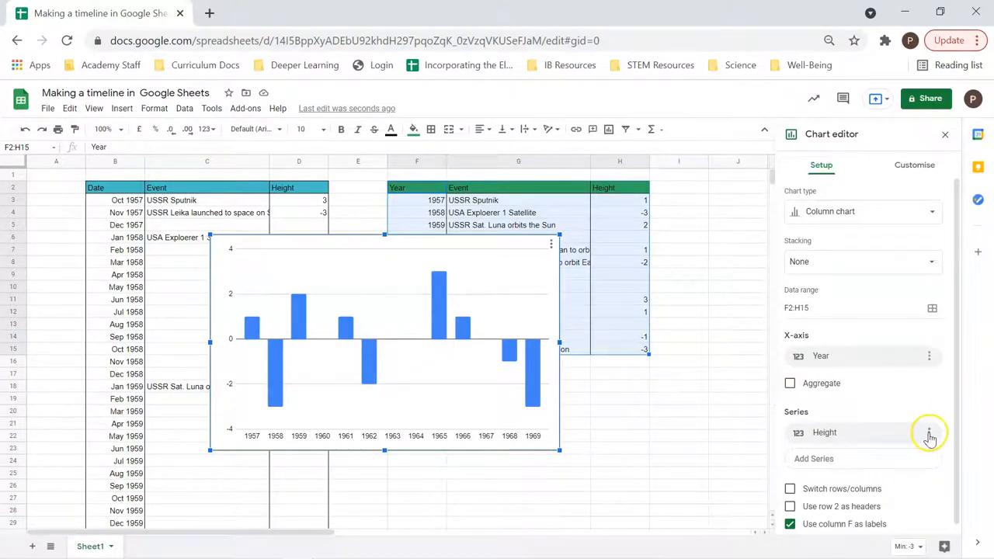
- Add data labels to the Height bars showing Event names, e.g. USSR Sputnik, Apollo 11
left_click(928, 432)
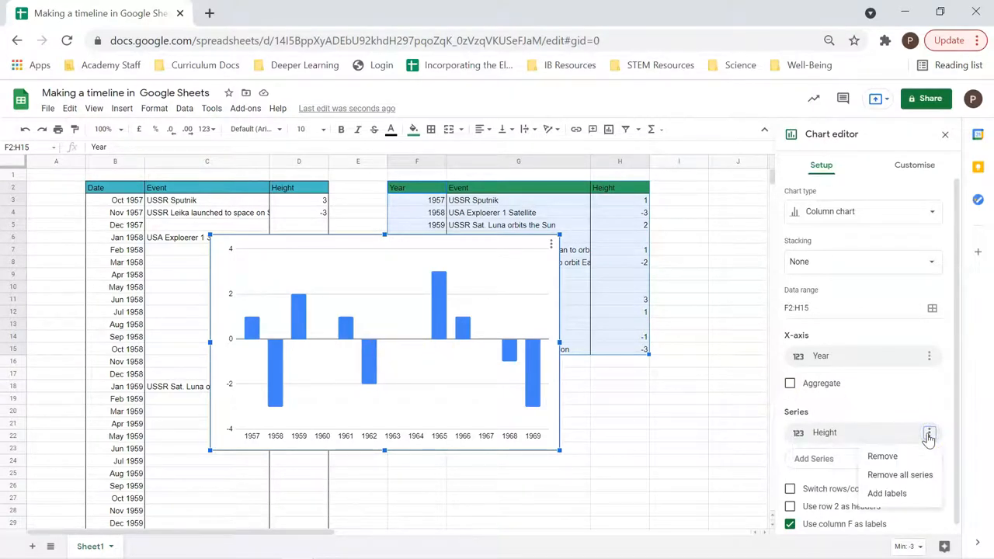
left_click(887, 493)
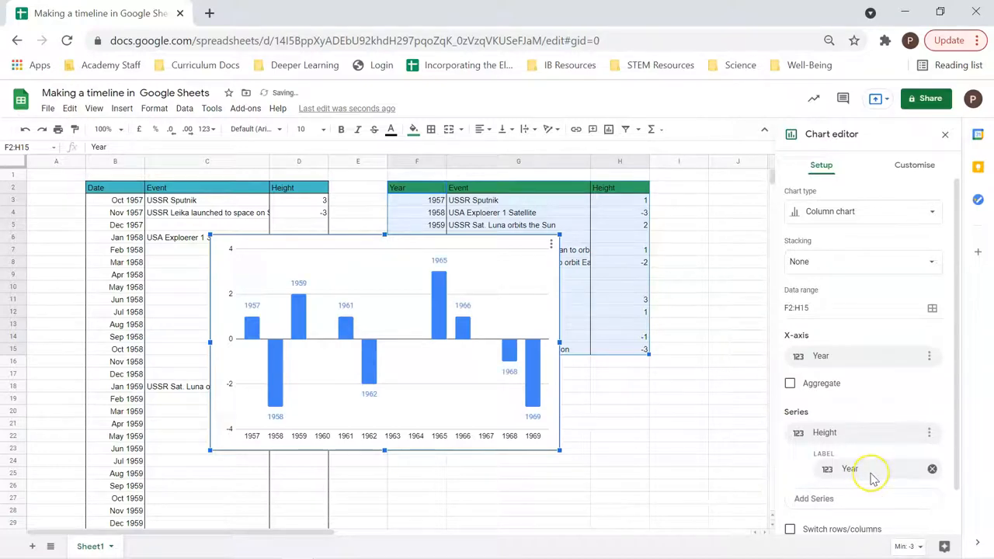
left_click(849, 468)
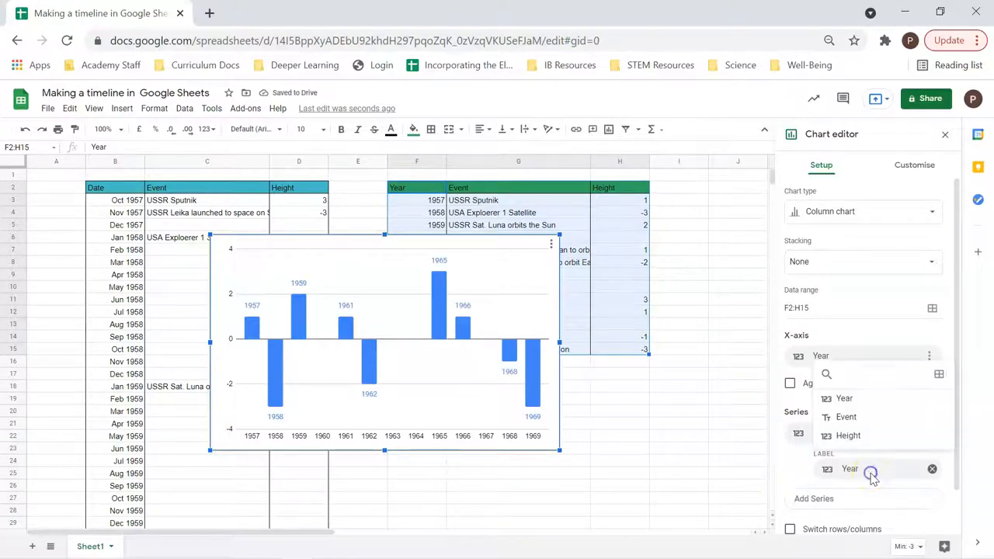
left_click(846, 416)
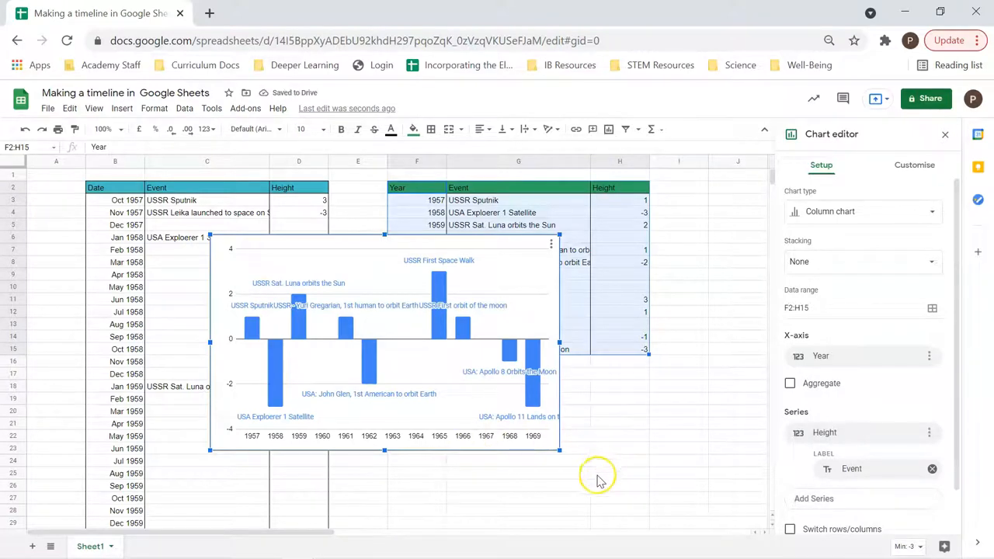
mouse_move(590, 477)
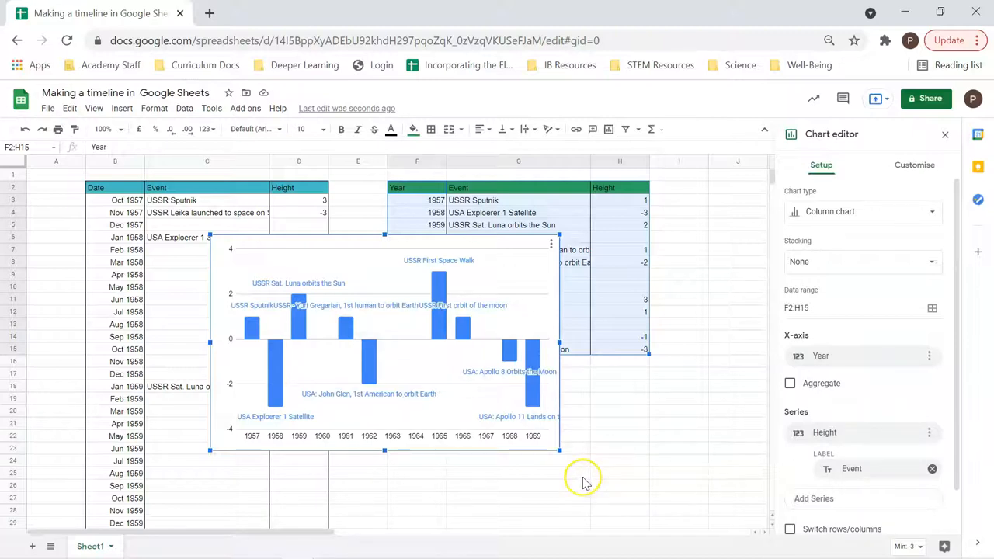
mouse_move(505, 330)
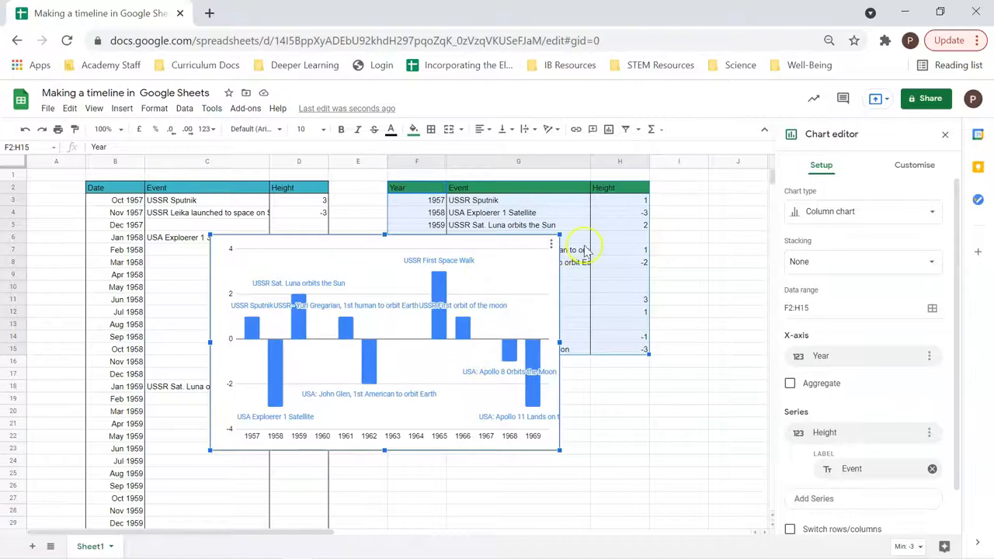
mouse_move(842, 435)
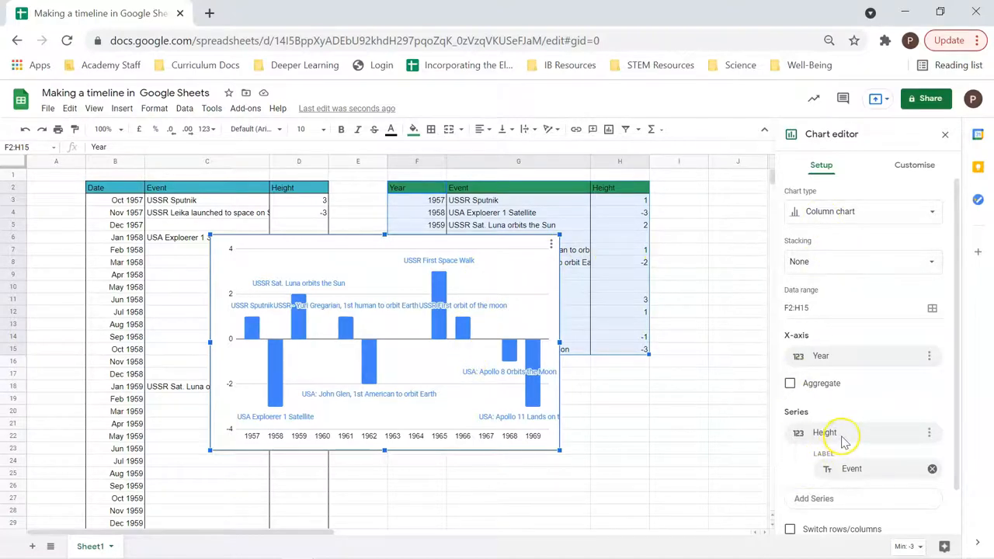
scroll("down", 3)
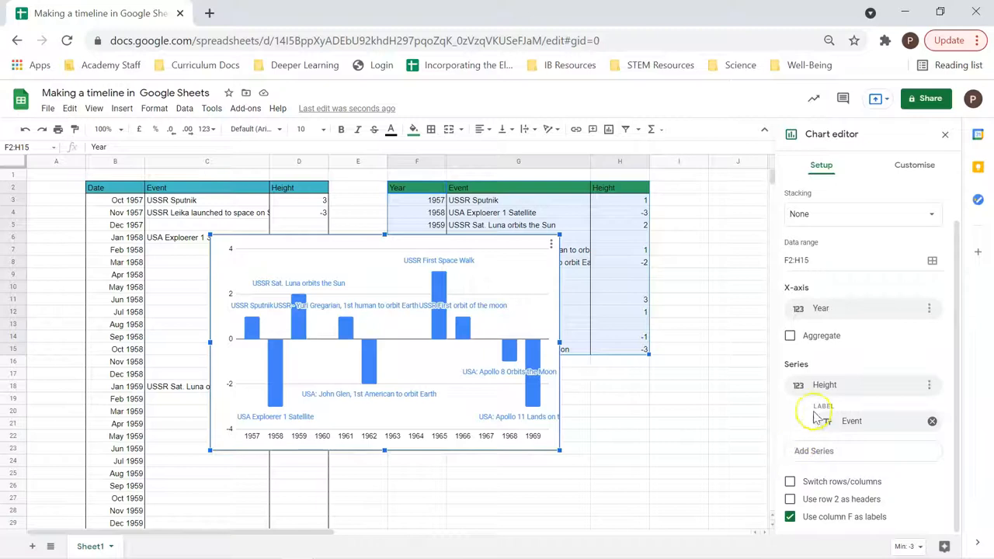
- Title the chart 'Space Race Timeline', centred and coloured green
left_click(914, 164)
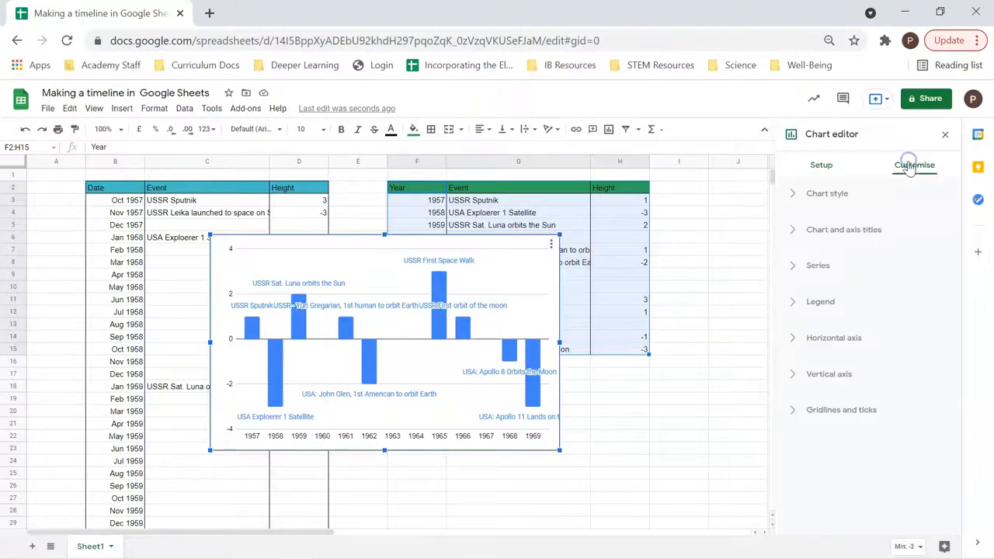
left_click(827, 193)
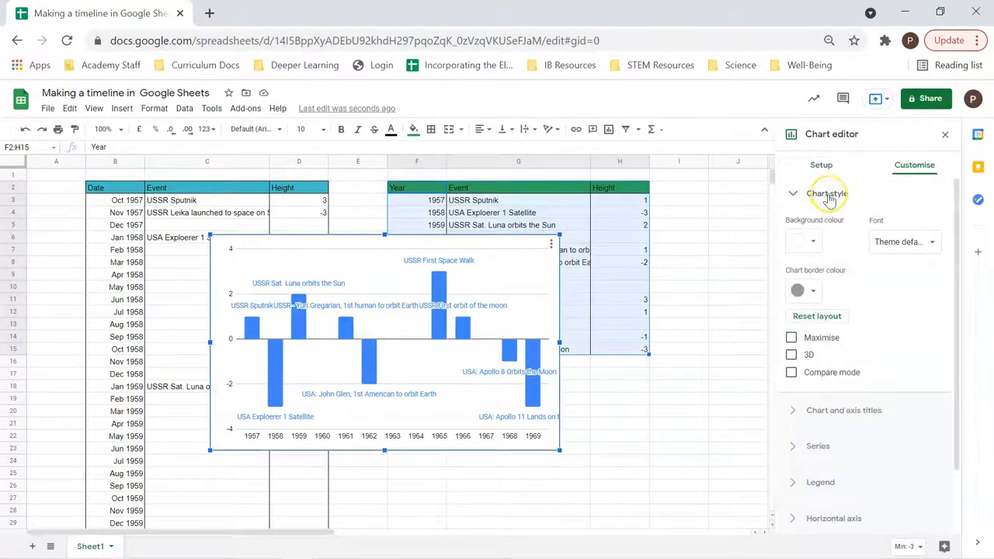
left_click(826, 193)
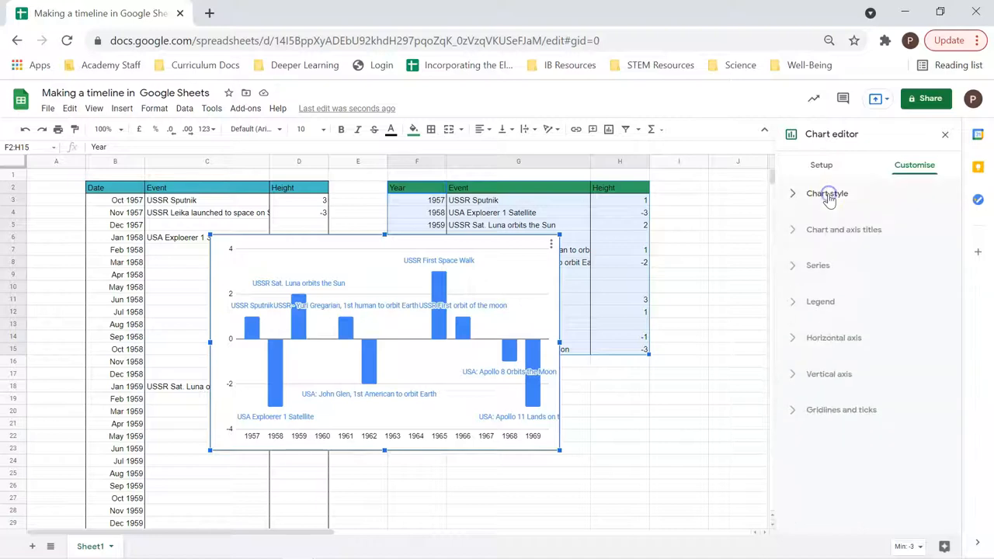
left_click(844, 229)
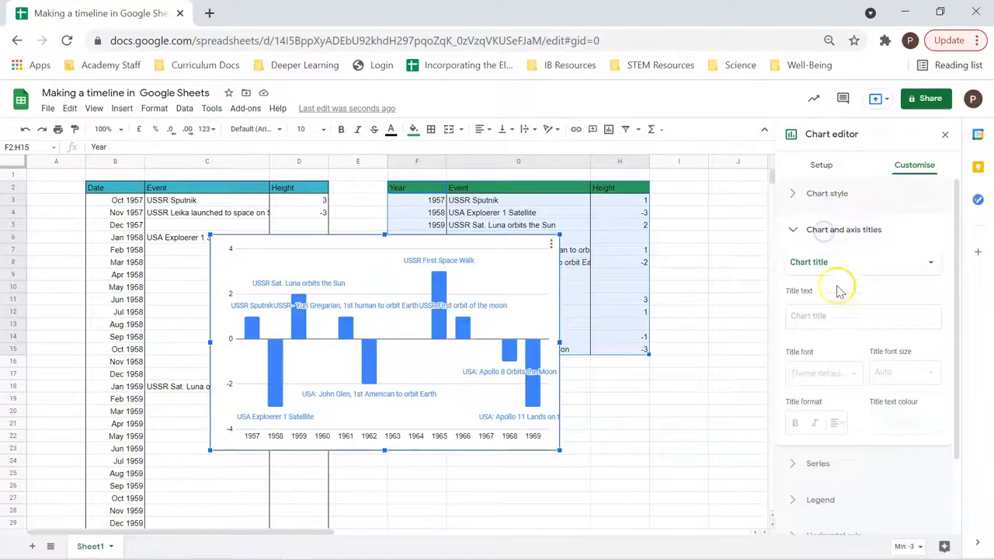
left_click(862, 316)
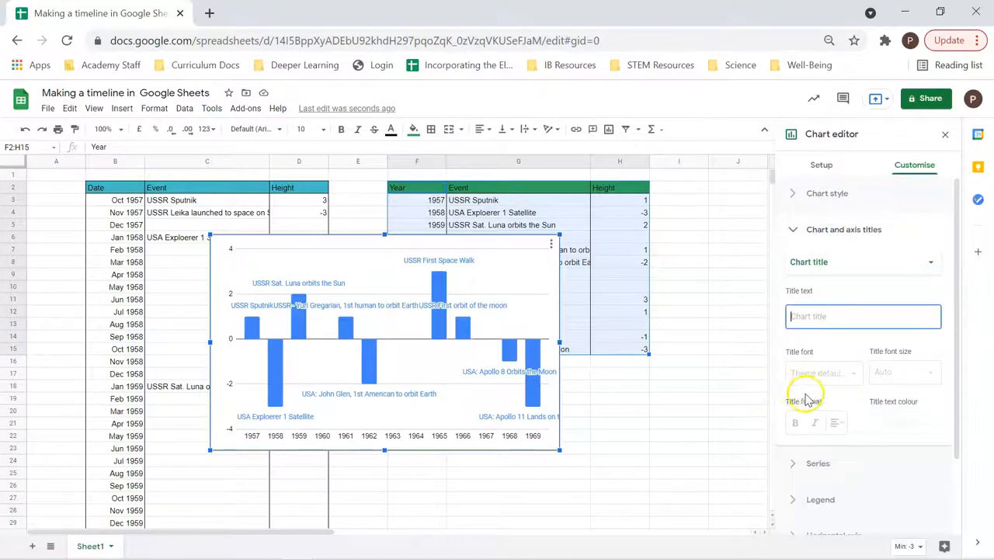
type("Space Race Timeline")
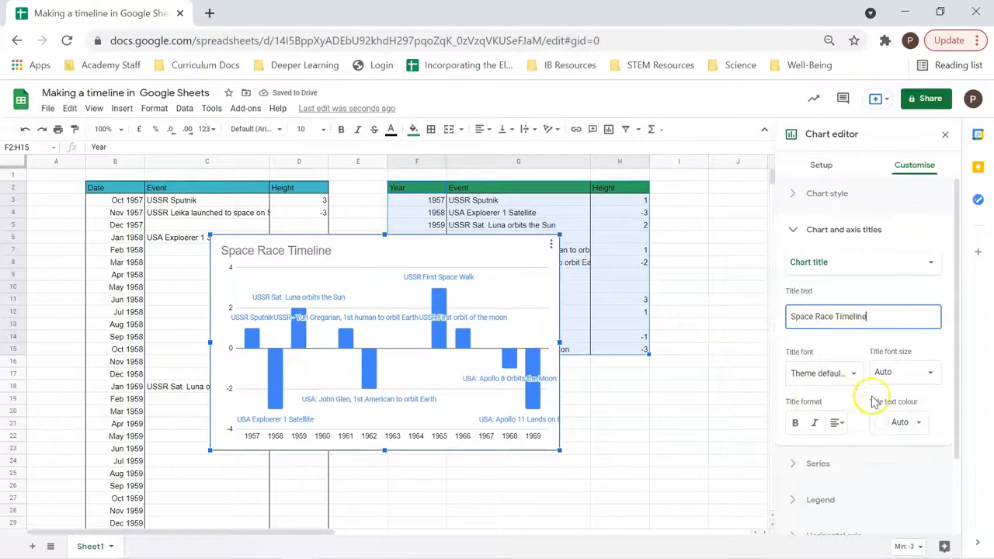
mouse_move(728, 401)
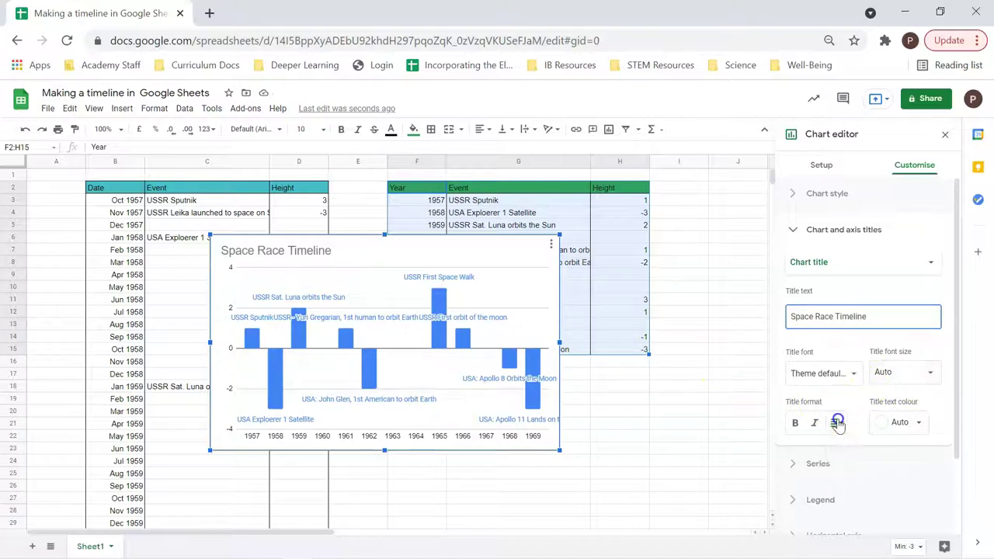
left_click(836, 421)
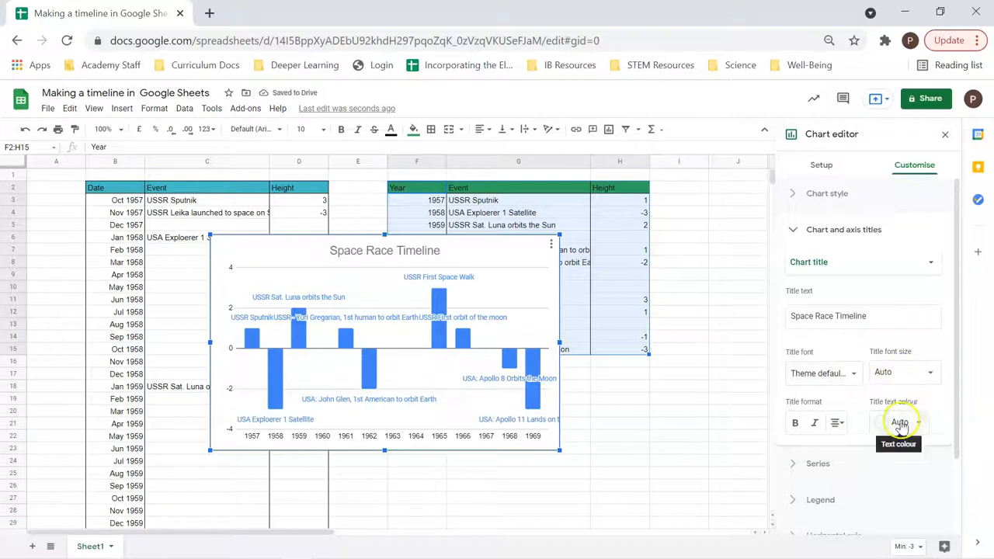
left_click(898, 421)
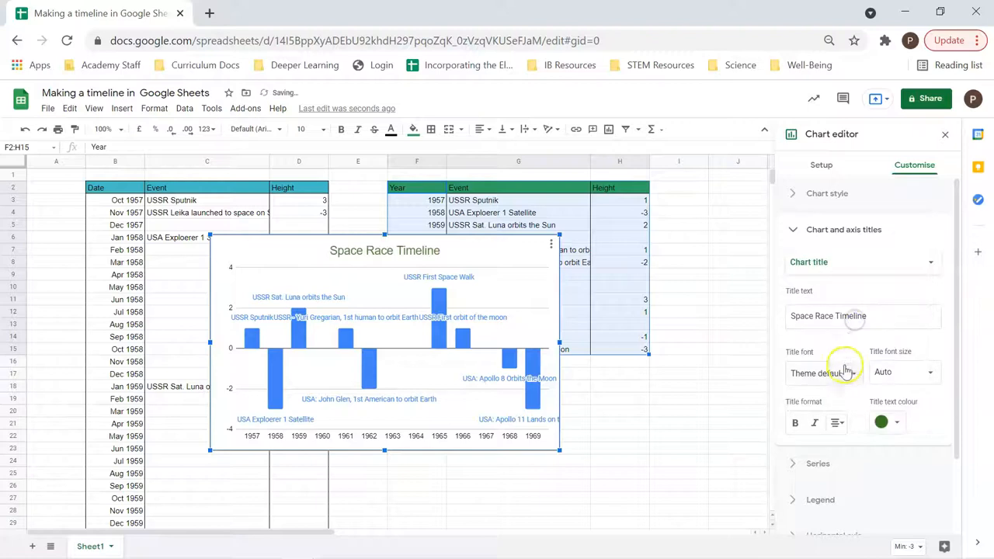
mouse_move(769, 350)
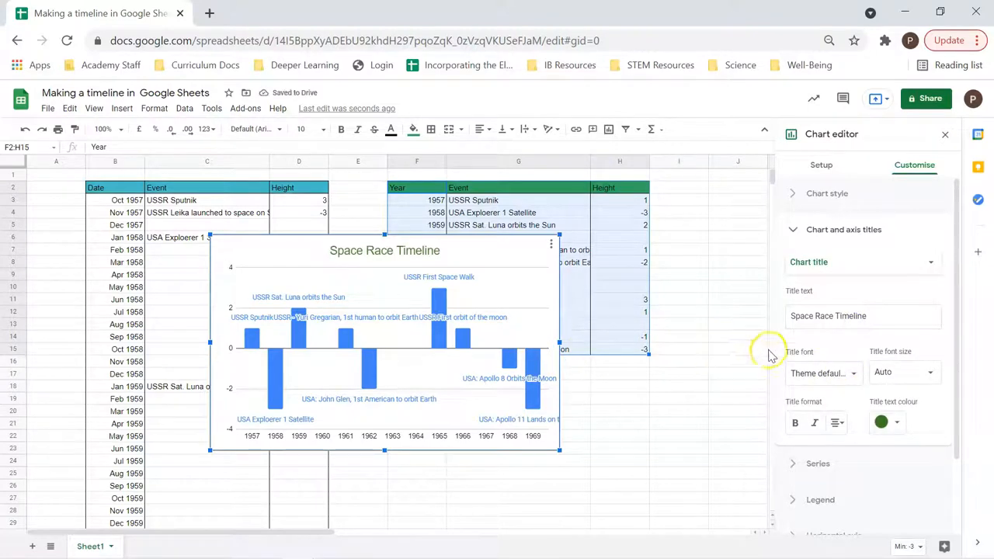
left_click(793, 229)
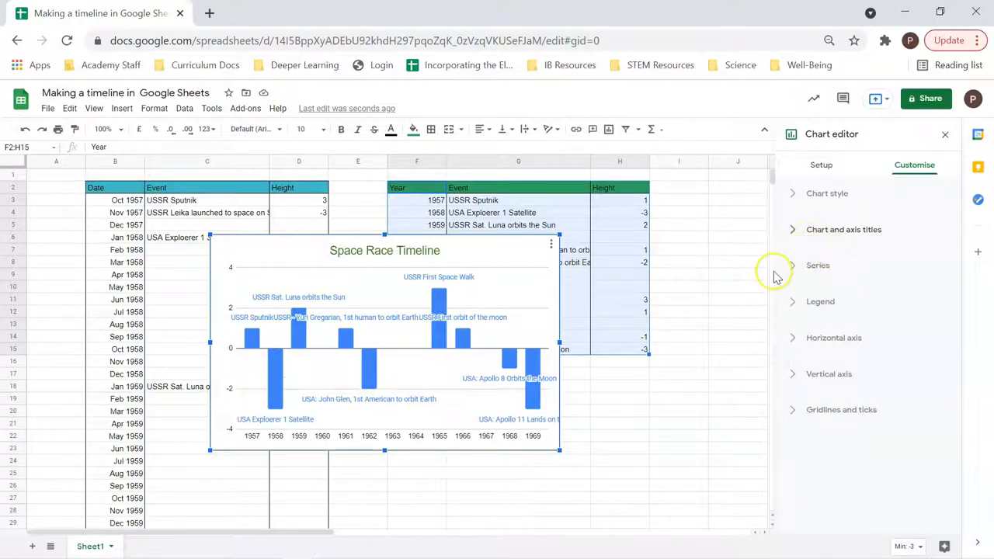
mouse_move(774, 281)
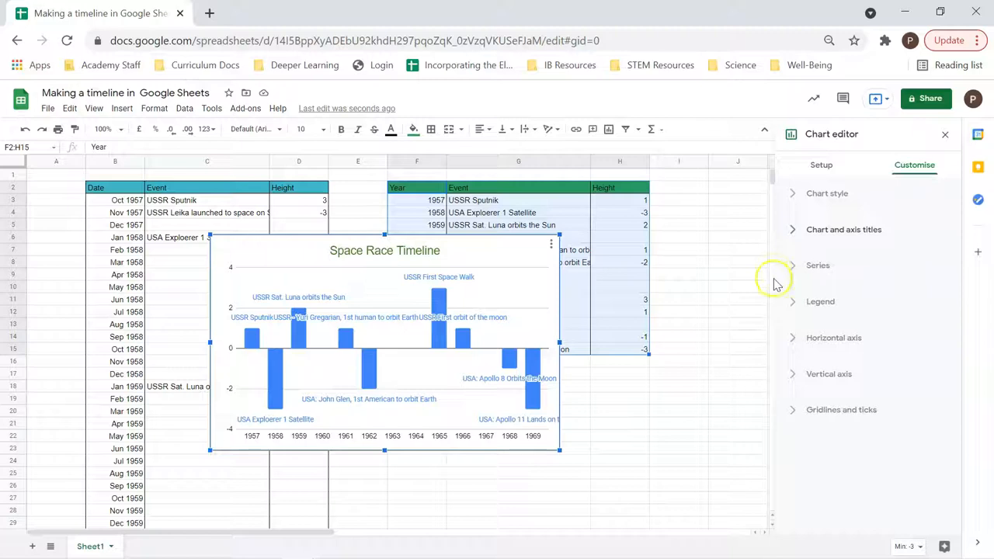
- Set the Height series fill colour to dark green
left_click(818, 265)
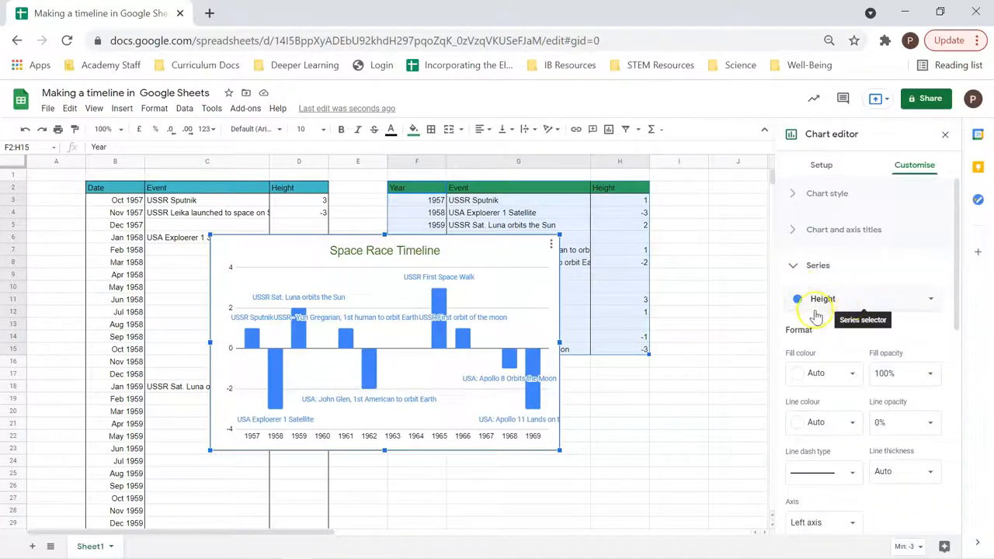
mouse_move(837, 321)
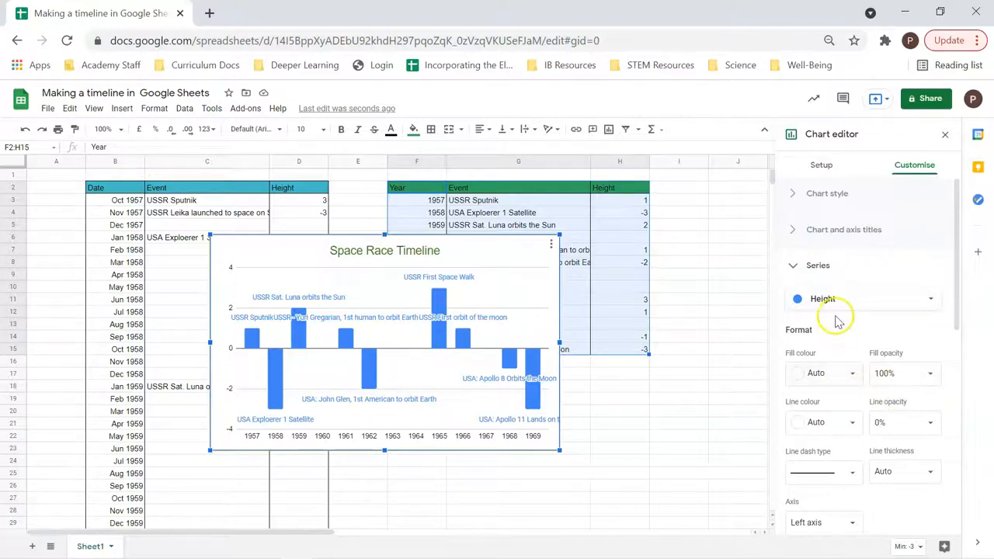
mouse_move(839, 365)
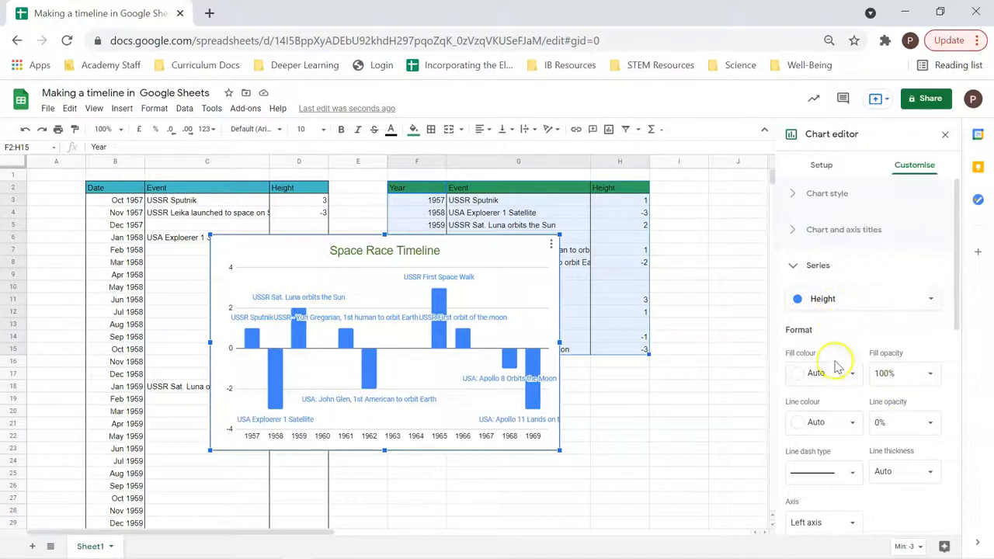
mouse_move(868, 416)
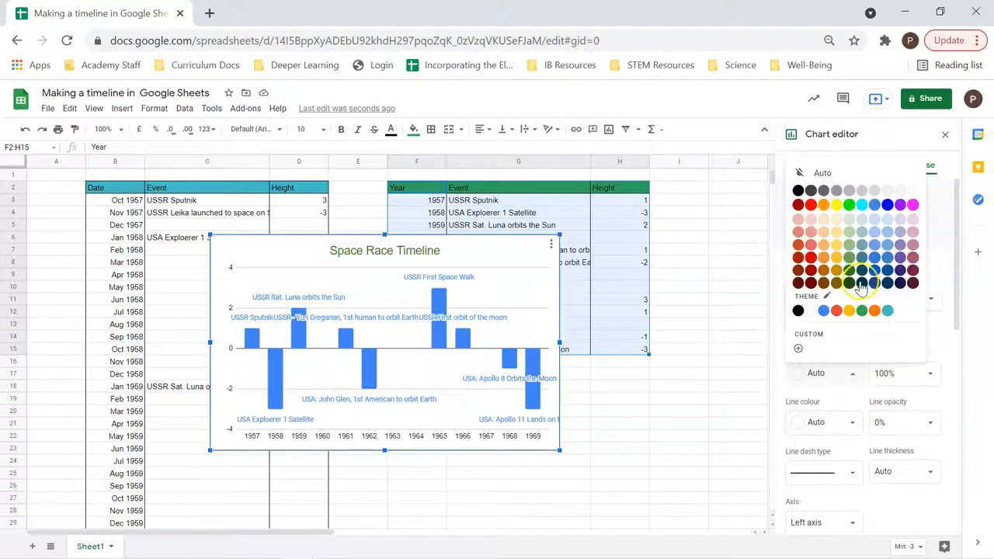
left_click(860, 282)
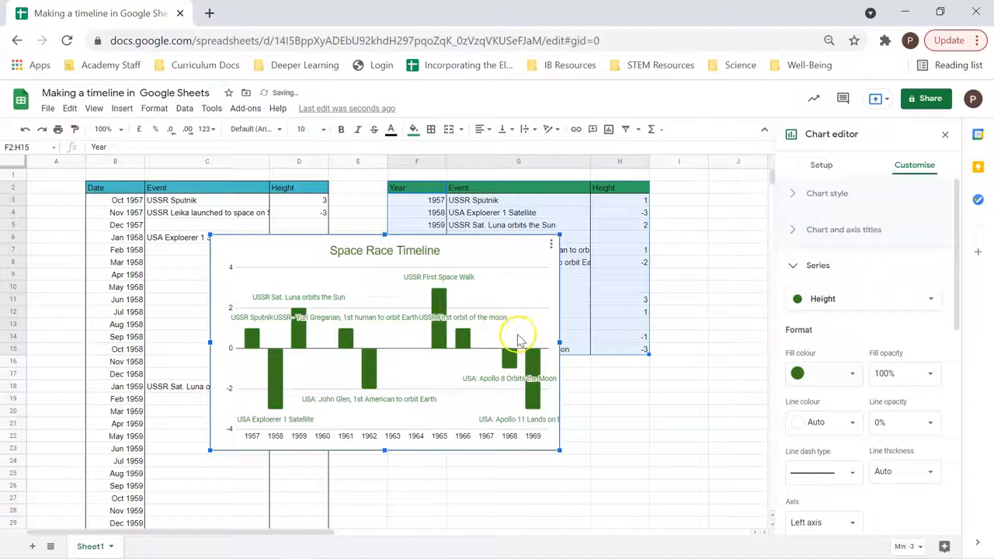
mouse_move(696, 432)
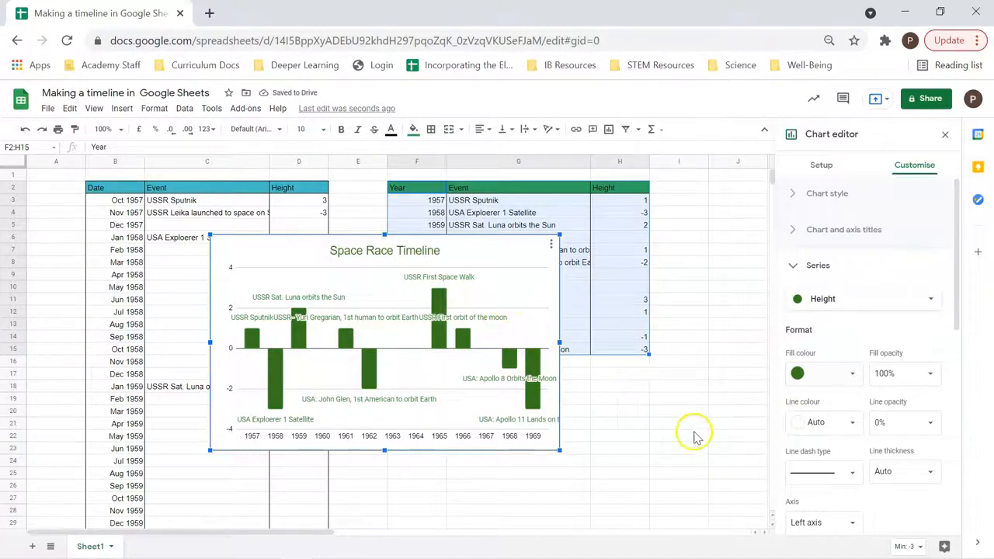
mouse_move(706, 489)
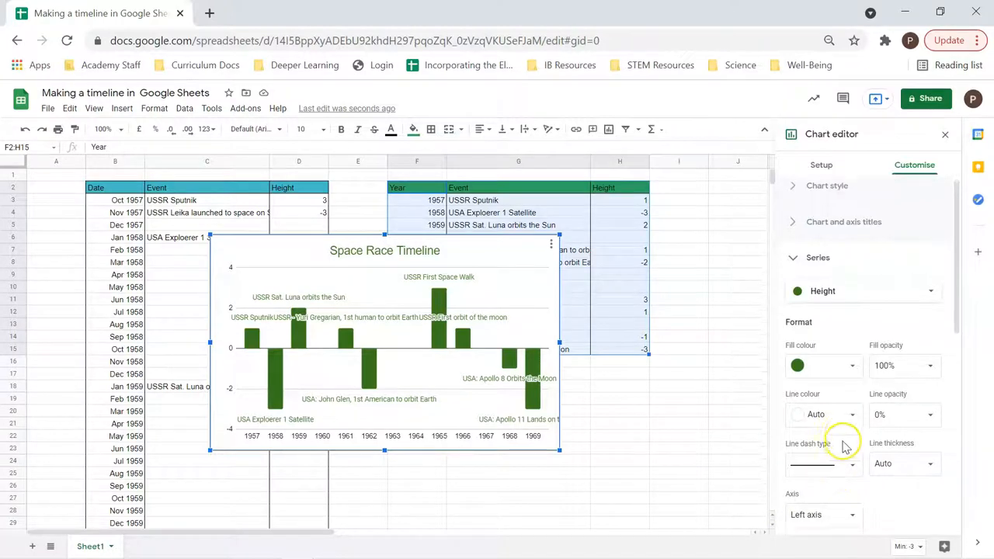
- Scroll the Customise panel past Series toward the Vertical axis section
scroll("down", 3)
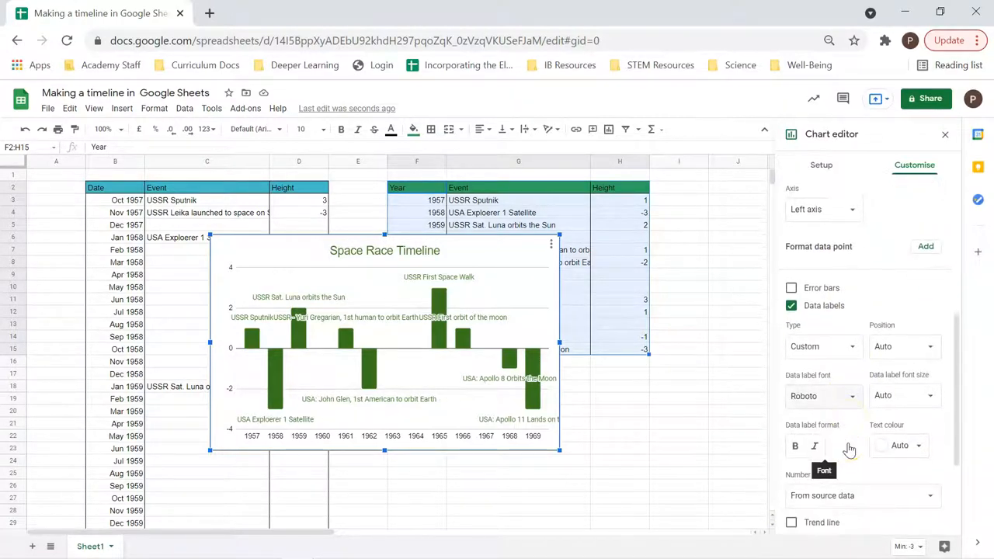
scroll("up", 3)
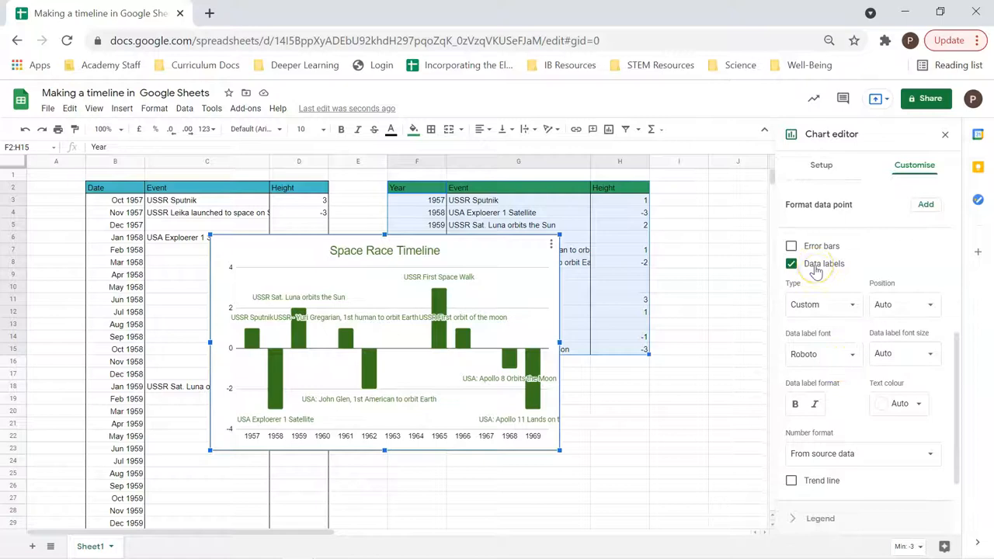
scroll("down", 3)
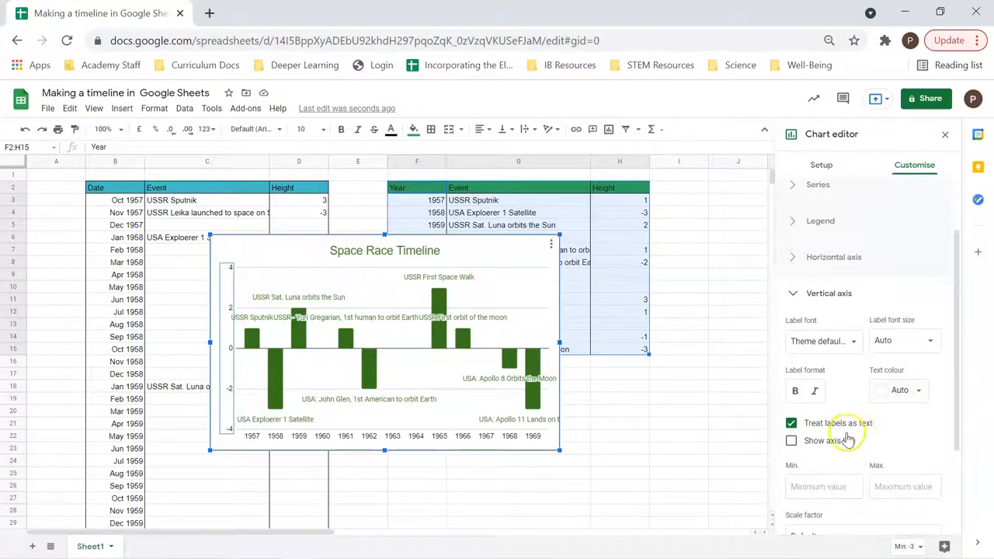
- Set the vertical axis label text colour to white so the axis numbers vanish
scroll("down", 3)
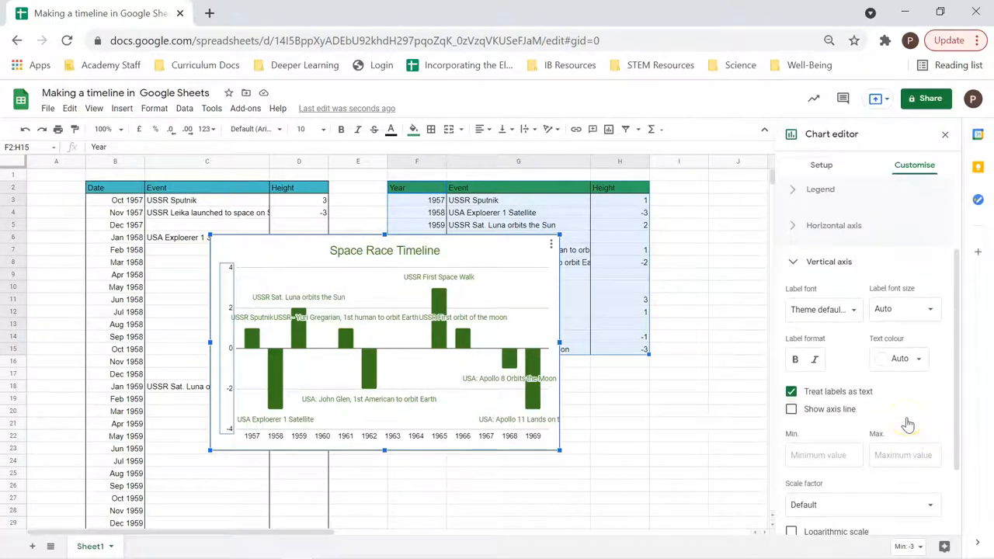
left_click(898, 358)
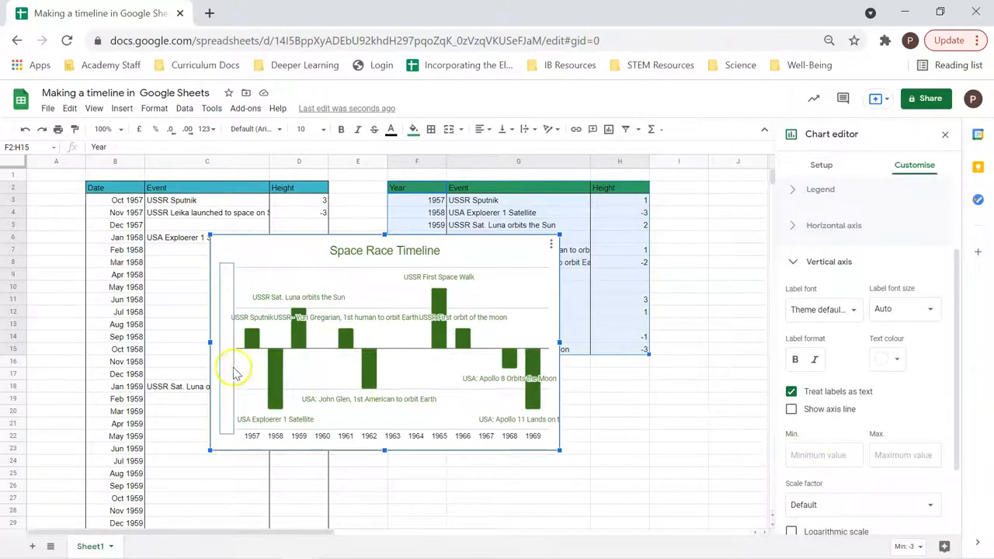
mouse_move(262, 423)
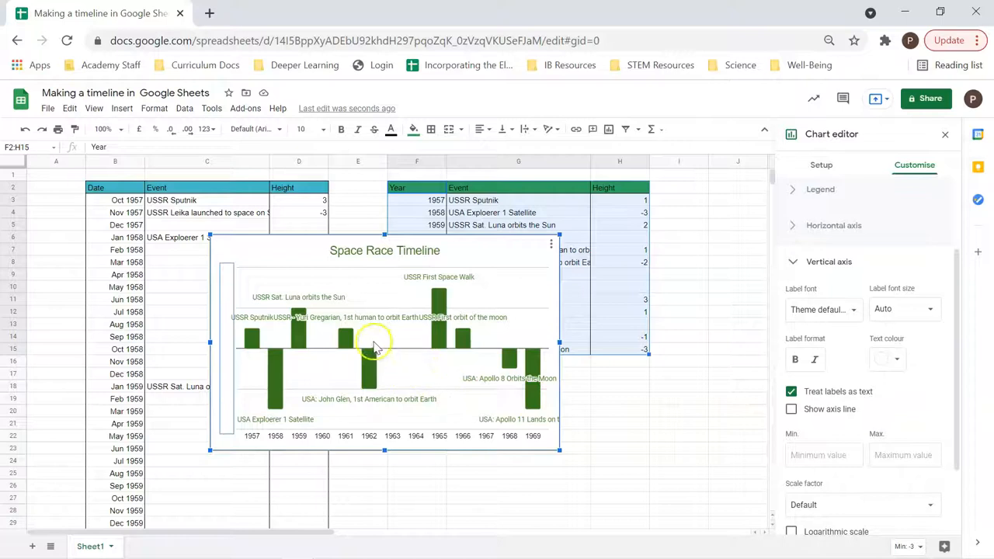
mouse_move(380, 245)
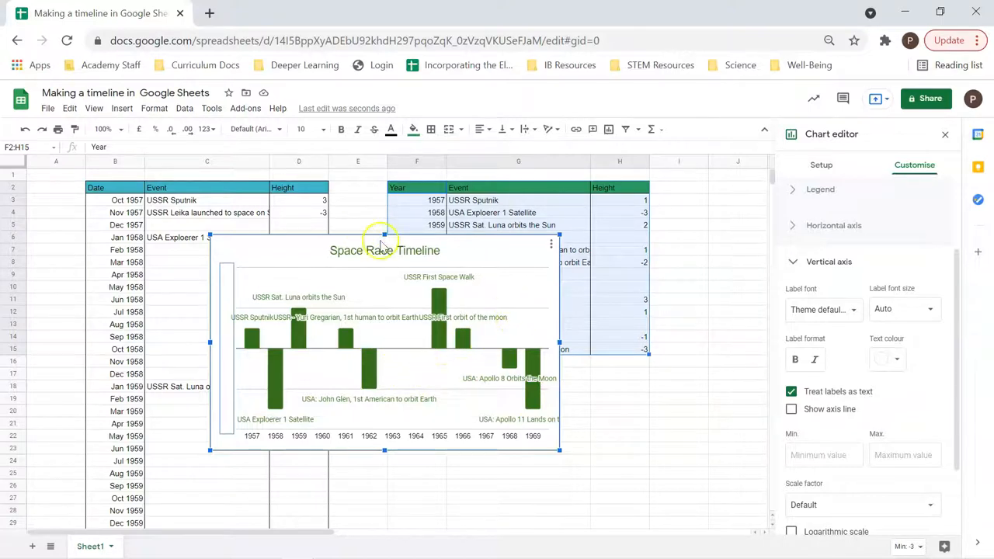
mouse_move(431, 315)
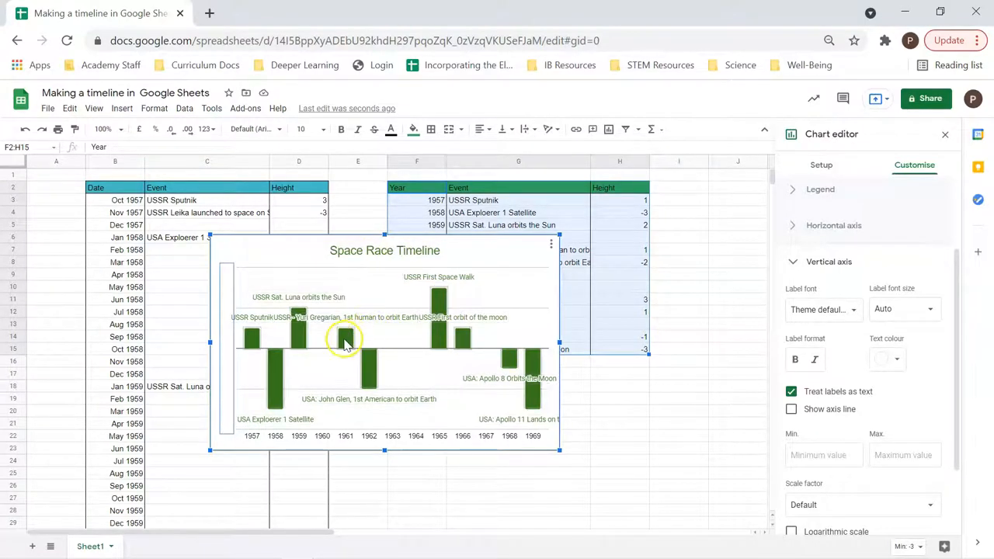
left_click(821, 164)
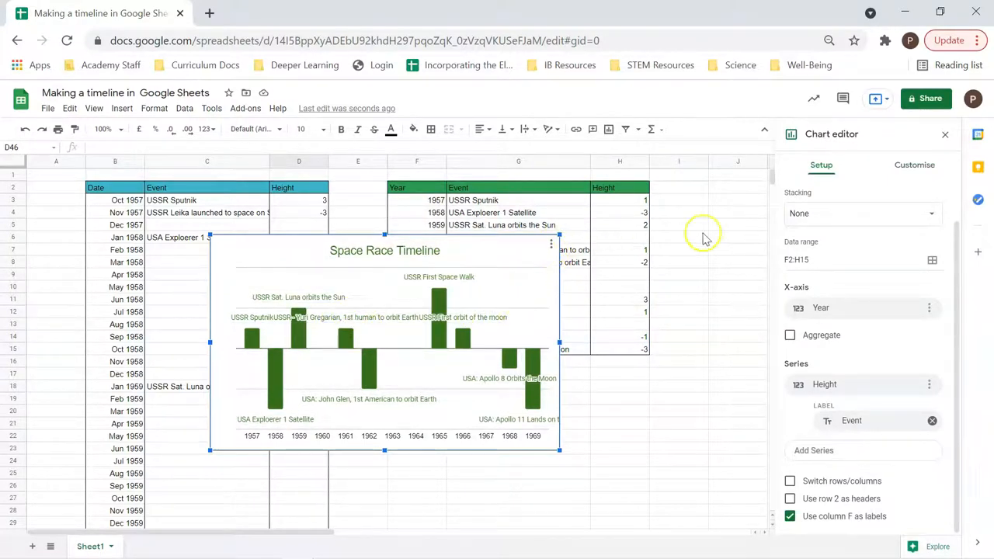
- Close the chart editor, select the timeline chart and bring up its three-dot actions menu
left_click(945, 134)
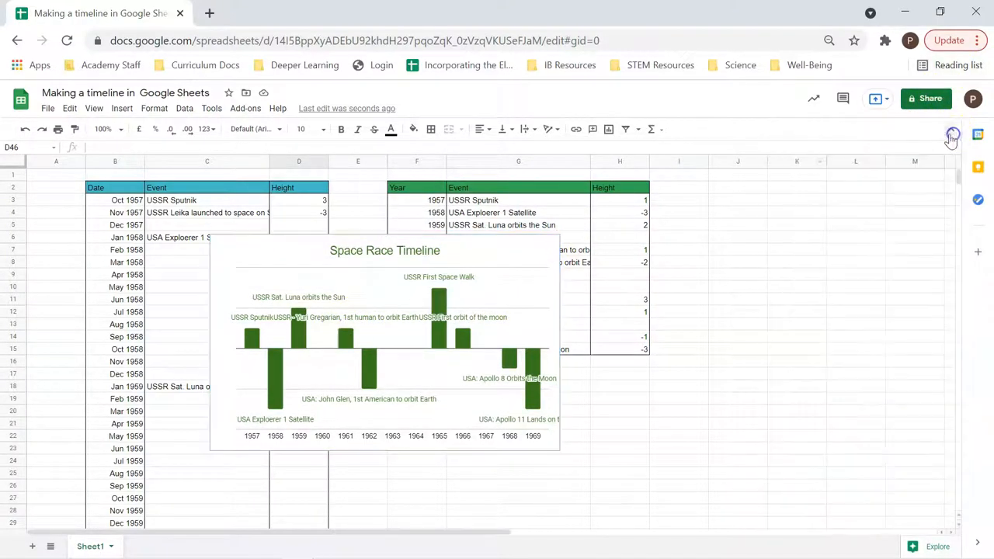
left_click(385, 342)
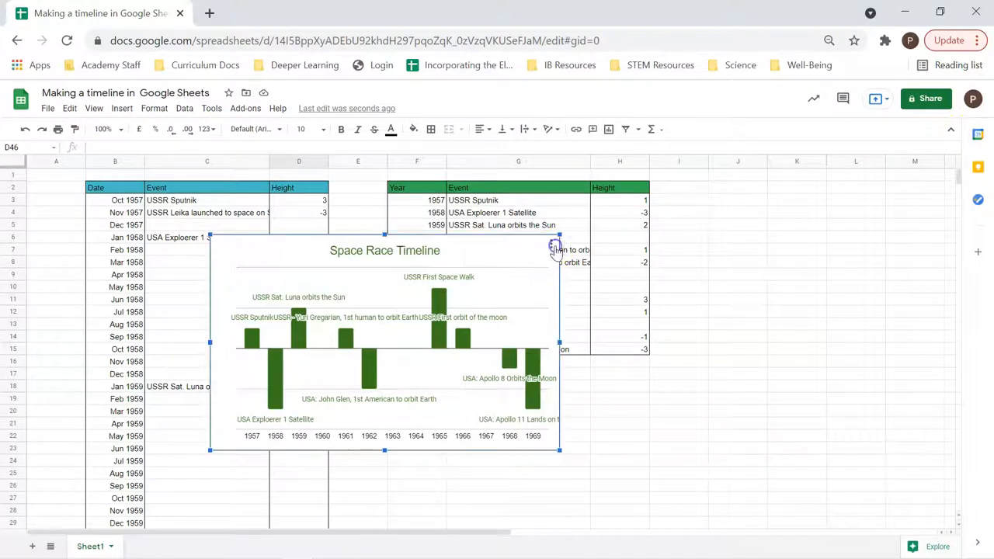
right_click(543, 241)
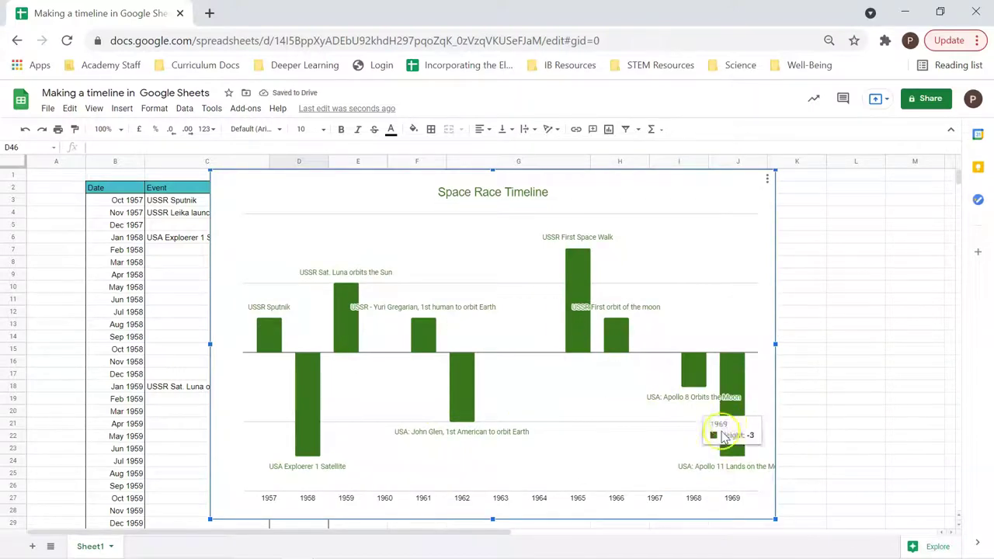
left_click(767, 178)
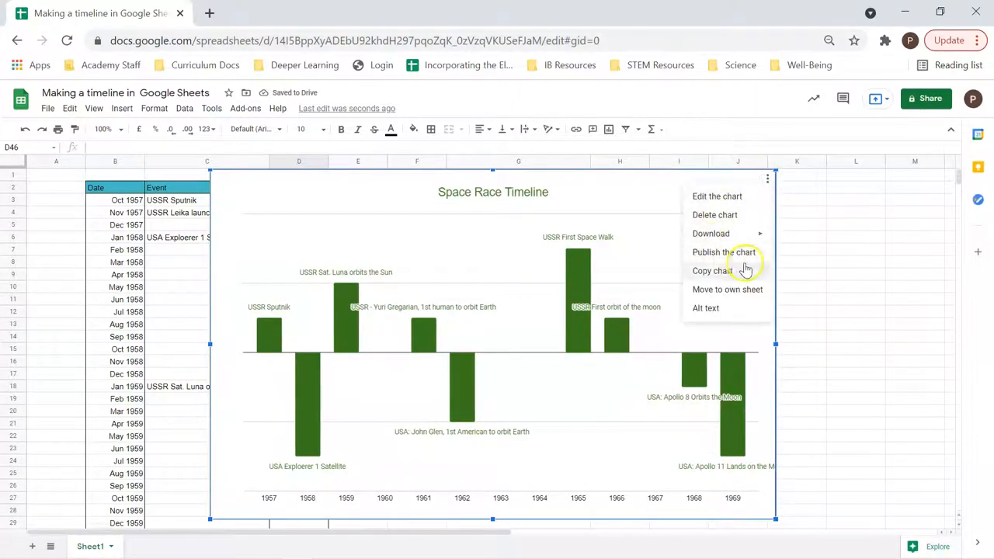
mouse_move(726, 289)
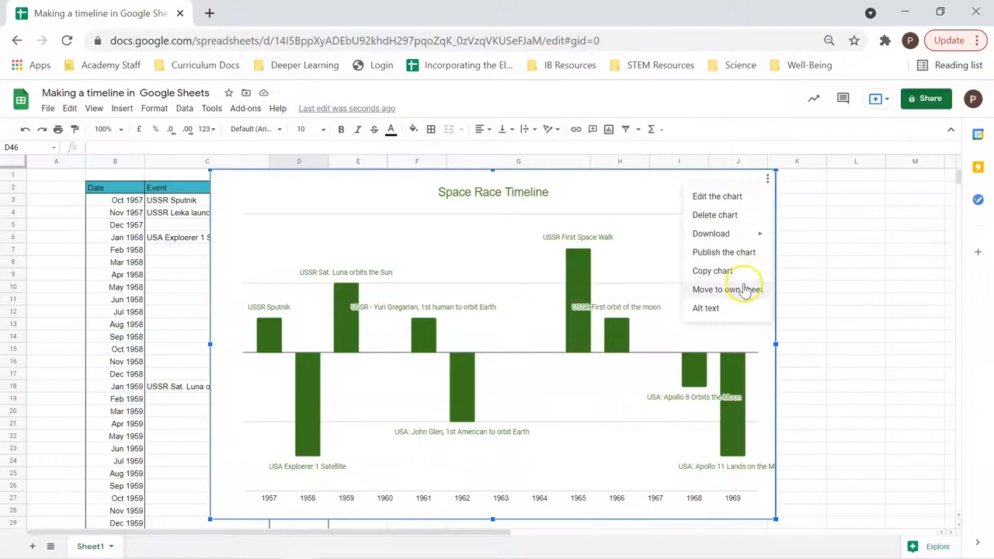
- Choose 'Move to own sheet' so the timeline chart fills a new Chart3 sheet
left_click(727, 289)
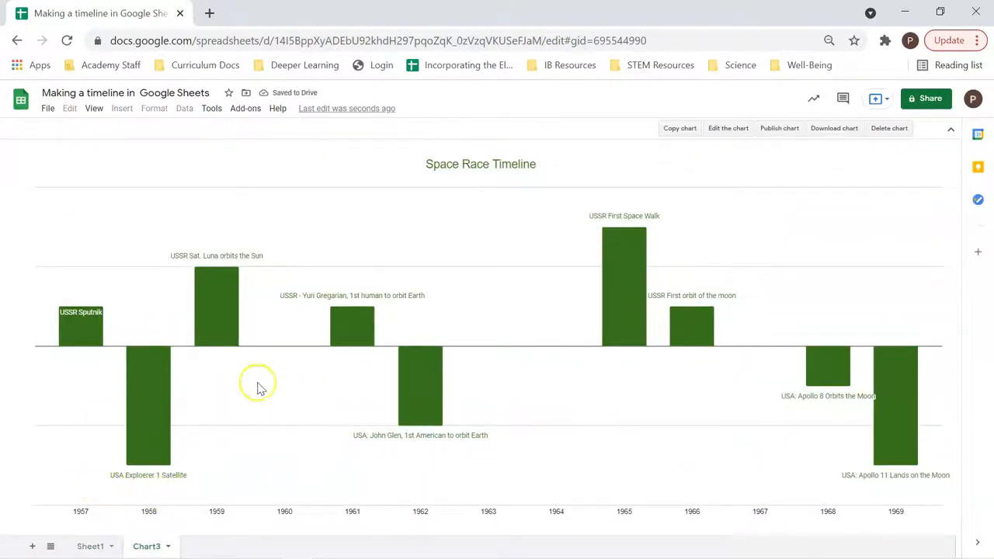
mouse_move(273, 444)
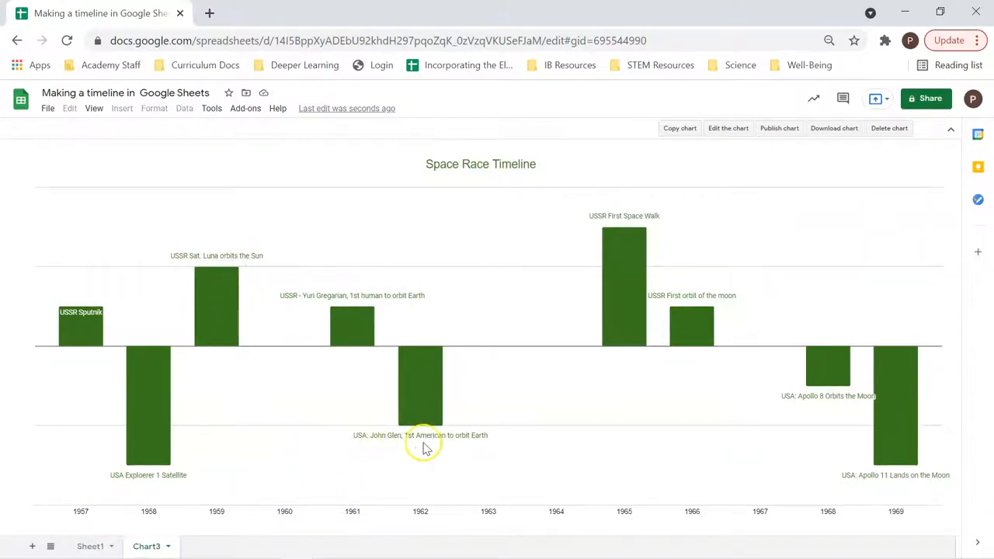
mouse_move(826, 369)
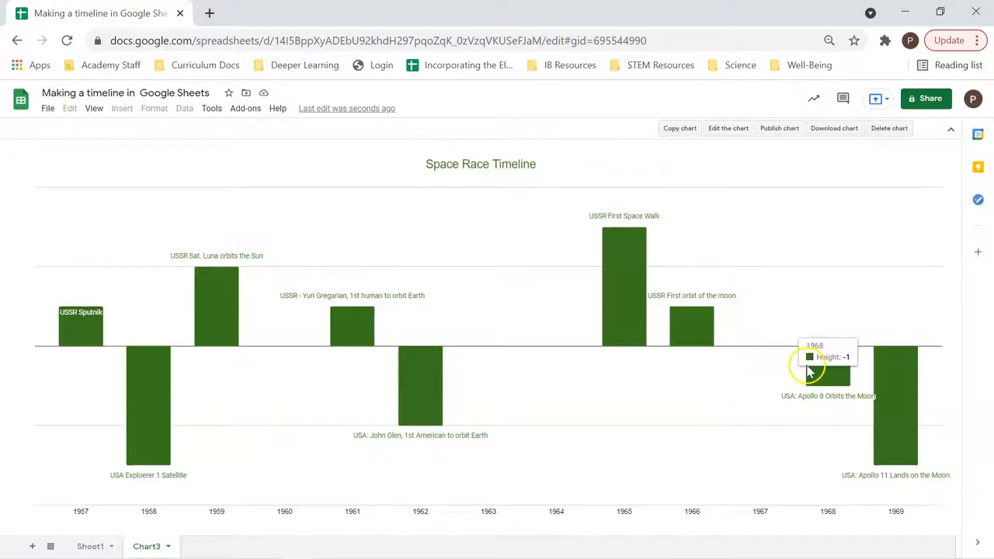
mouse_move(875, 220)
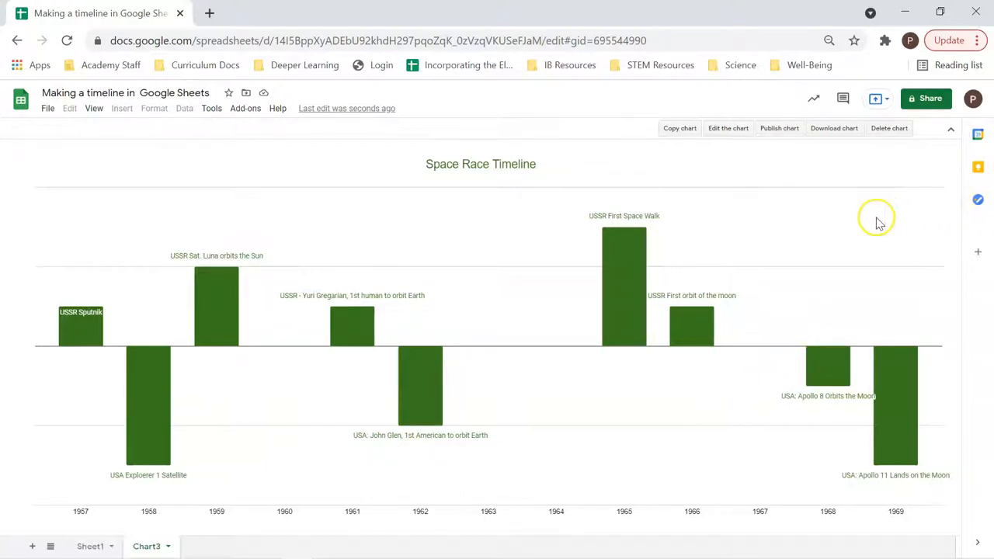
mouse_move(842, 229)
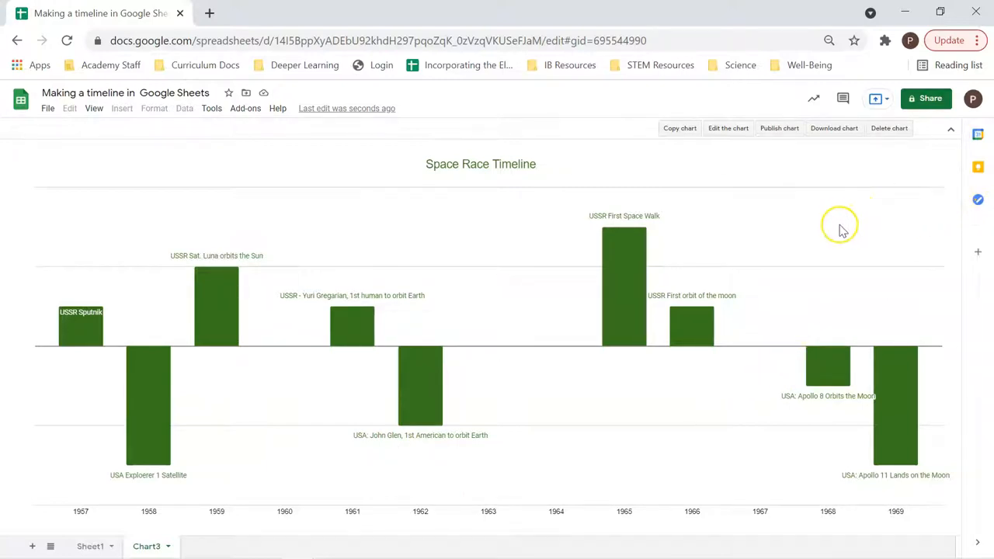
mouse_move(841, 230)
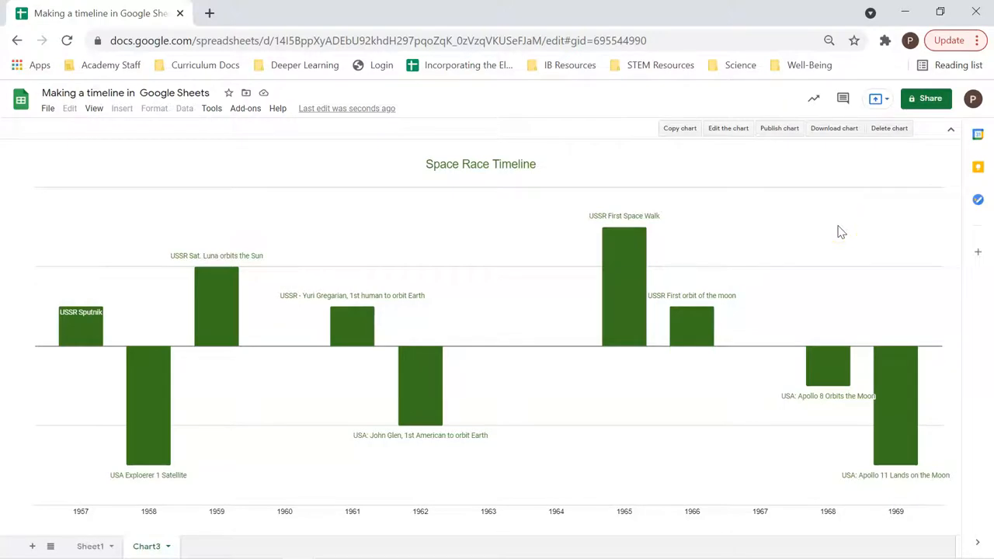
mouse_move(835, 231)
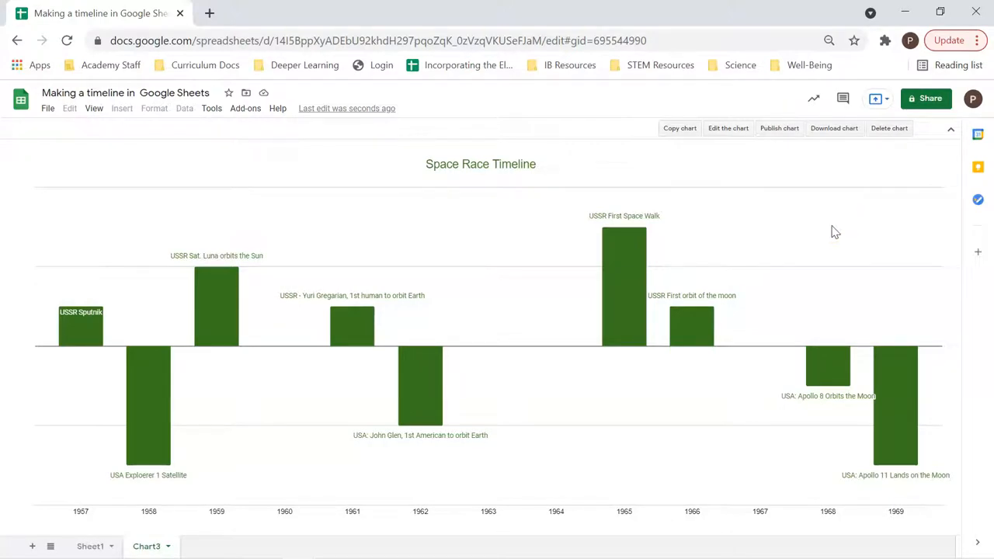
mouse_move(826, 231)
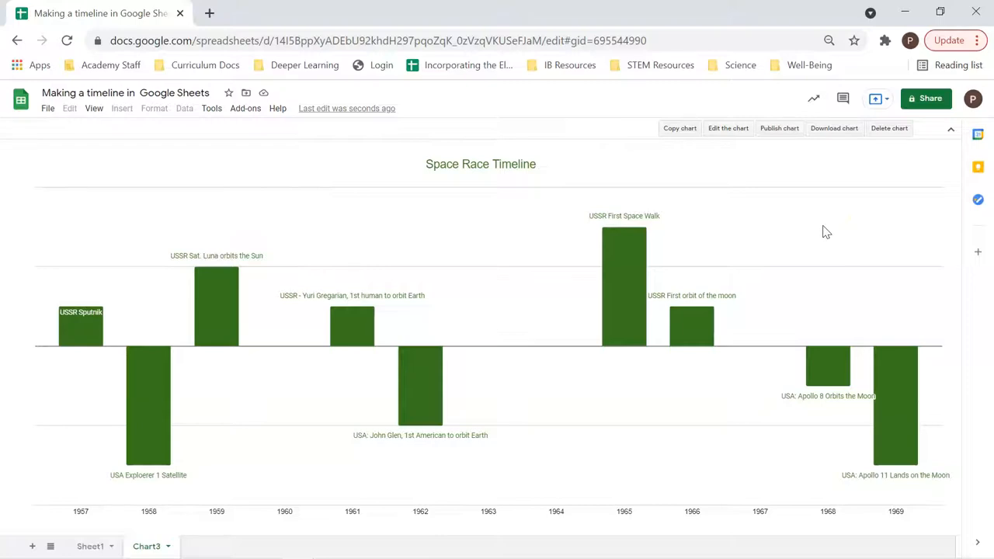
mouse_move(675, 128)
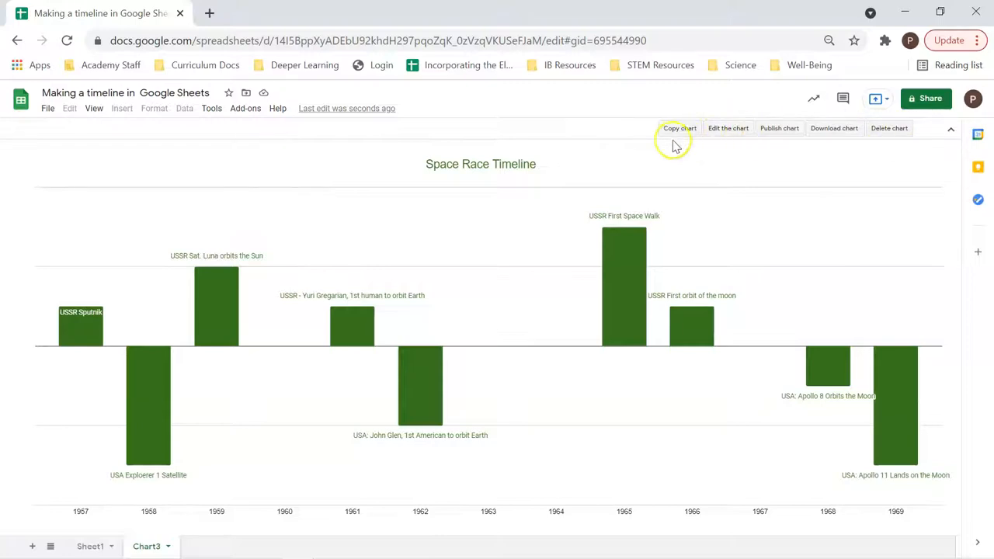
mouse_move(779, 139)
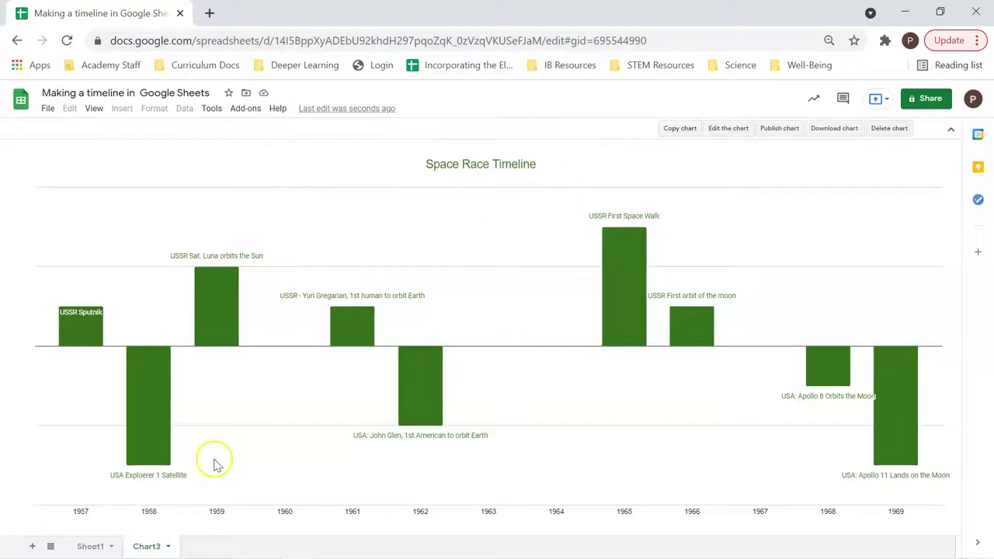
mouse_move(280, 385)
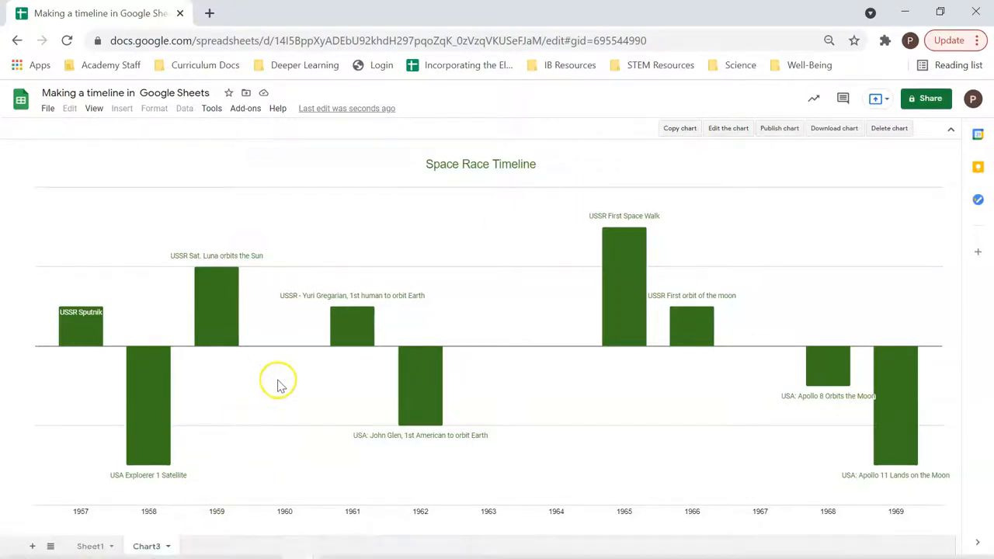
- Return to Sheet1 and select B2:D144, the Oct 1957–Jul 1969 monthly table
left_click(90, 546)
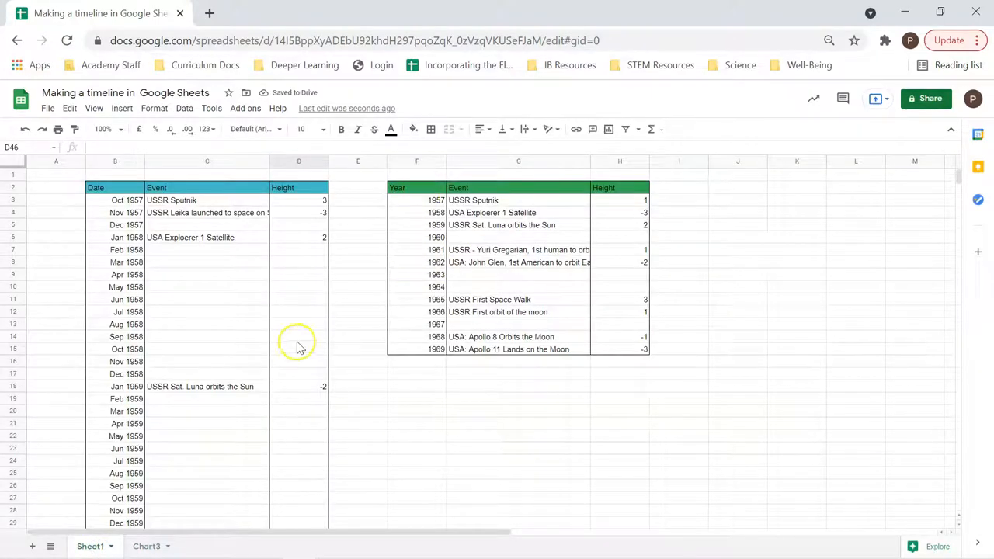
mouse_move(249, 303)
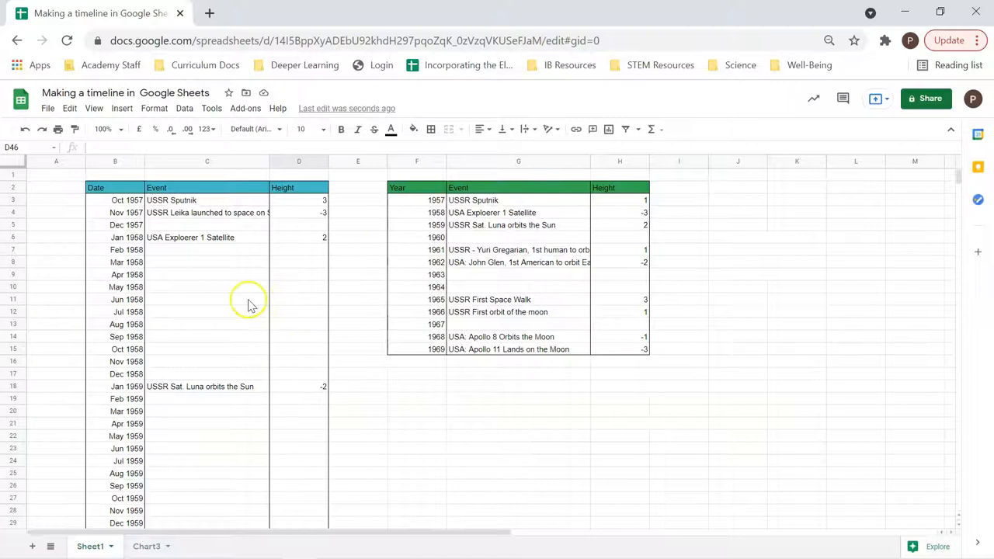
left_click(108, 188)
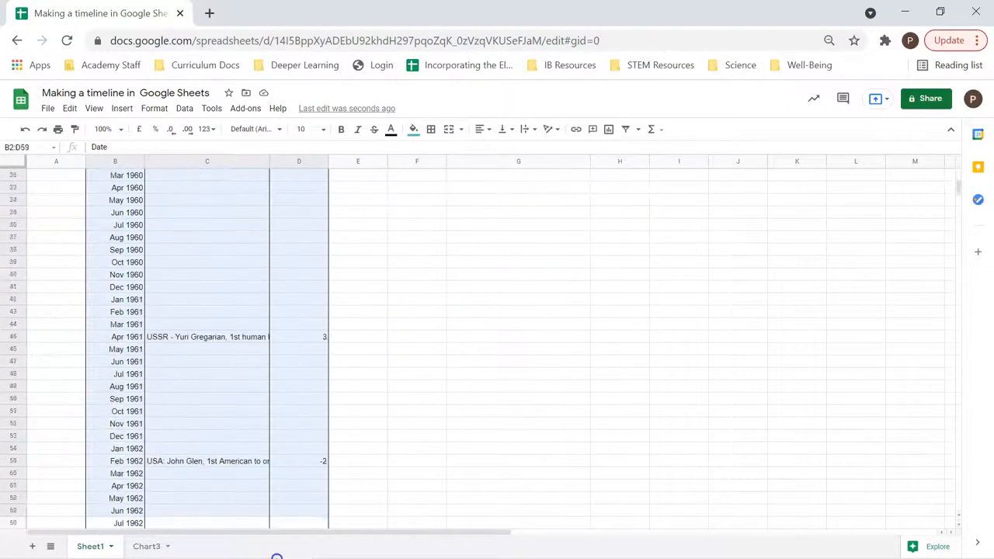
scroll("down", 3)
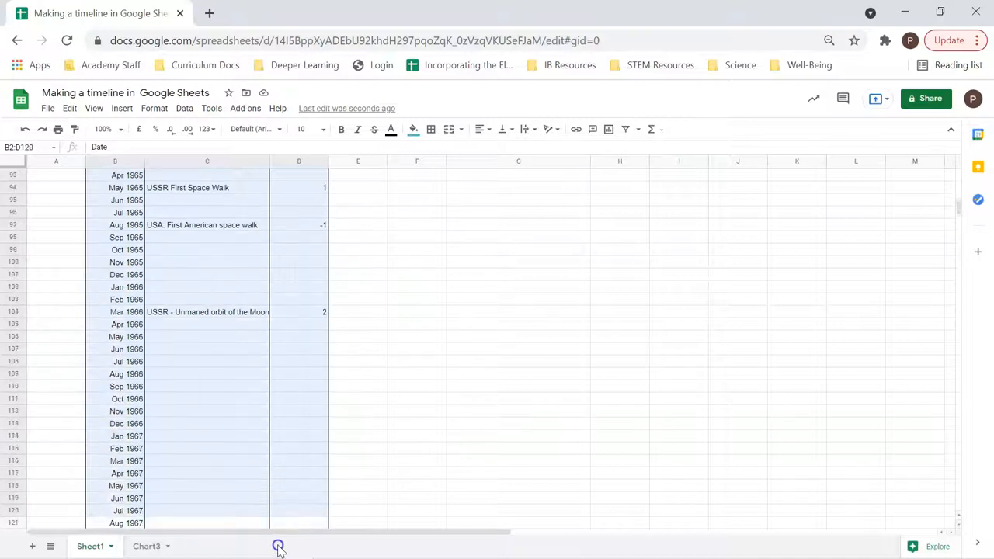
scroll("down", 3)
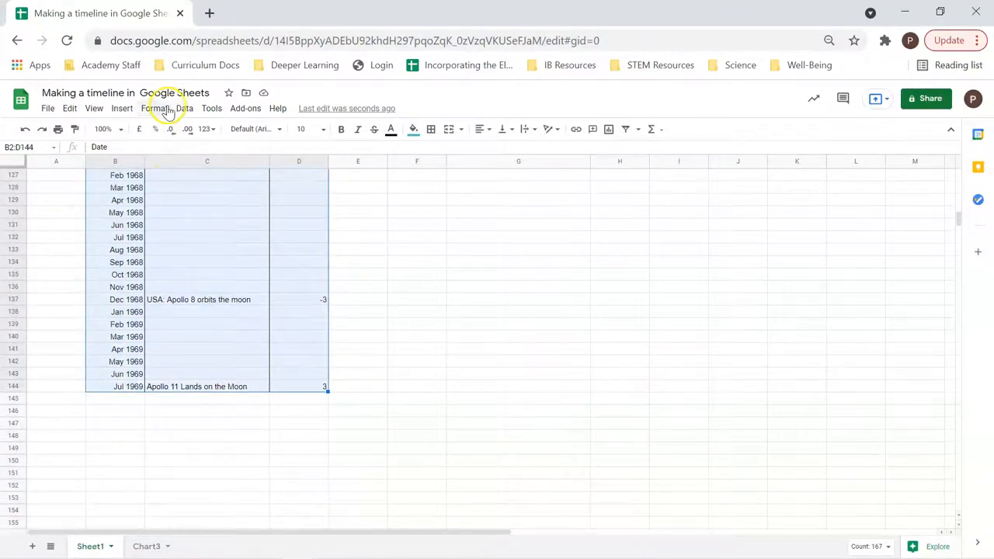
- Insert a chart of the table with Date on the X-axis and the Date series removed
left_click(122, 107)
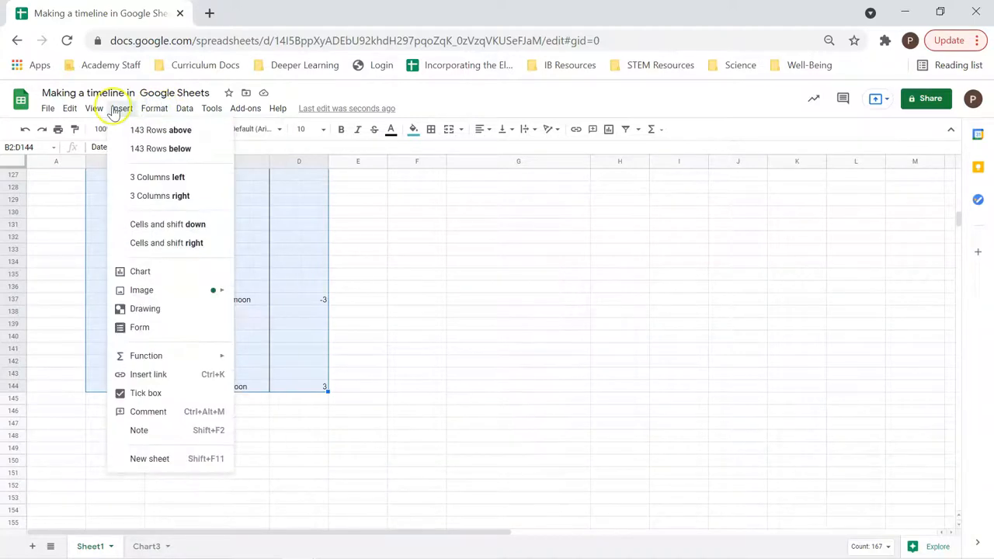
mouse_move(140, 271)
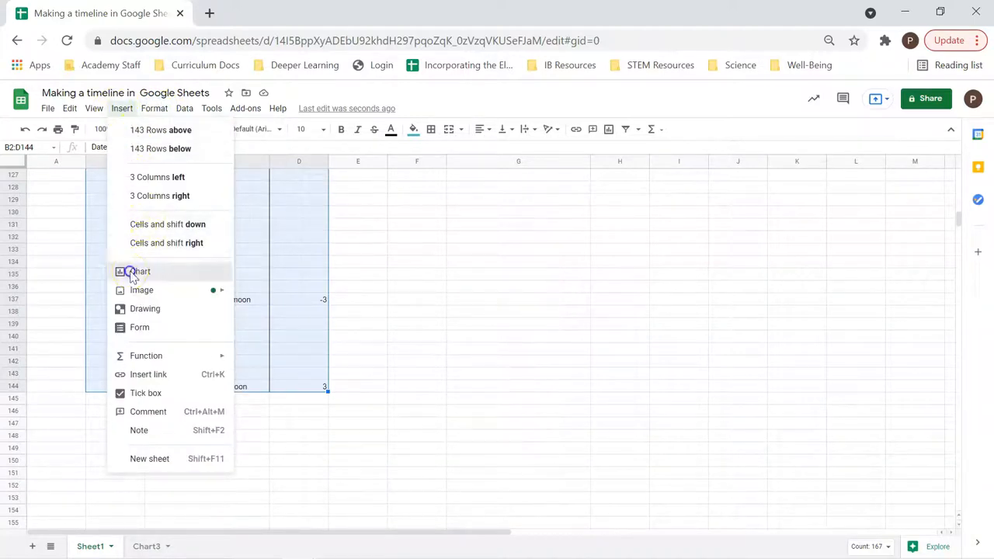
left_click(140, 270)
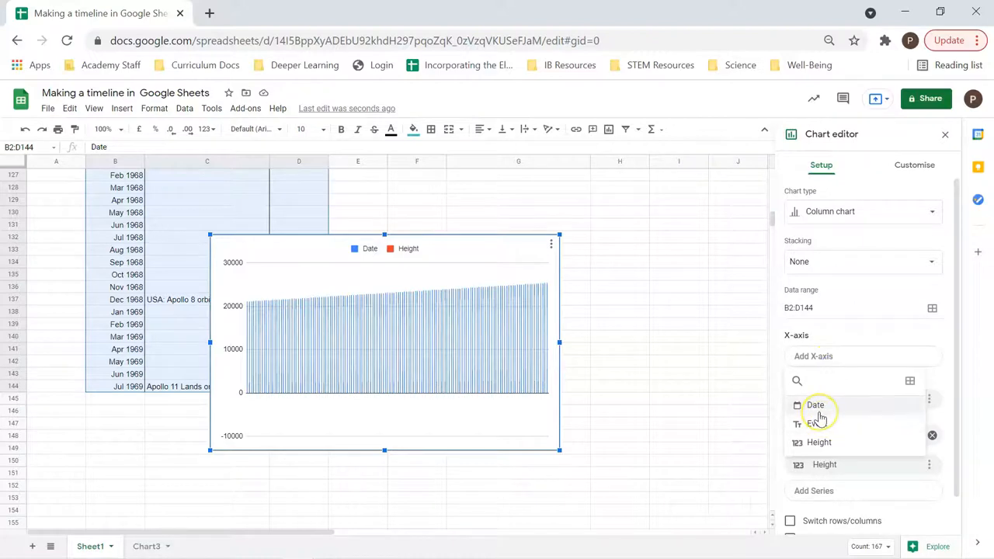
left_click(815, 405)
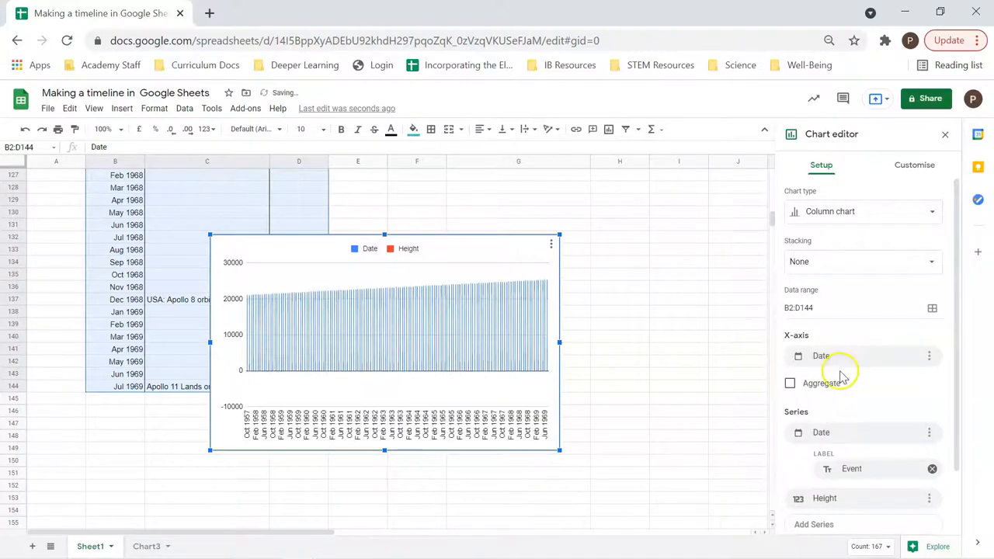
left_click(929, 432)
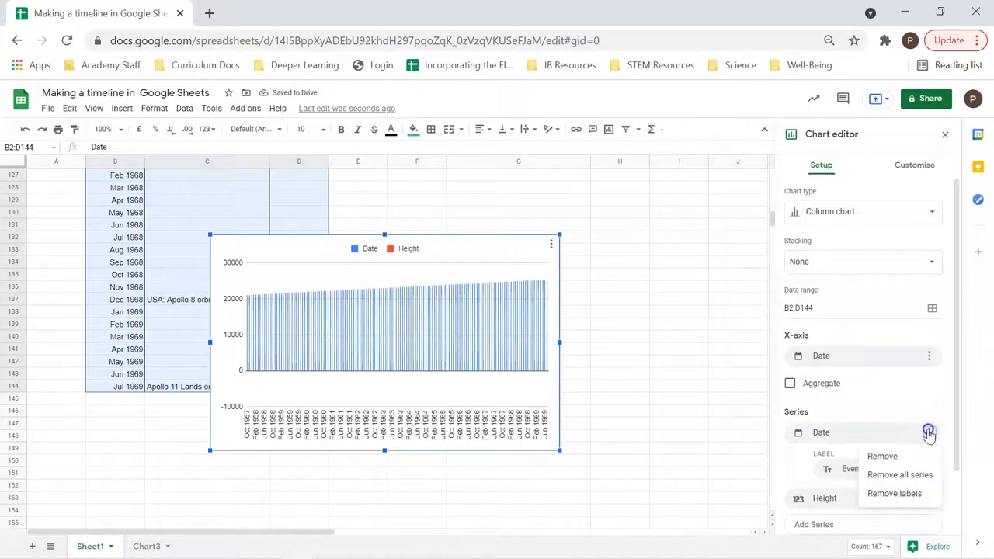
left_click(881, 456)
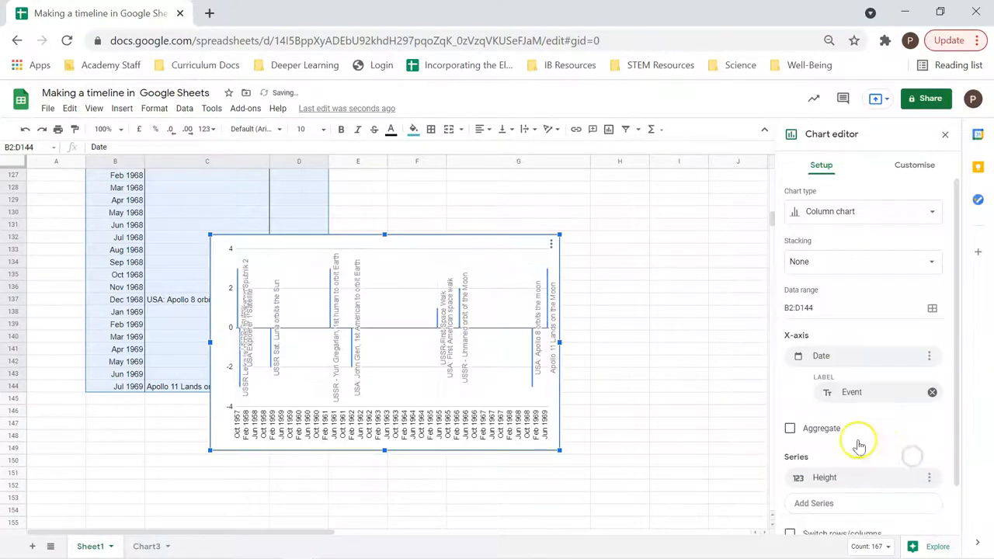
- Label the Height bars with Event names and remove the Event labels from the axis
scroll("down", 3)
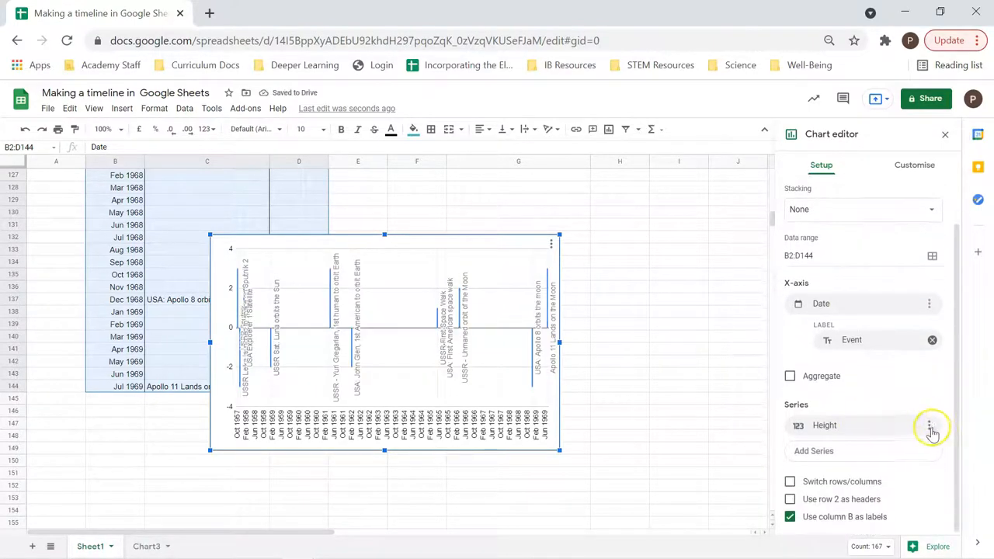
left_click(930, 425)
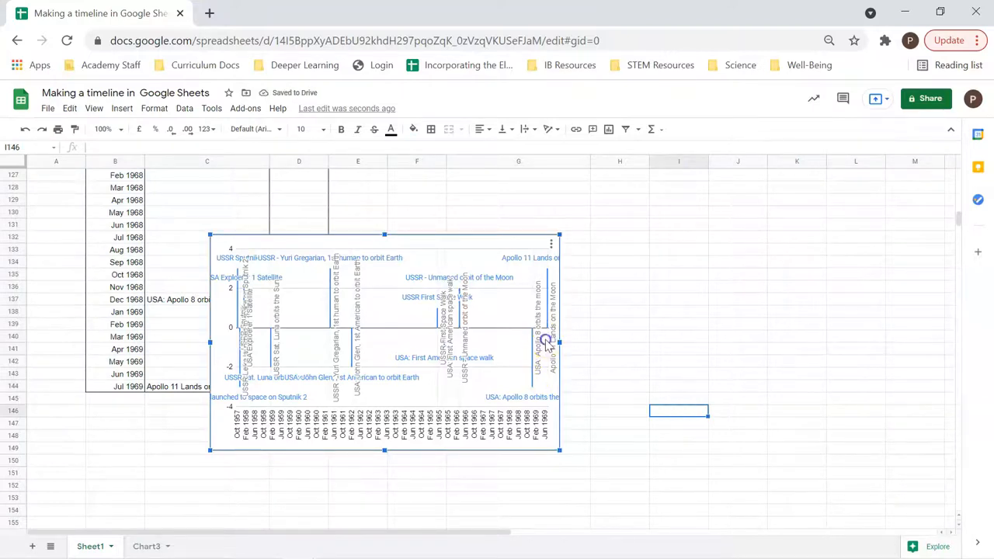
left_click(550, 243)
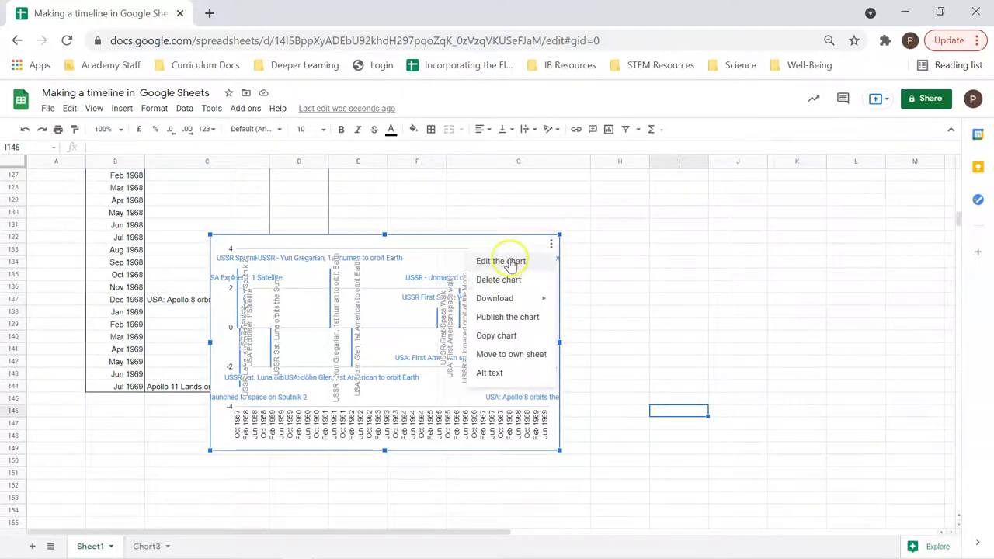
left_click(500, 261)
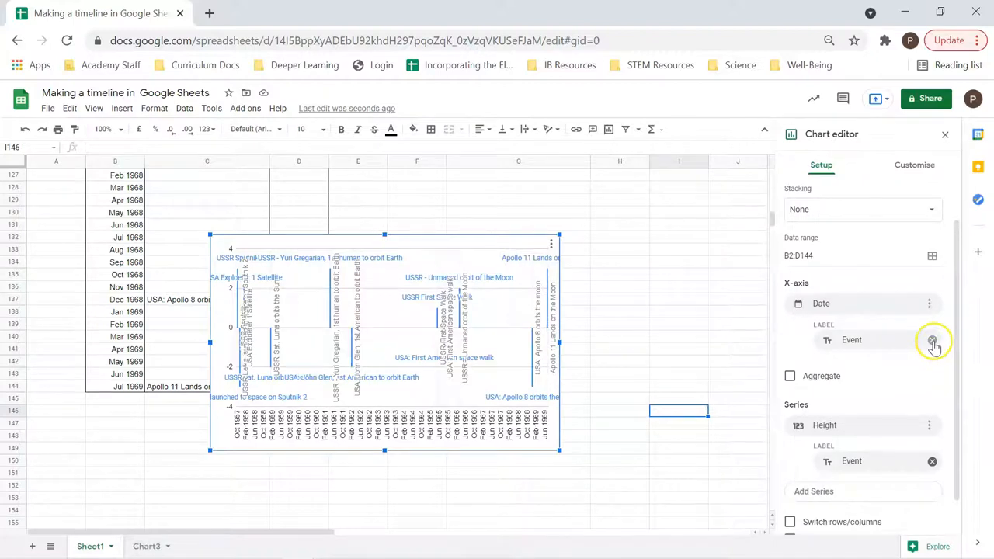
left_click(933, 340)
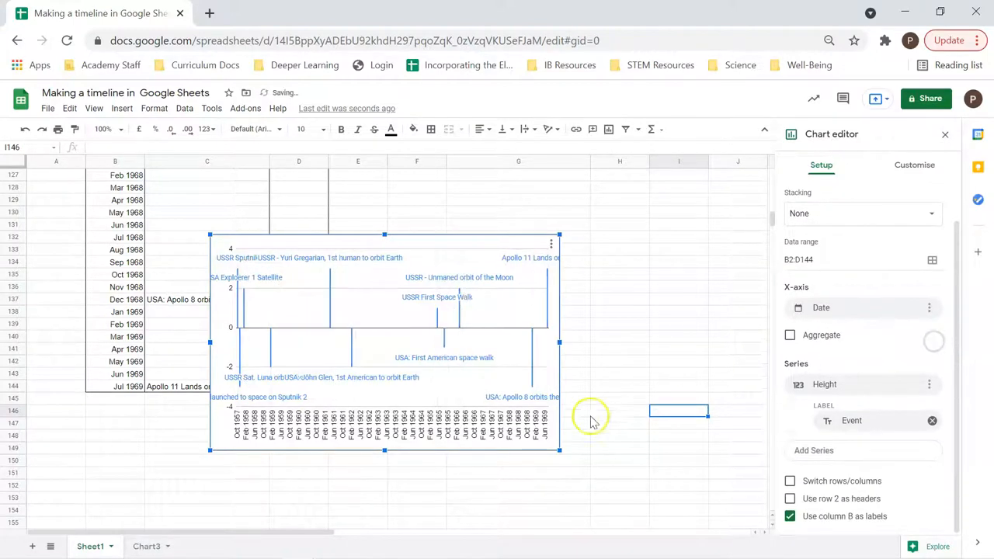
mouse_move(597, 361)
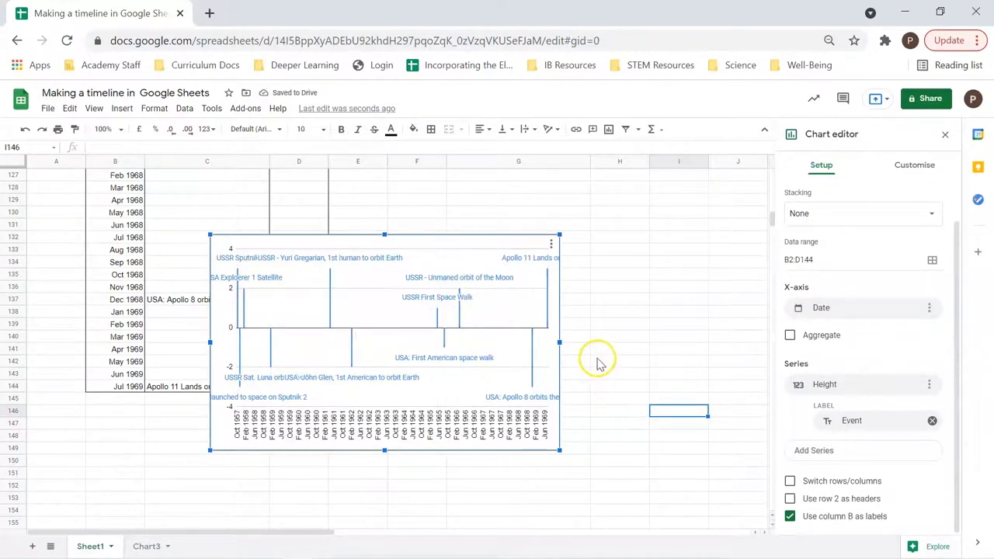
mouse_move(458, 403)
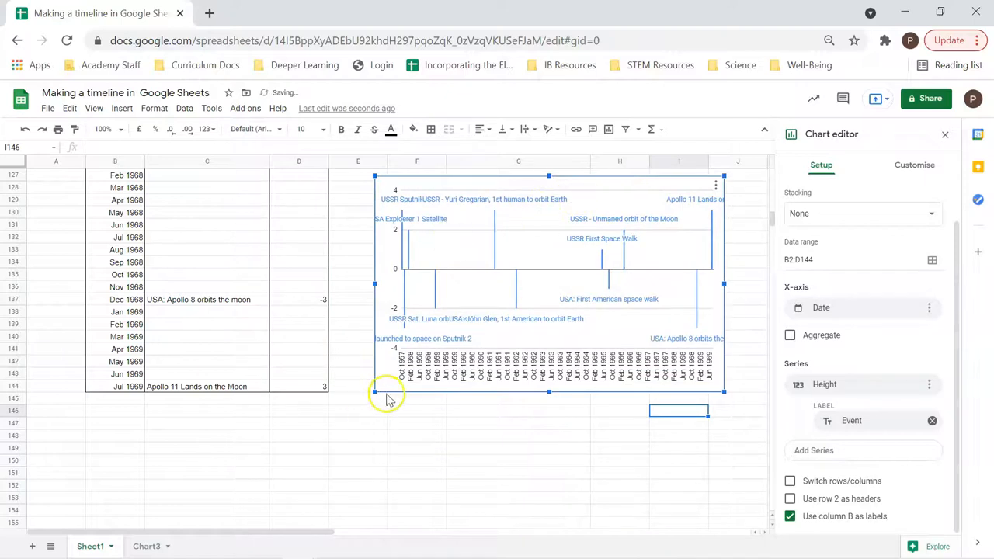
left_click_drag(377, 392, 242, 472)
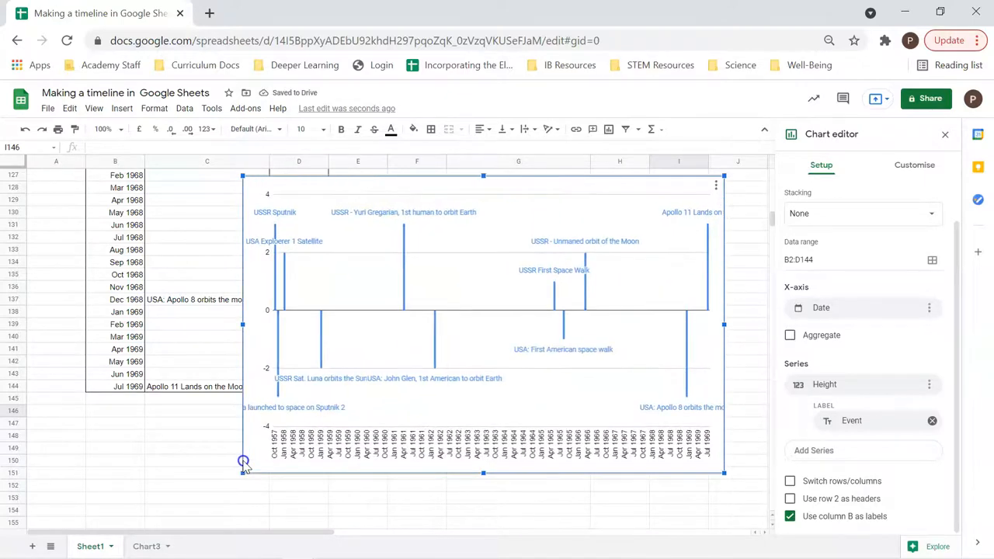
left_click_drag(243, 462, 348, 407)
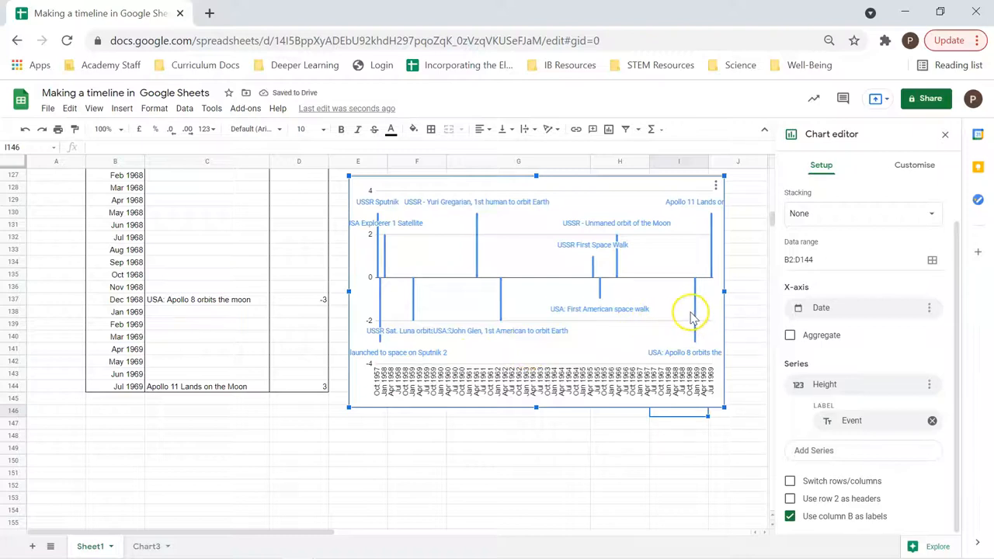
mouse_move(687, 301)
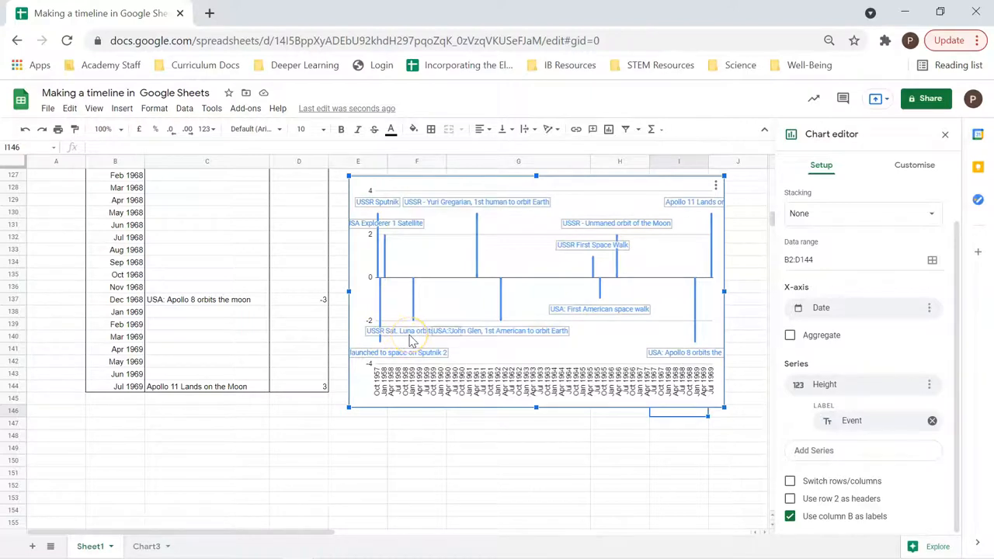
mouse_move(425, 339)
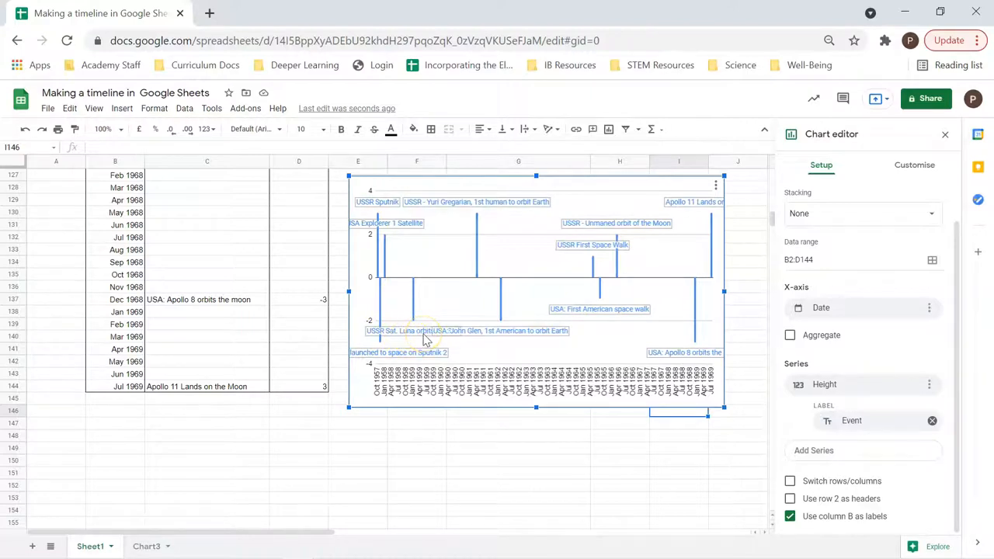
mouse_move(447, 335)
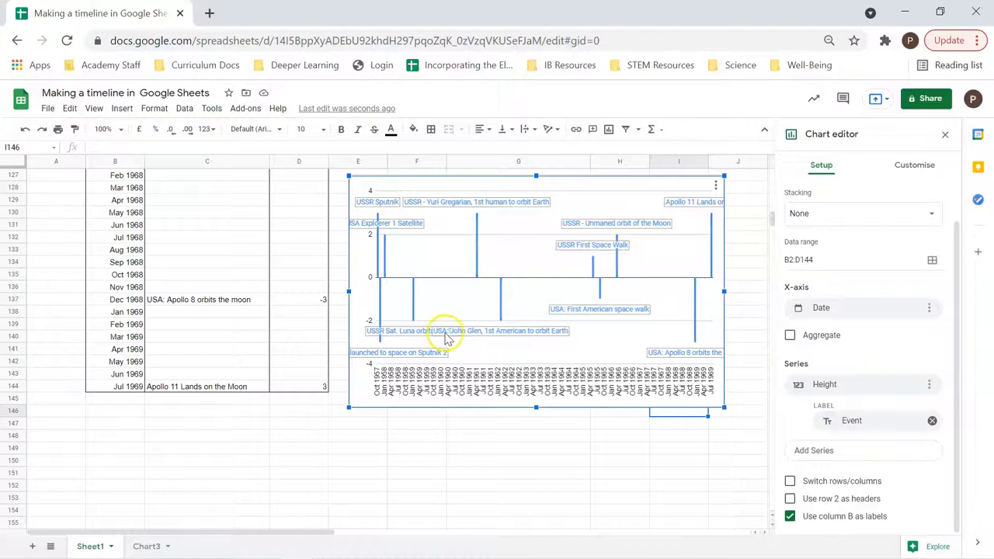
mouse_move(472, 338)
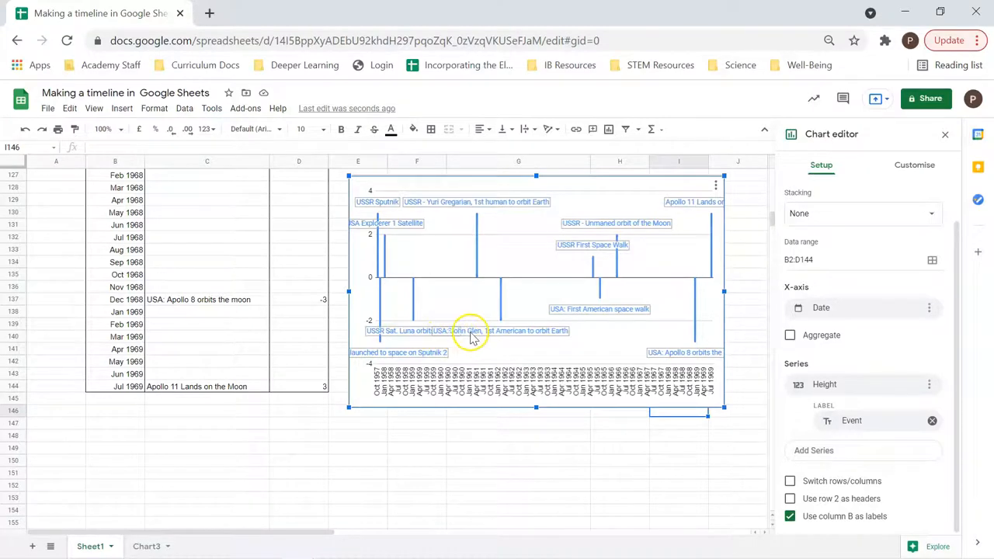
mouse_move(200, 379)
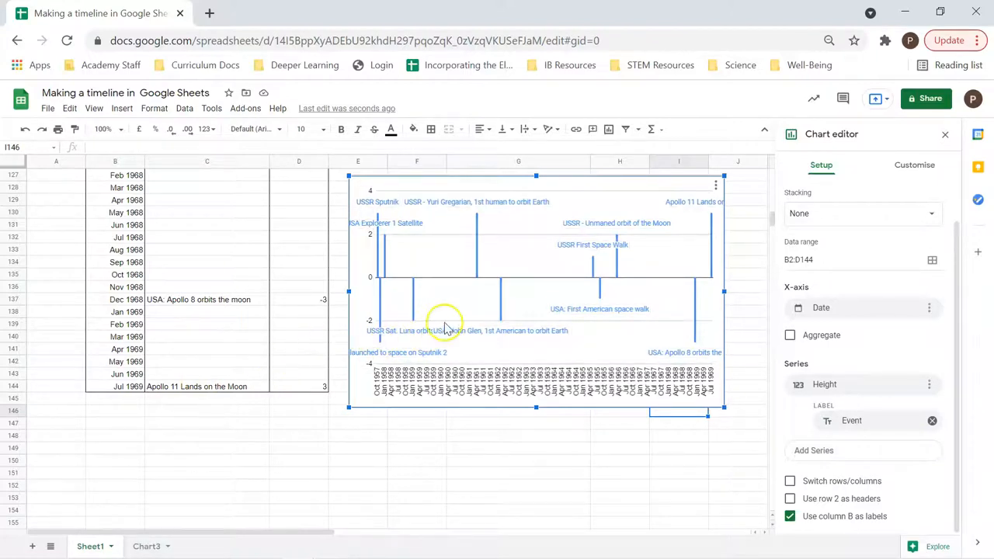
mouse_move(407, 318)
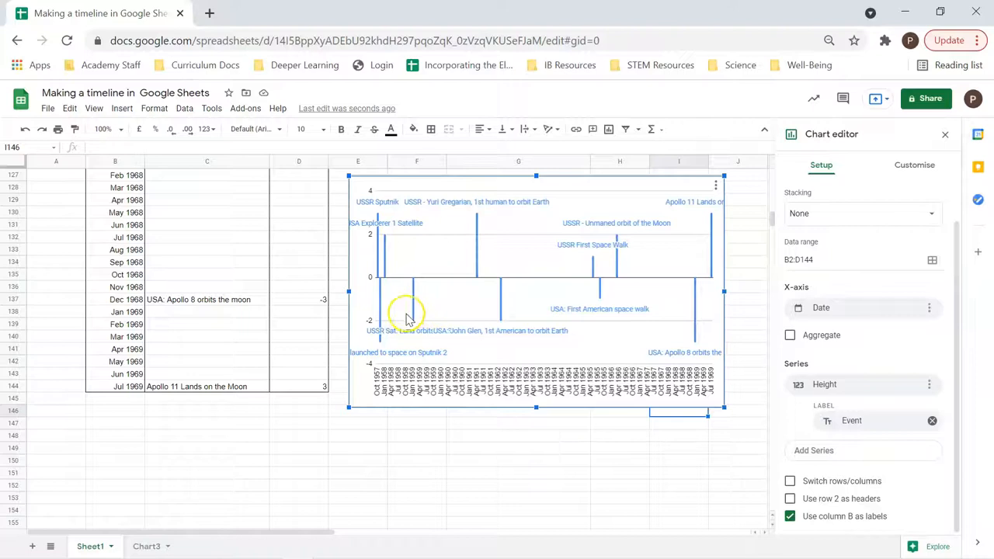
mouse_move(289, 380)
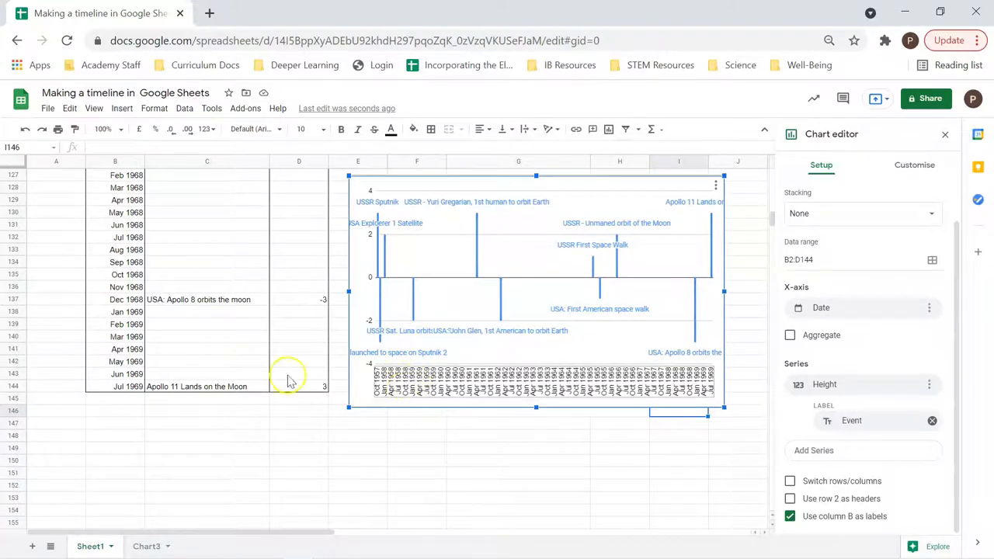
- Set the Luna orbits the Sun height in D18 to -1 and drag the chart up beside the data
scroll("up", 3)
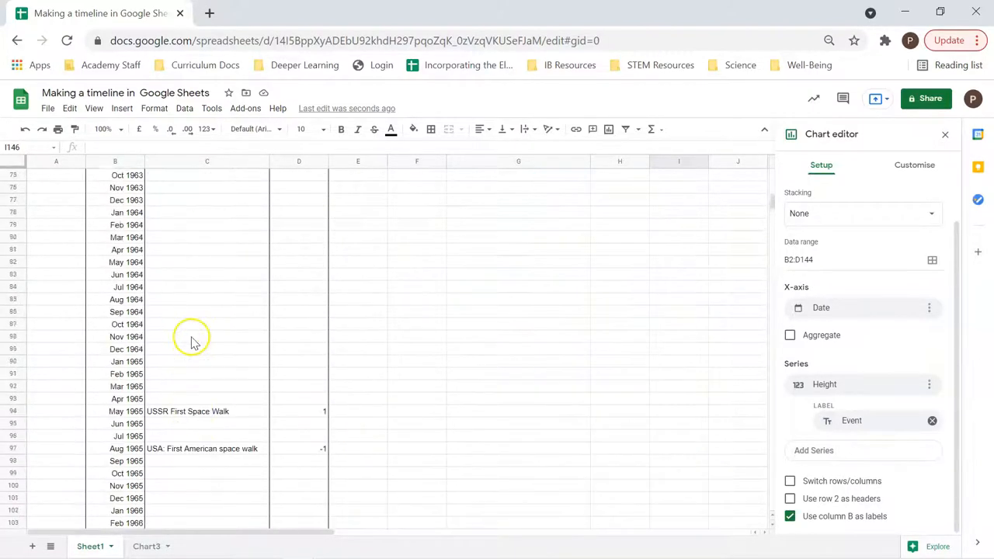
scroll("up", 3)
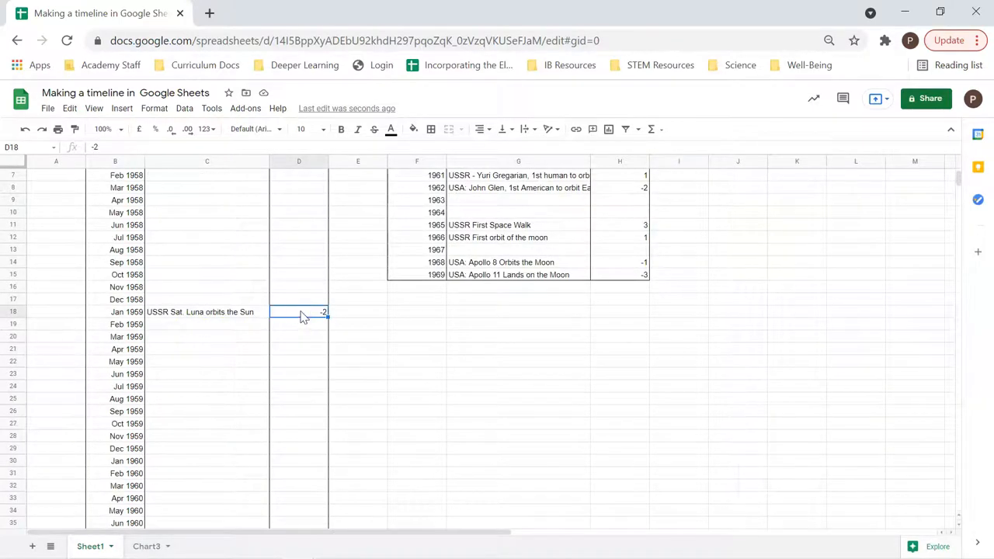
type("-1")
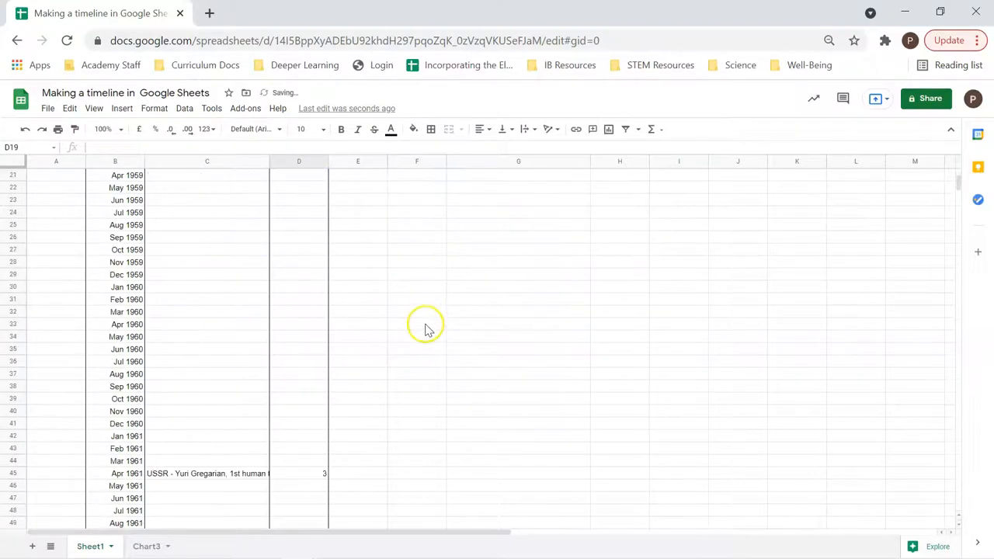
scroll("down", 3)
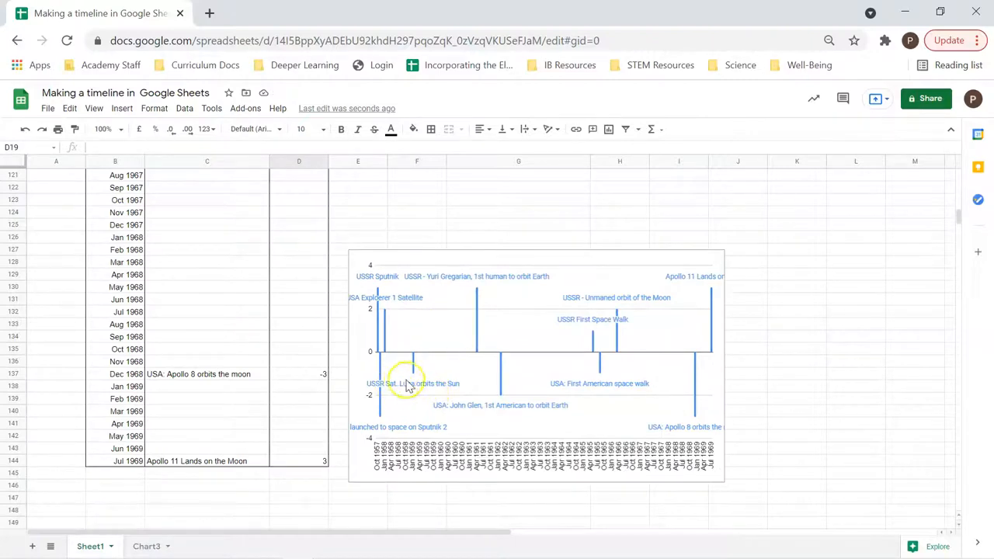
mouse_move(555, 213)
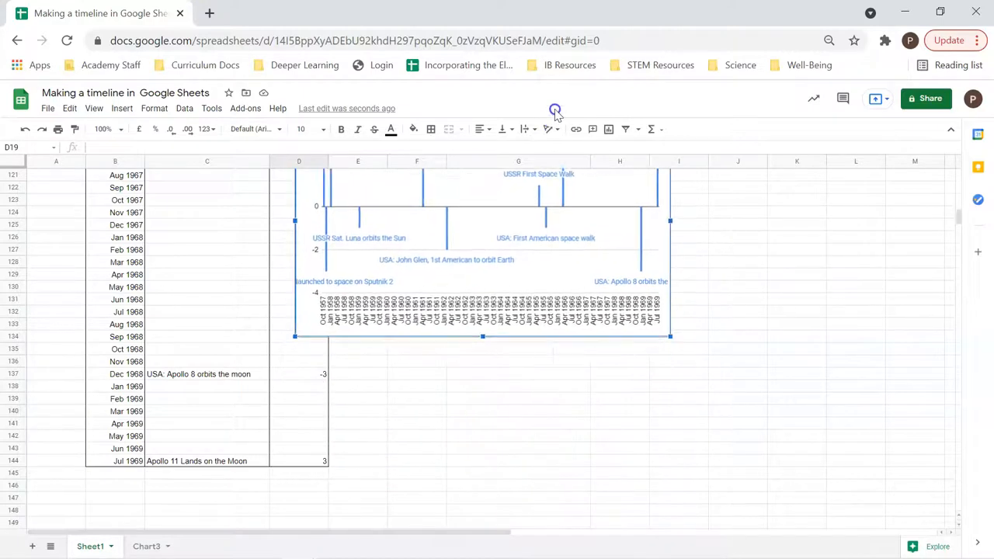
left_click_drag(481, 256, 570, 345)
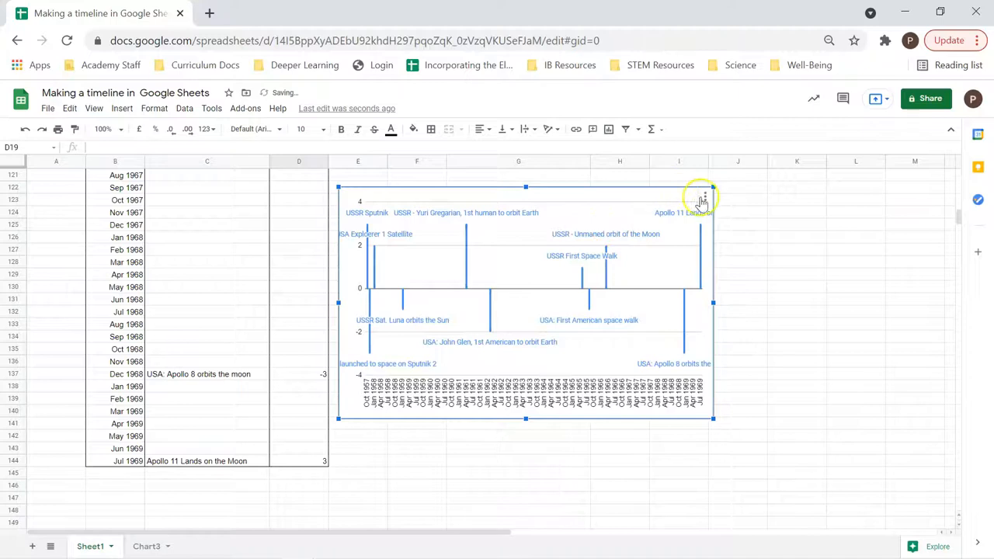
- In the chart editor's Chart and axis titles, enter 'Space Race Timeline' as the chart title
left_click(703, 196)
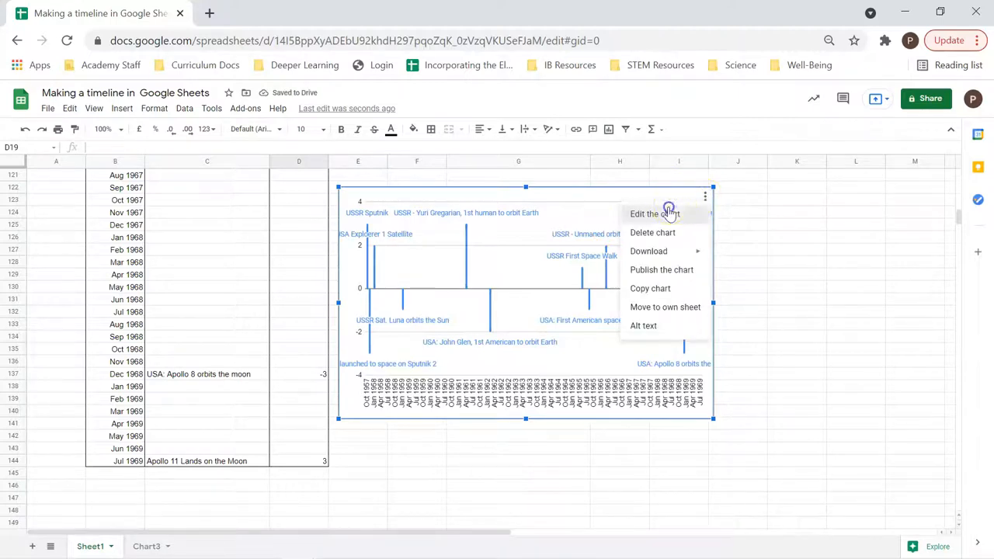
left_click(654, 214)
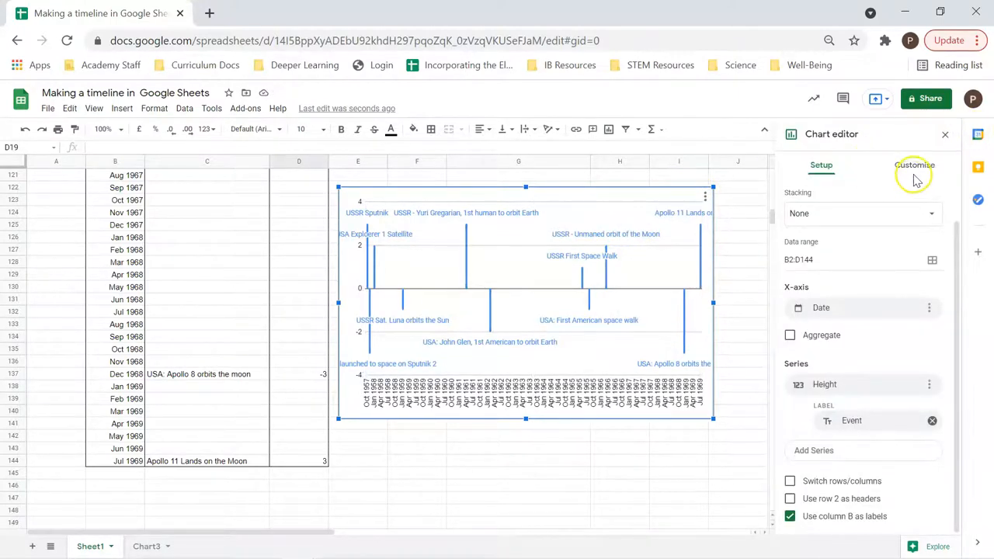
left_click(913, 164)
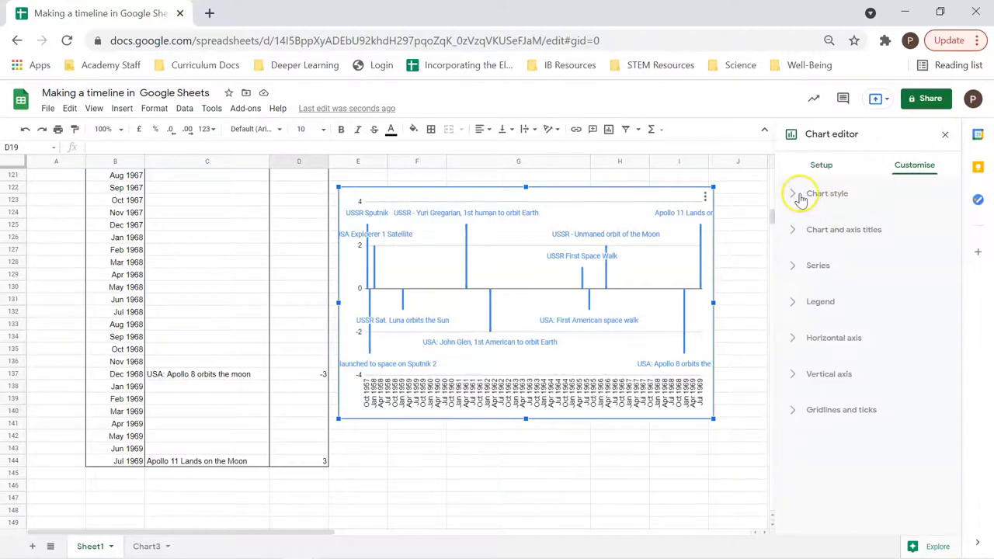
left_click(843, 229)
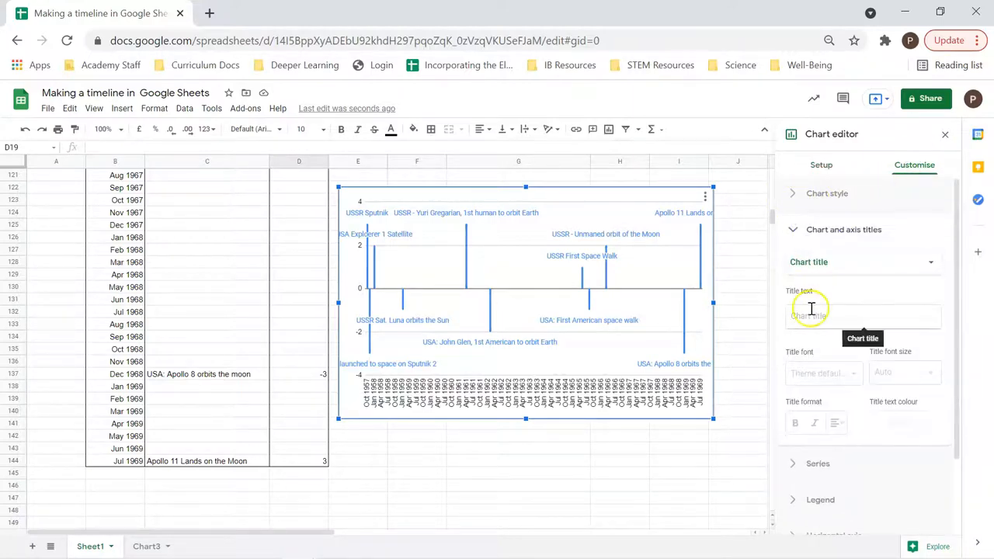
type("Space Race Timeline")
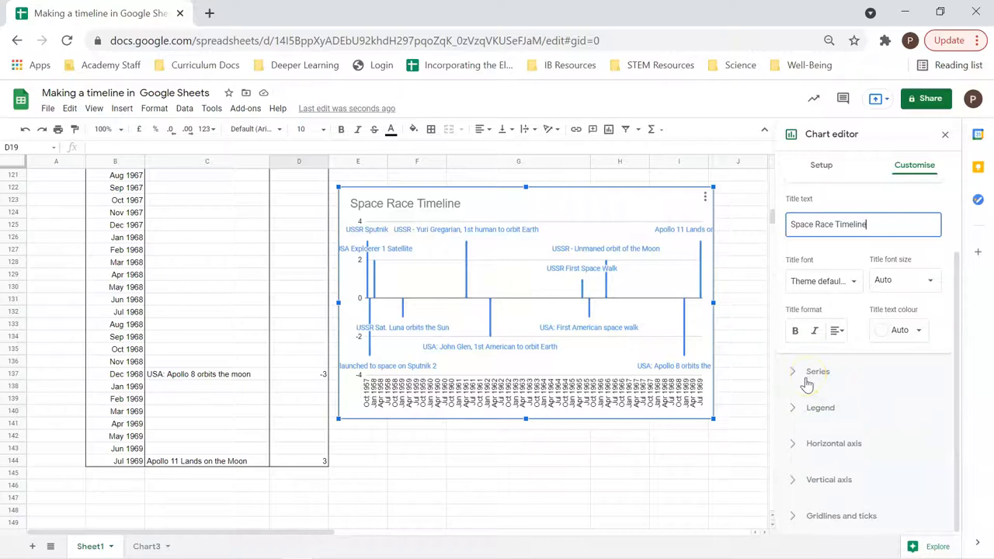
mouse_move(790, 477)
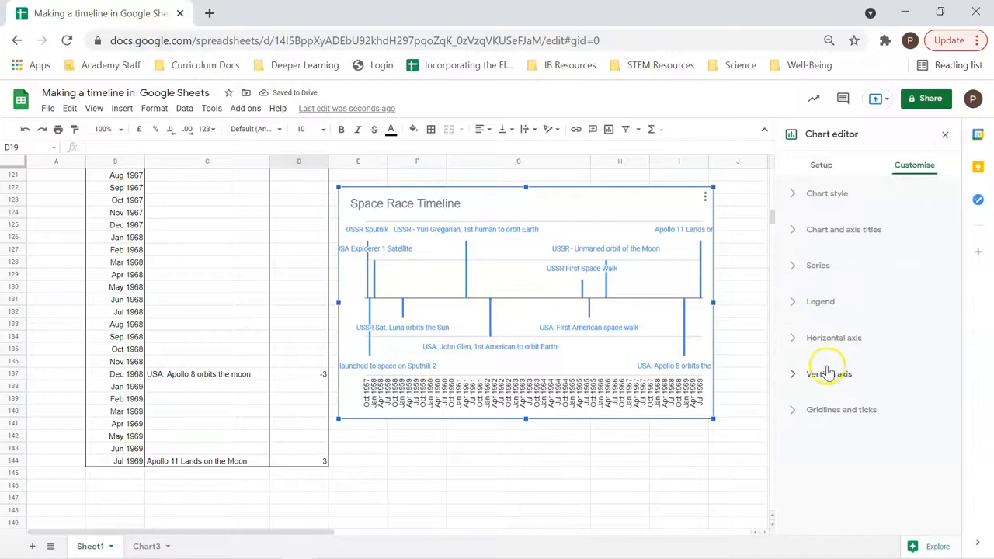
mouse_move(828, 409)
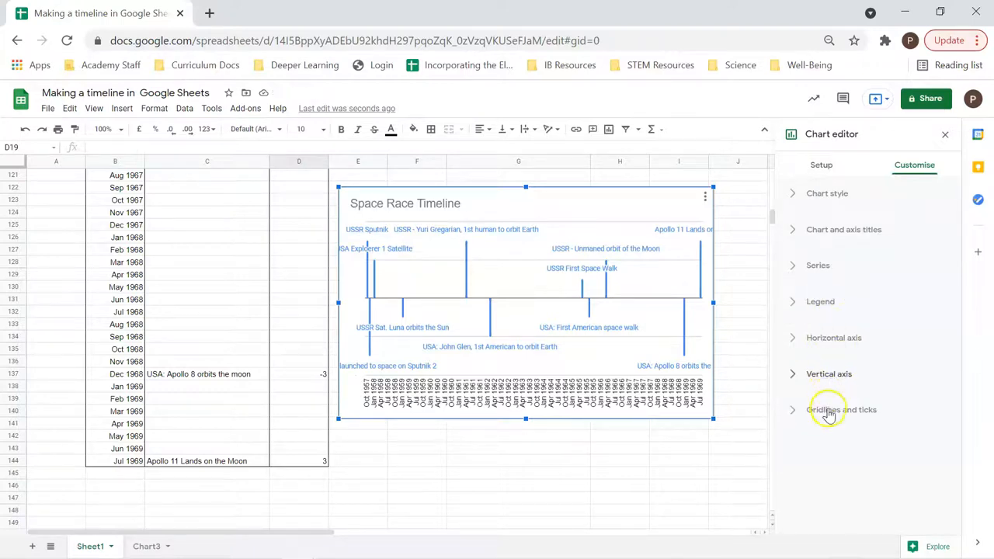
- Change the major gridline colour from automatic to white under Gridlines and ticks
left_click(841, 409)
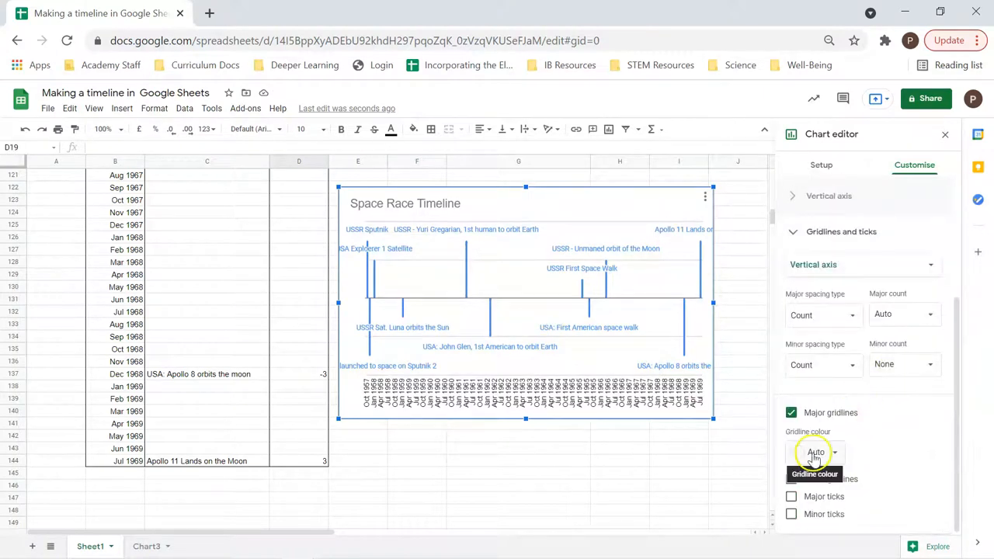
left_click(815, 452)
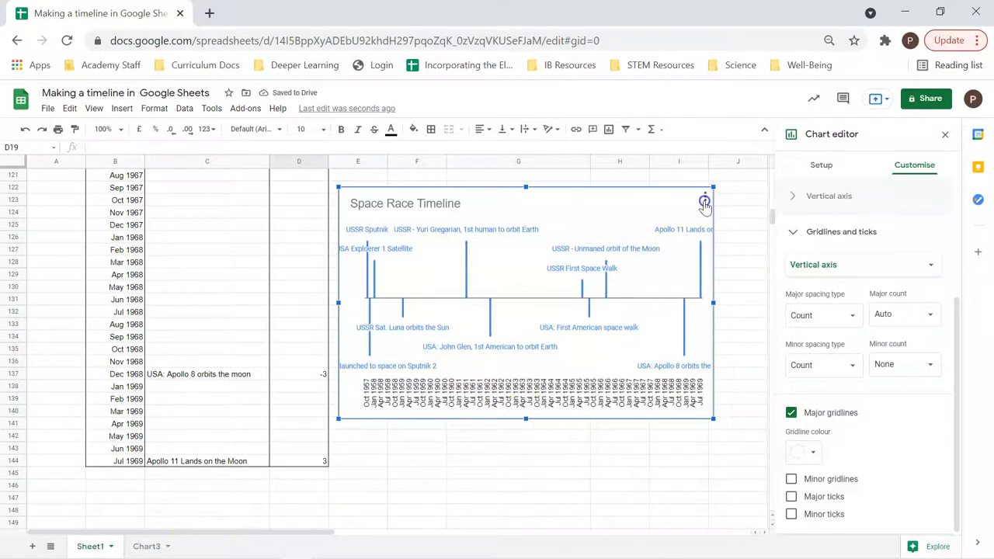
left_click(704, 200)
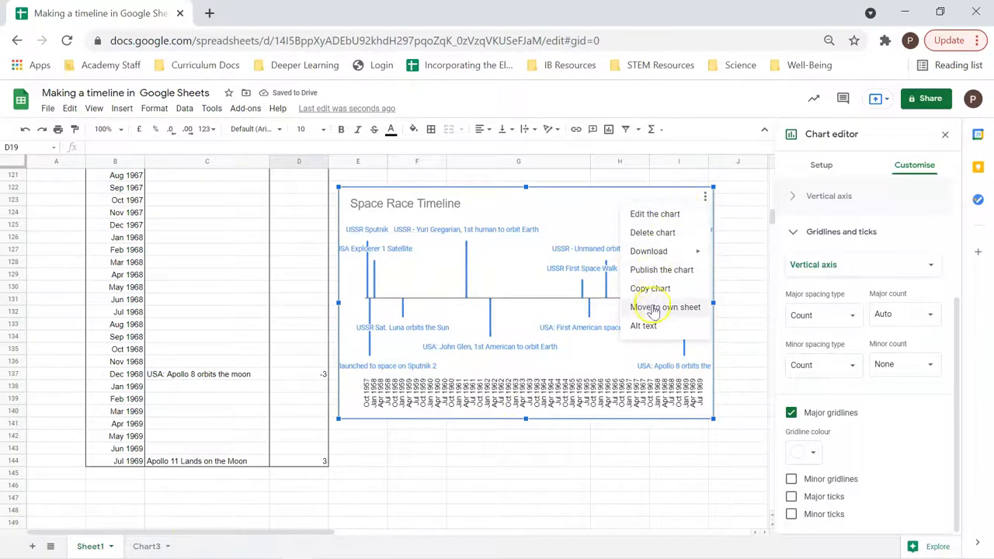
- Choose 'Move to own sheet', placing the monthly timeline chart on new sheet Chart4
left_click(665, 307)
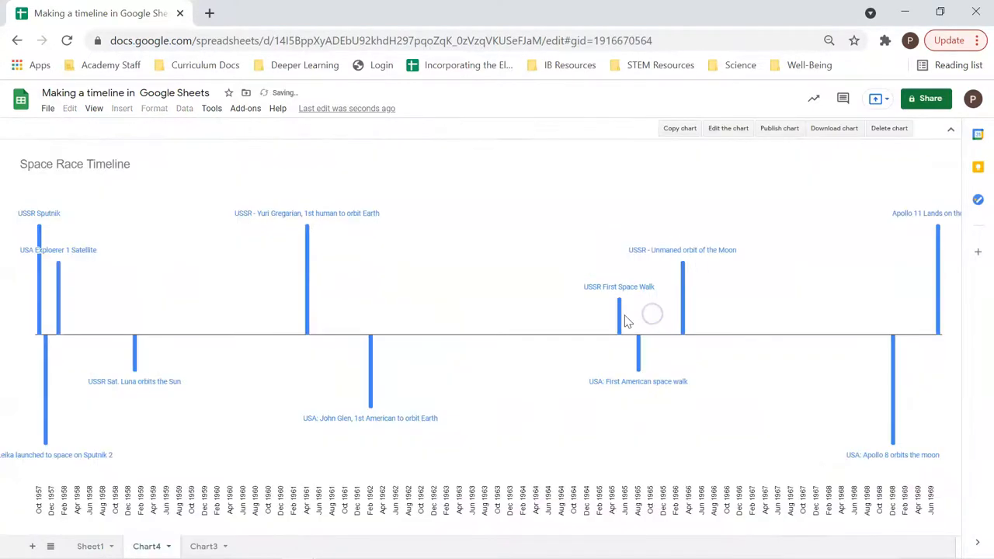
mouse_move(951, 241)
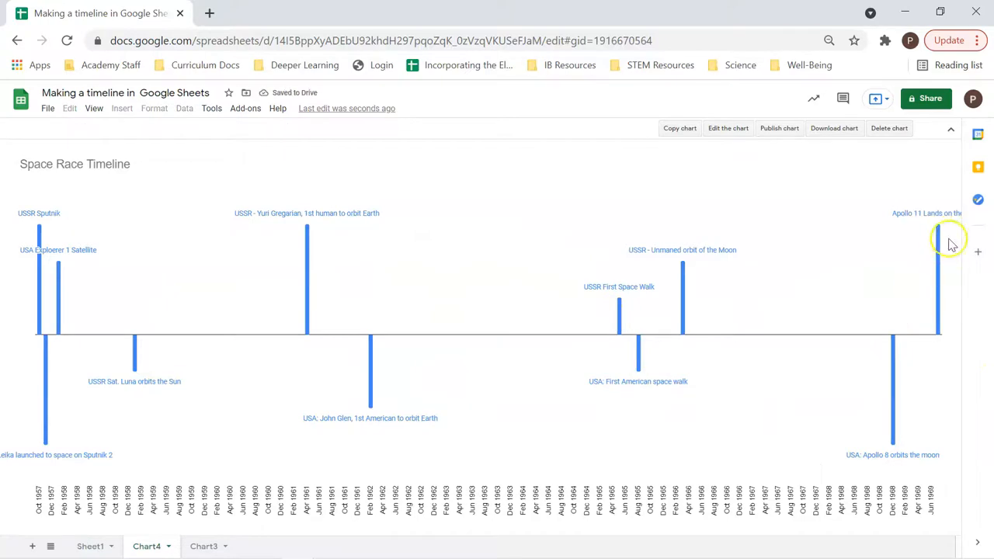
mouse_move(912, 437)
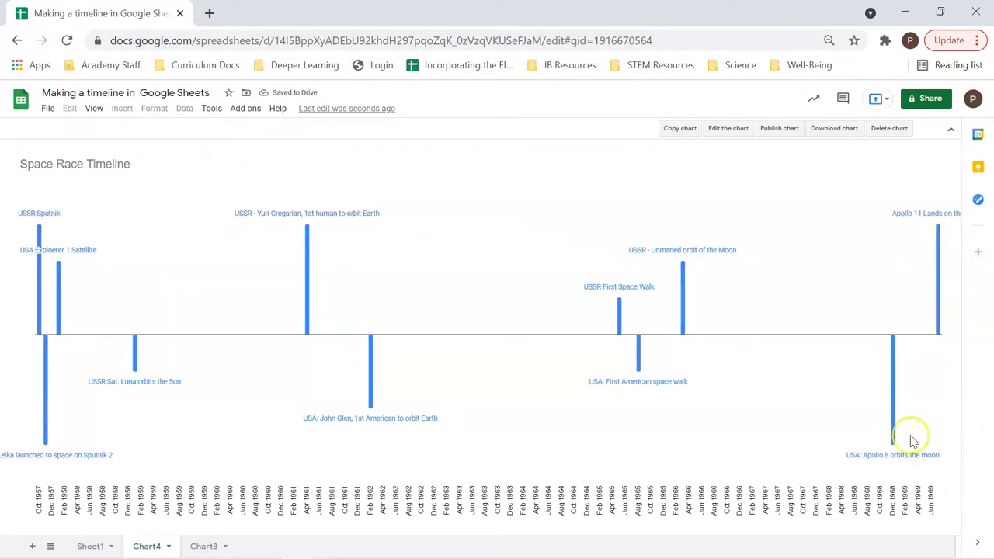
mouse_move(19, 535)
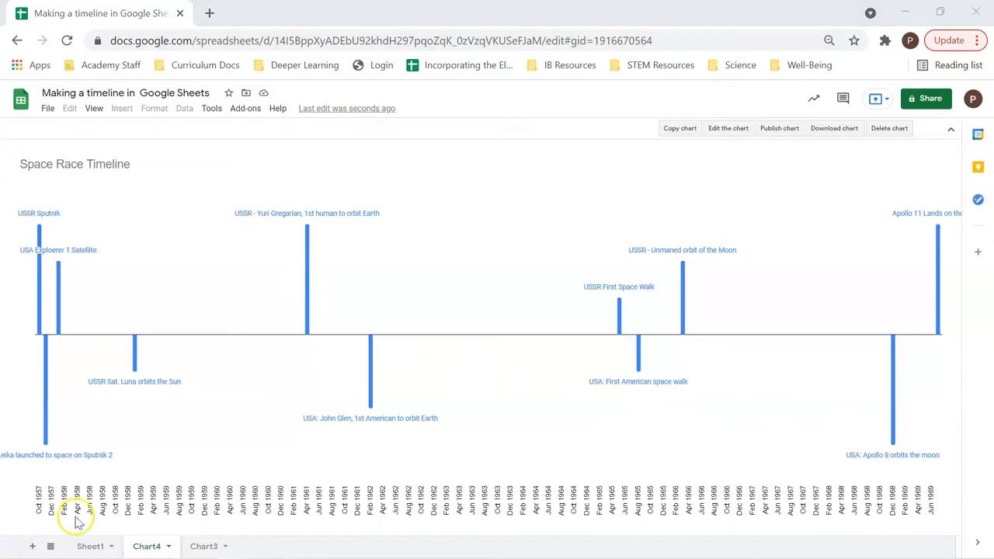
mouse_move(38, 528)
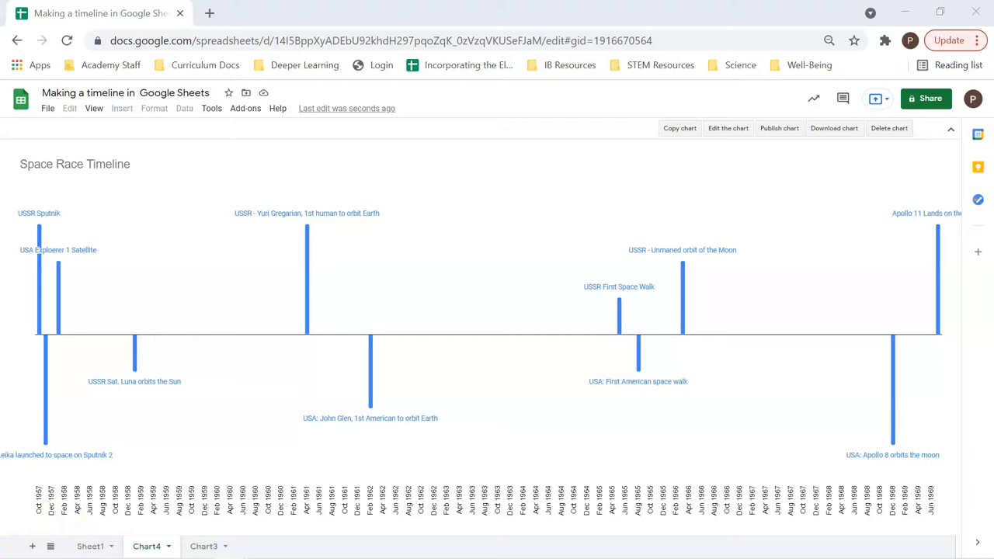
mouse_move(68, 326)
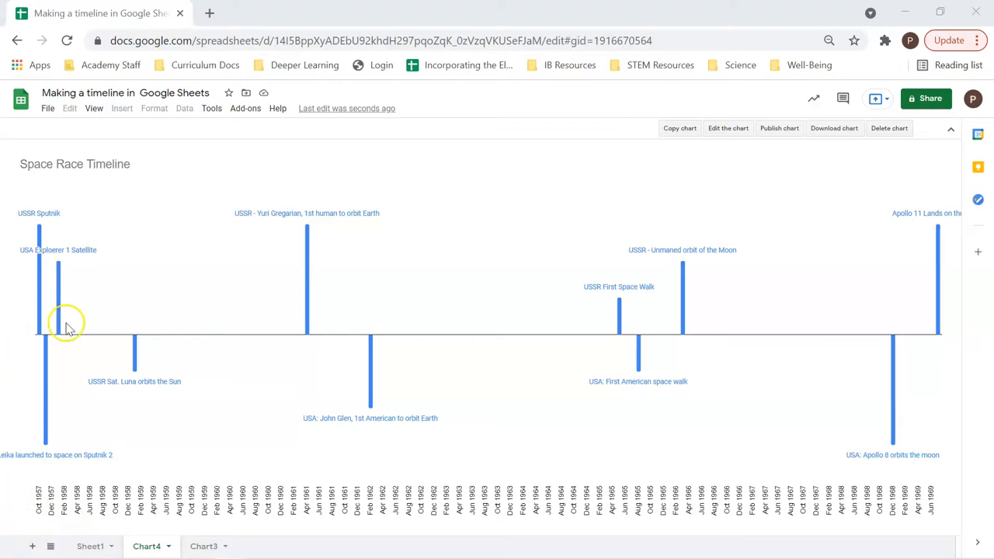
mouse_move(34, 272)
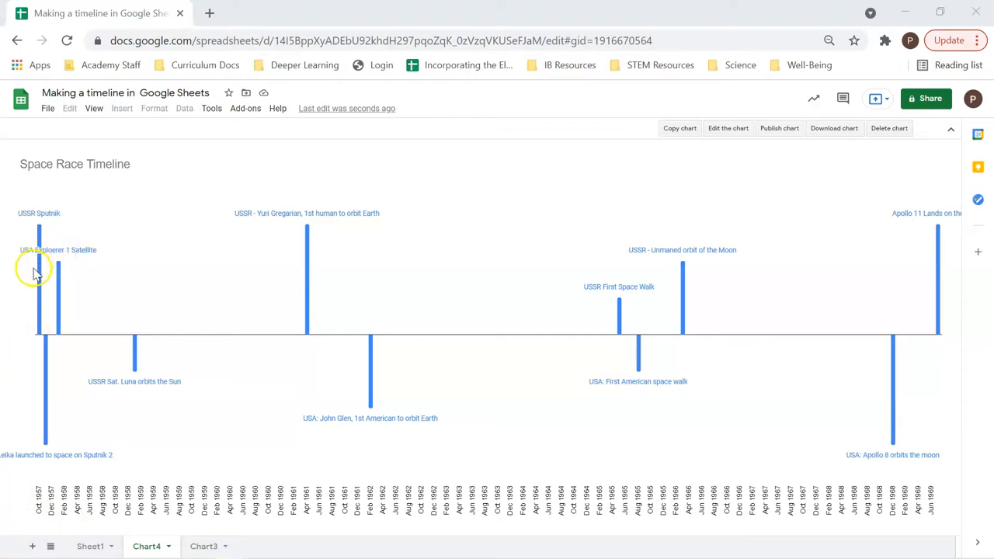